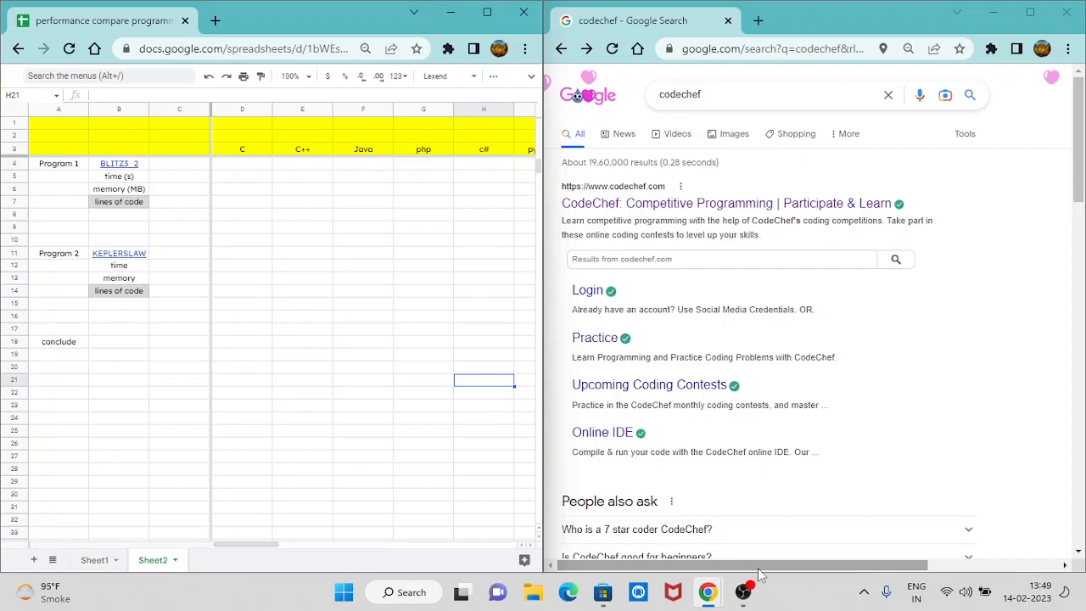
{"action": "mouse_move", "coordinate": [743, 590]}
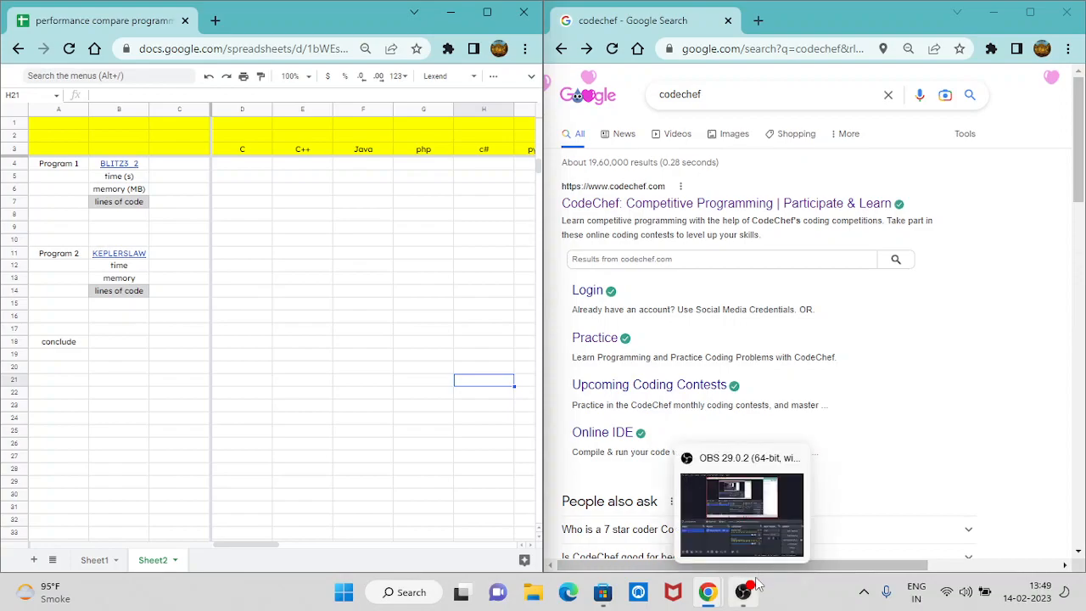
{"action": "mouse_move", "coordinate": [329, 174]}
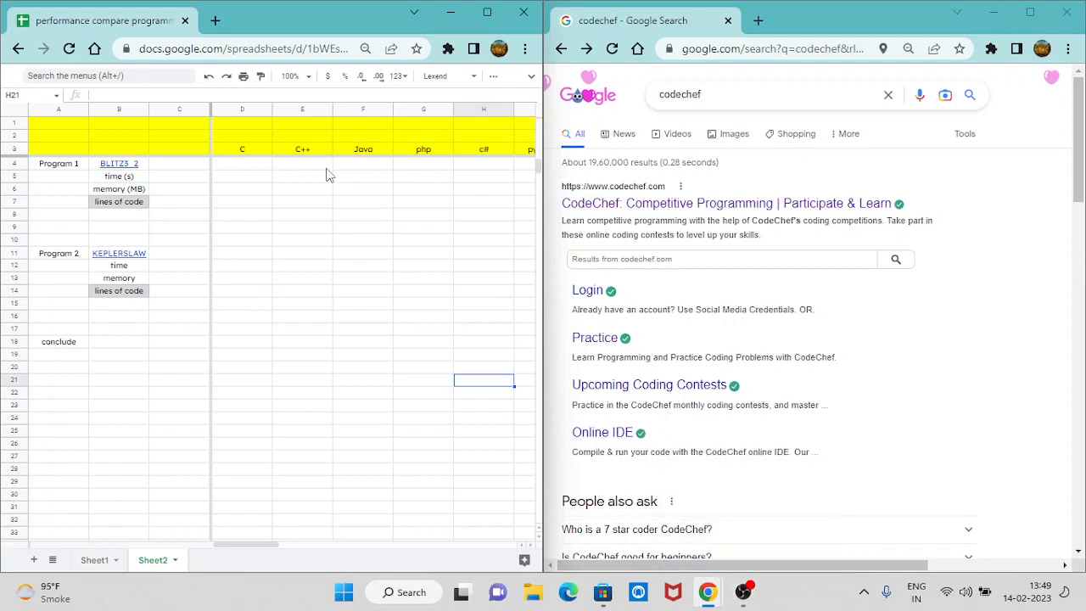
{"action": "mouse_move", "coordinate": [322, 179]}
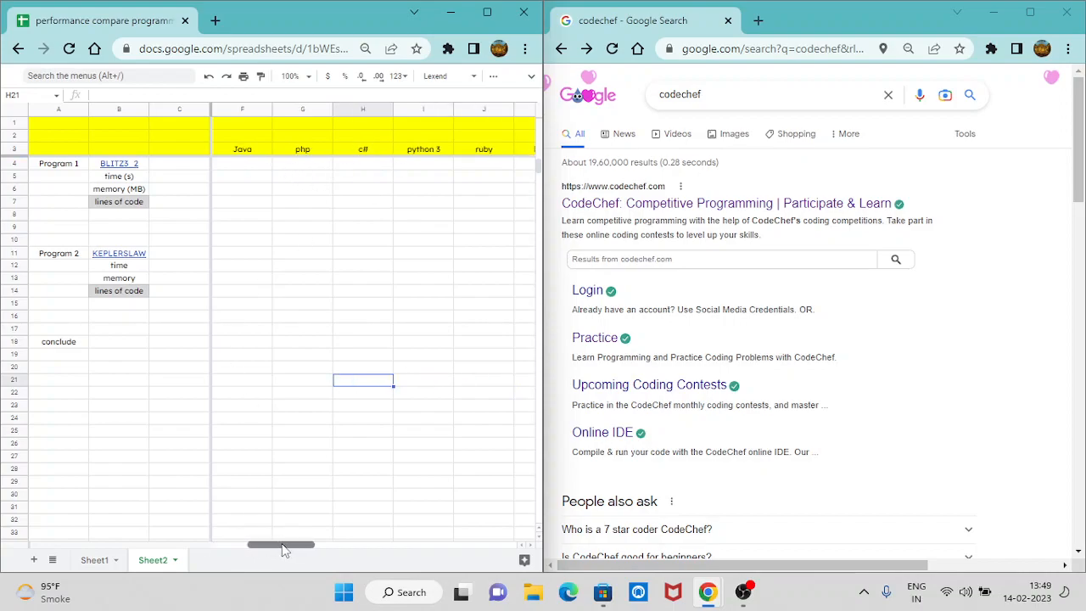
- Go from the search results into CodeChef and its practice problems list
{"action": "left_click_drag", "start_coordinate": [285, 544], "coordinate": [337, 545]}
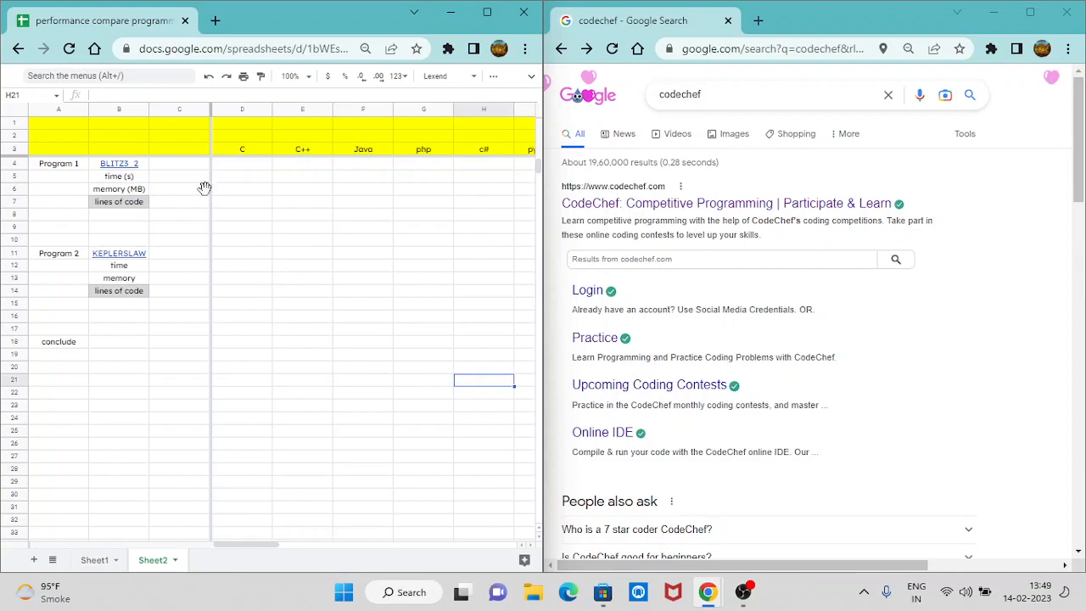
{"action": "mouse_move", "coordinate": [156, 185]}
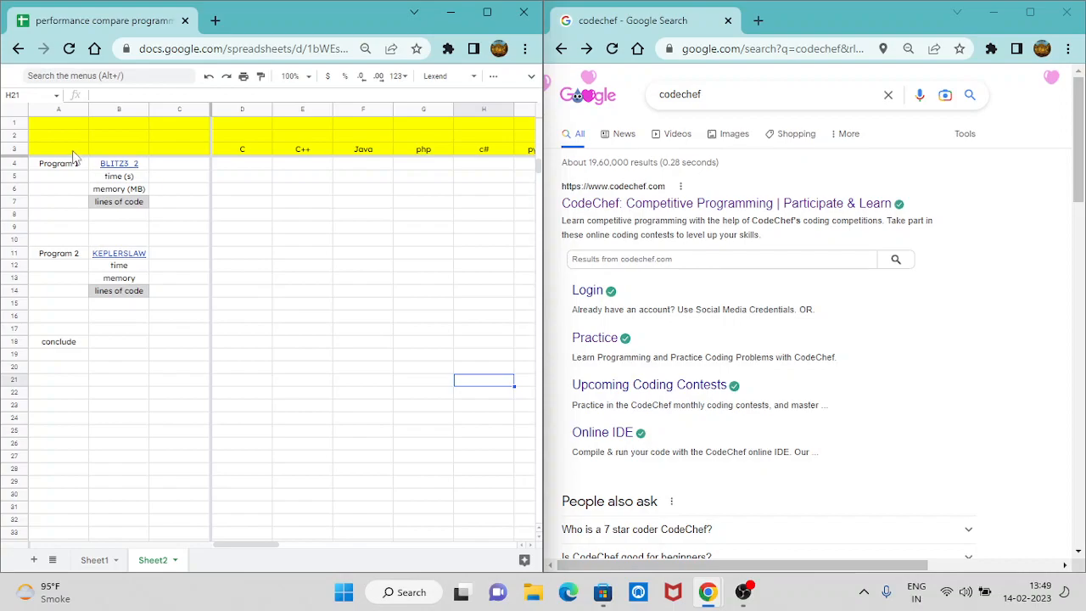
{"action": "mouse_move", "coordinate": [134, 194]}
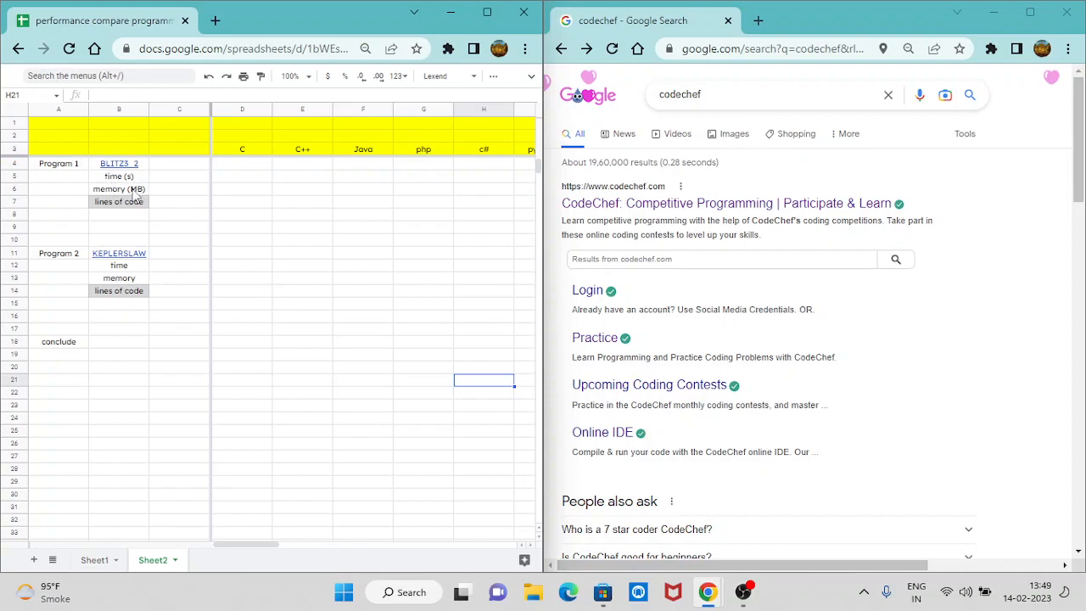
{"action": "mouse_move", "coordinate": [142, 224]}
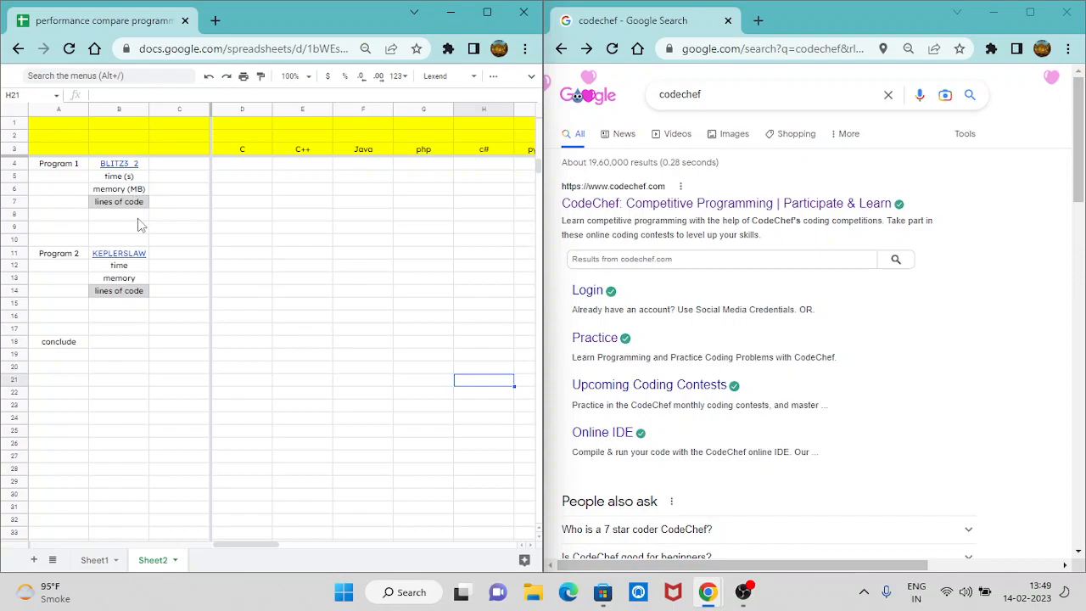
{"action": "mouse_move", "coordinate": [144, 212]}
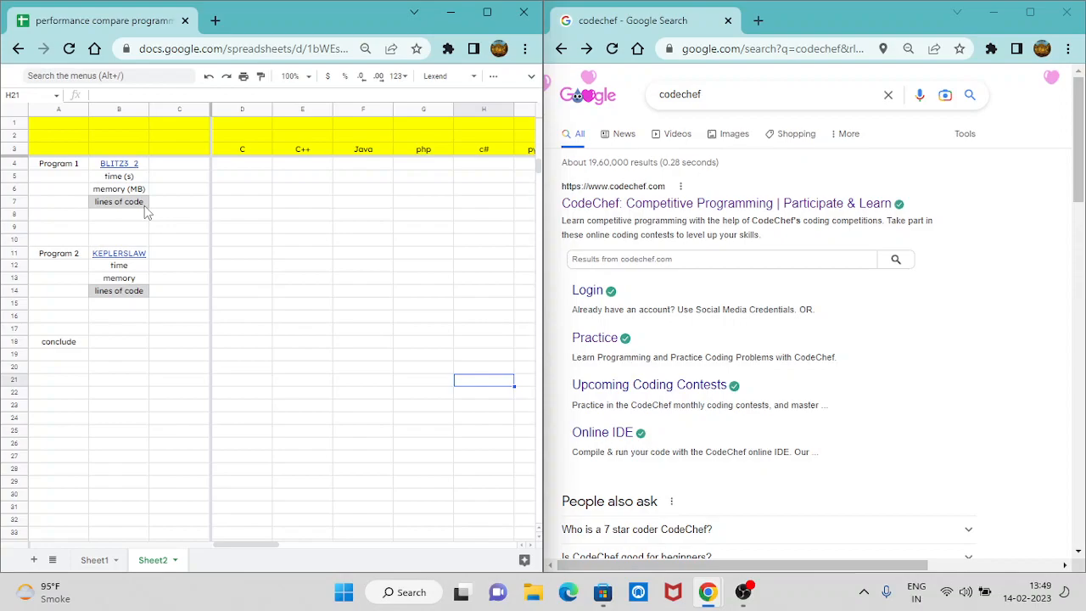
{"action": "mouse_move", "coordinate": [109, 212]}
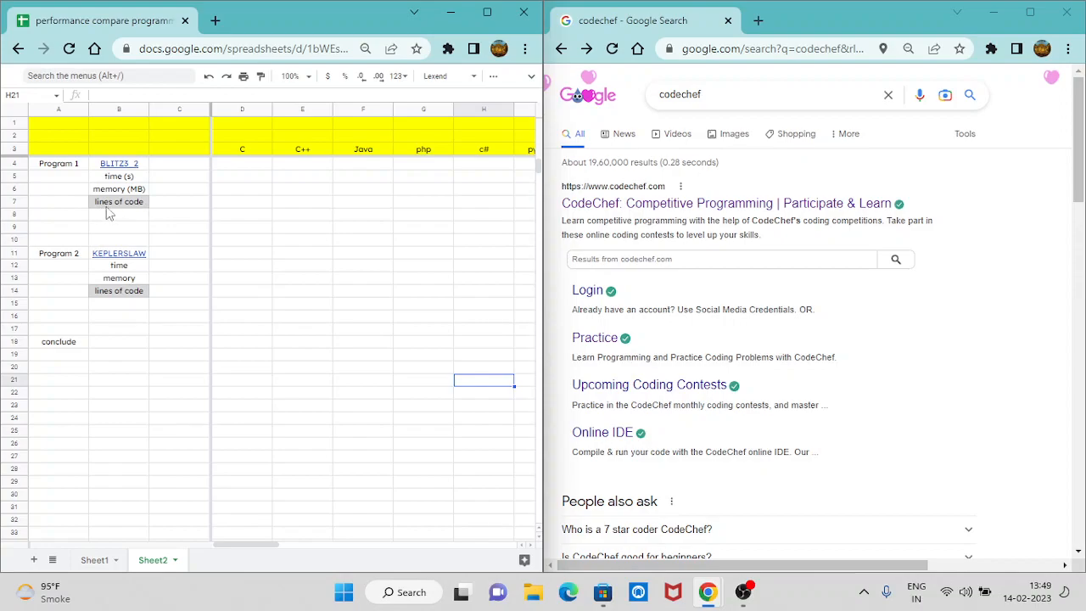
{"action": "mouse_move", "coordinate": [339, 206]}
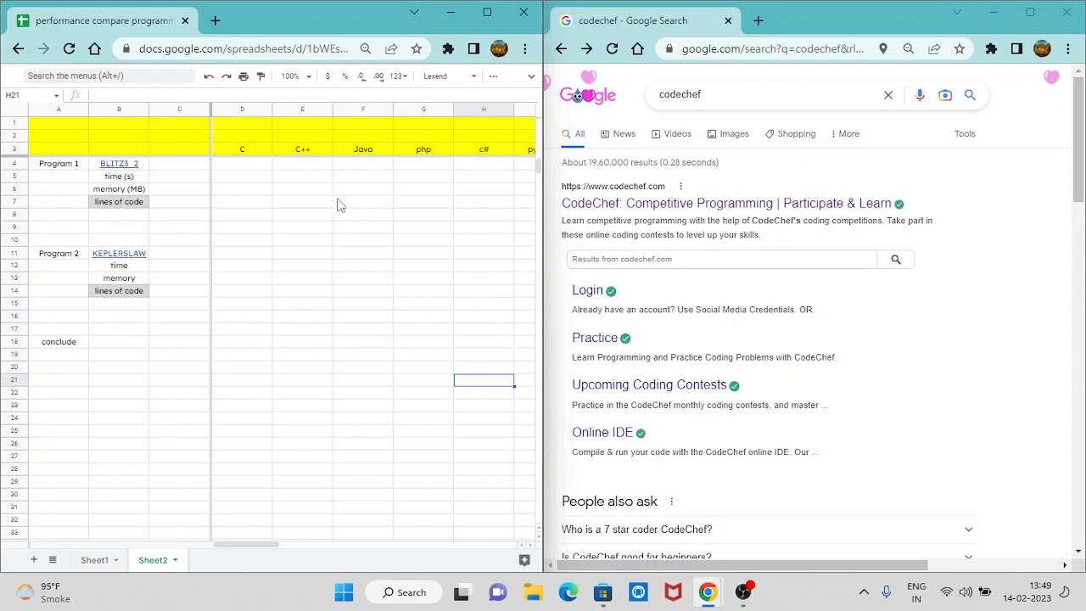
{"action": "mouse_move", "coordinate": [597, 207]}
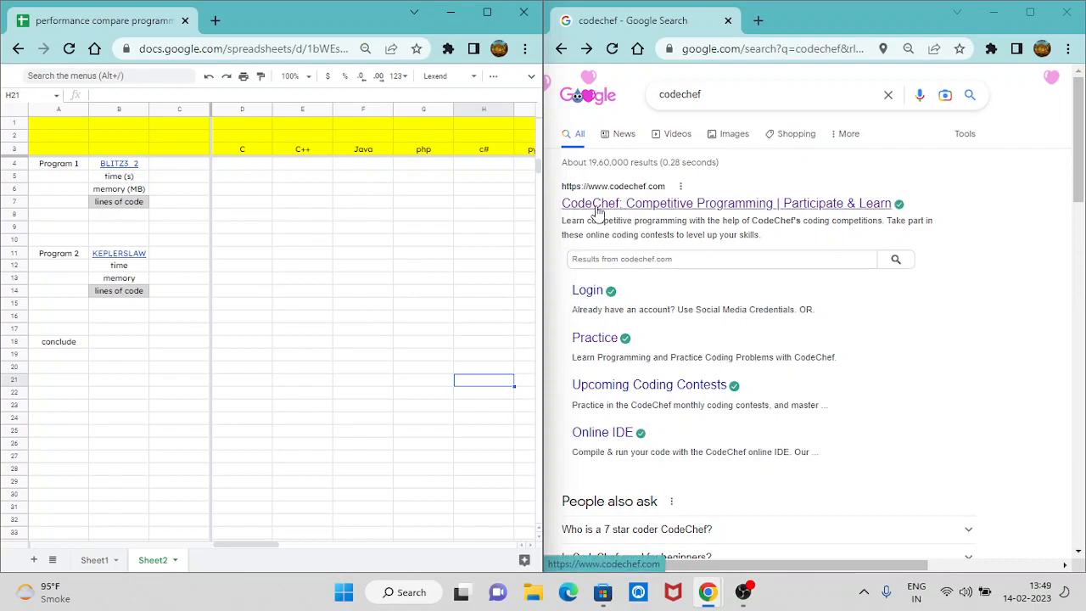
{"action": "left_click", "coordinate": [726, 204]}
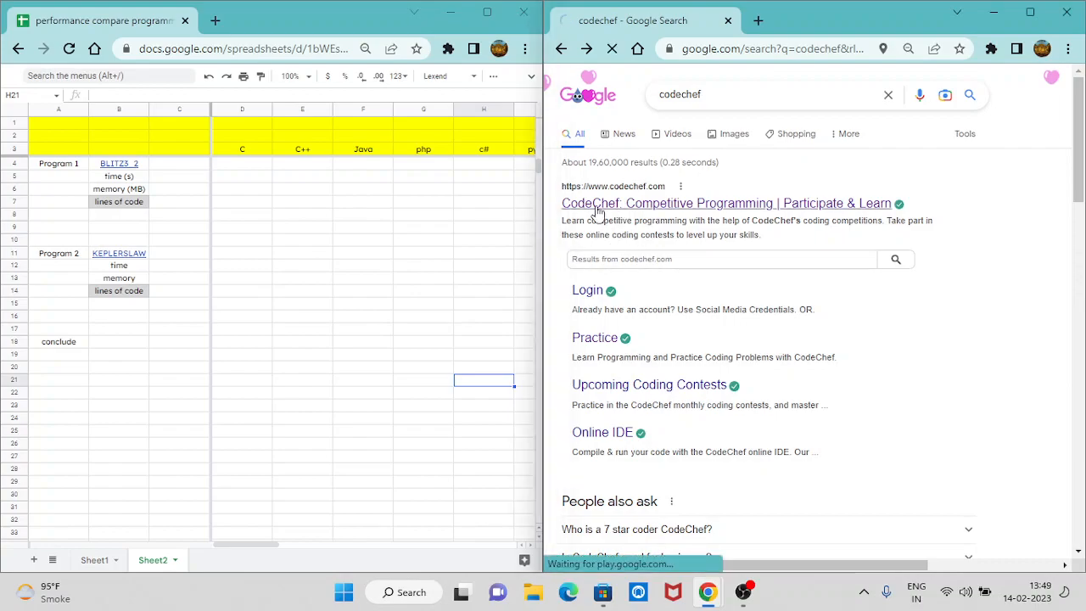
{"action": "left_click", "coordinate": [726, 203]}
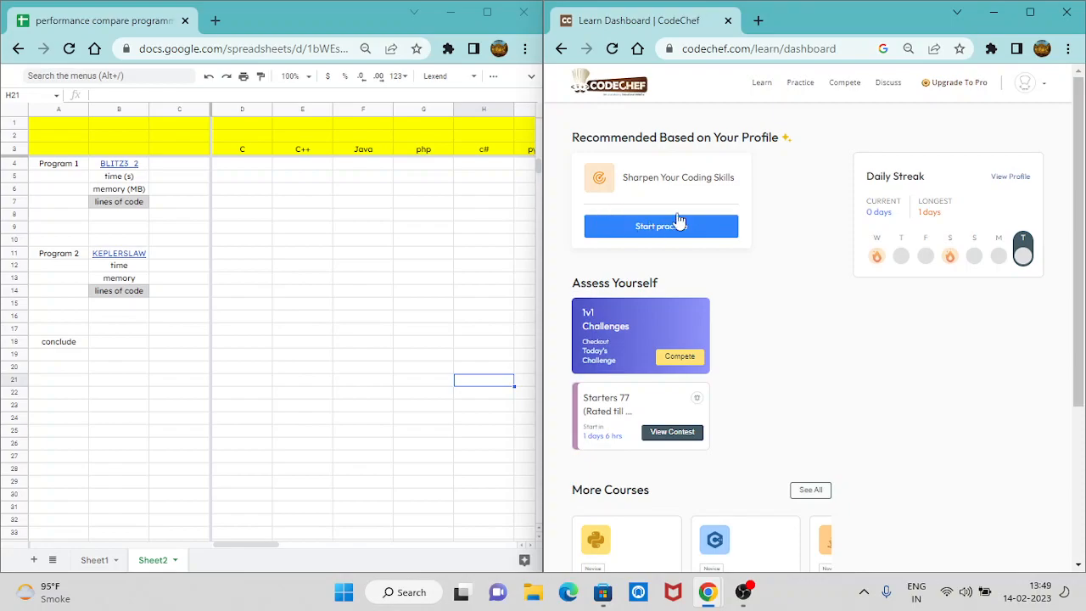
{"action": "left_click", "coordinate": [660, 226]}
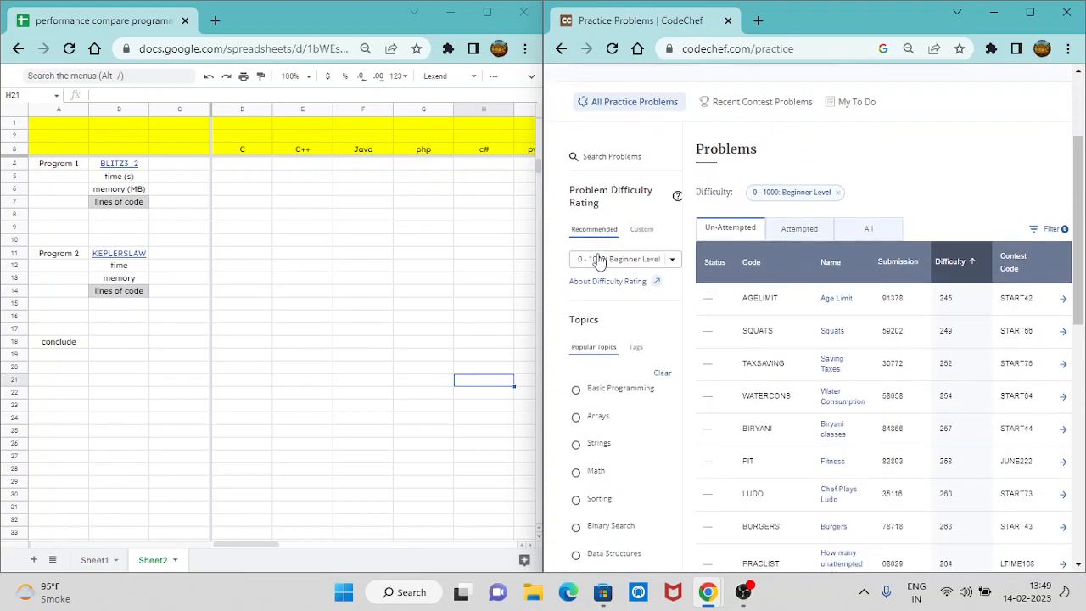
- Keep the 0–1000 difficulty range and sort problems hardest first, showing BLITZ3_2 and KEPLERSLAW
{"action": "left_click", "coordinate": [670, 258]}
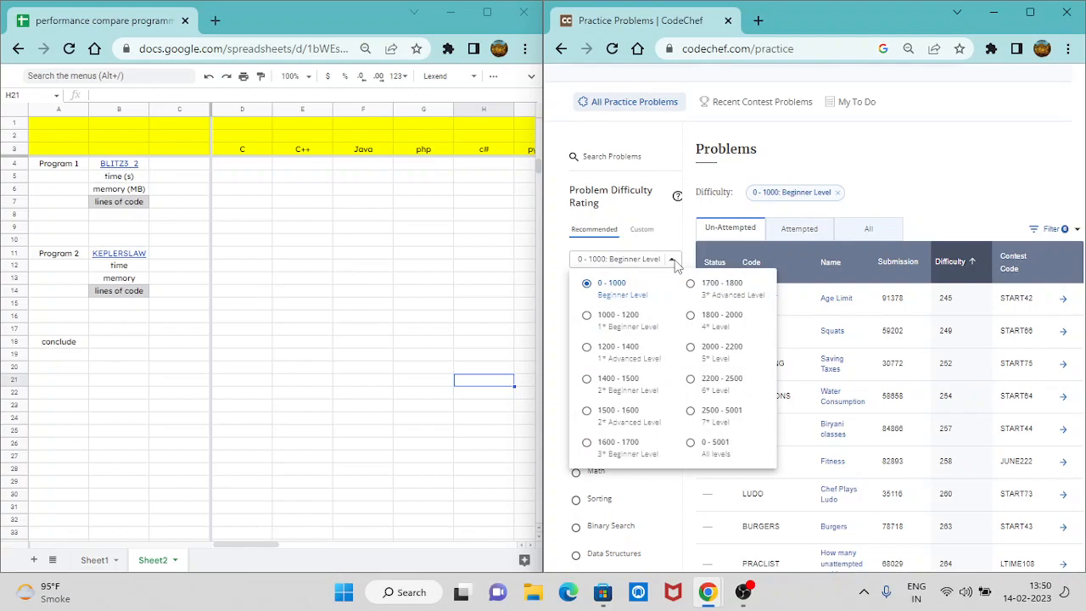
{"action": "mouse_move", "coordinate": [400, 132]}
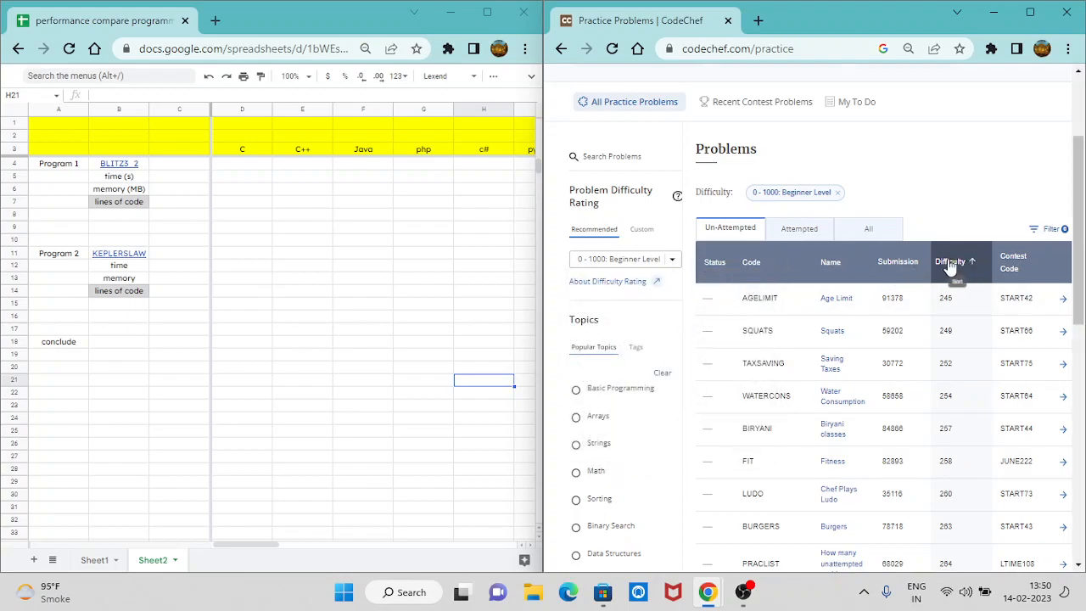
{"action": "left_click", "coordinate": [950, 262]}
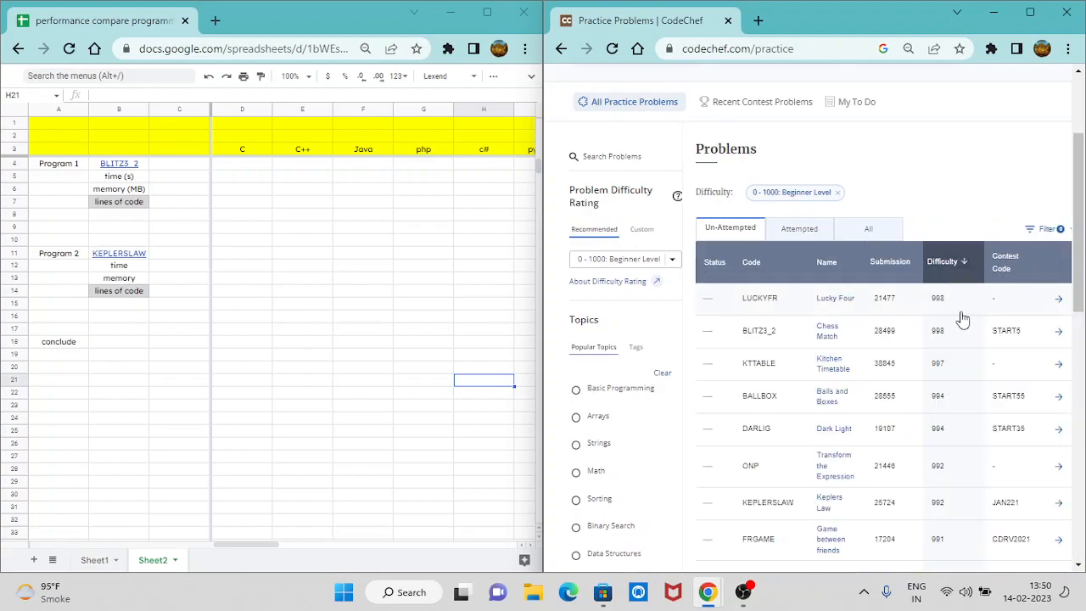
{"action": "mouse_move", "coordinate": [765, 363]}
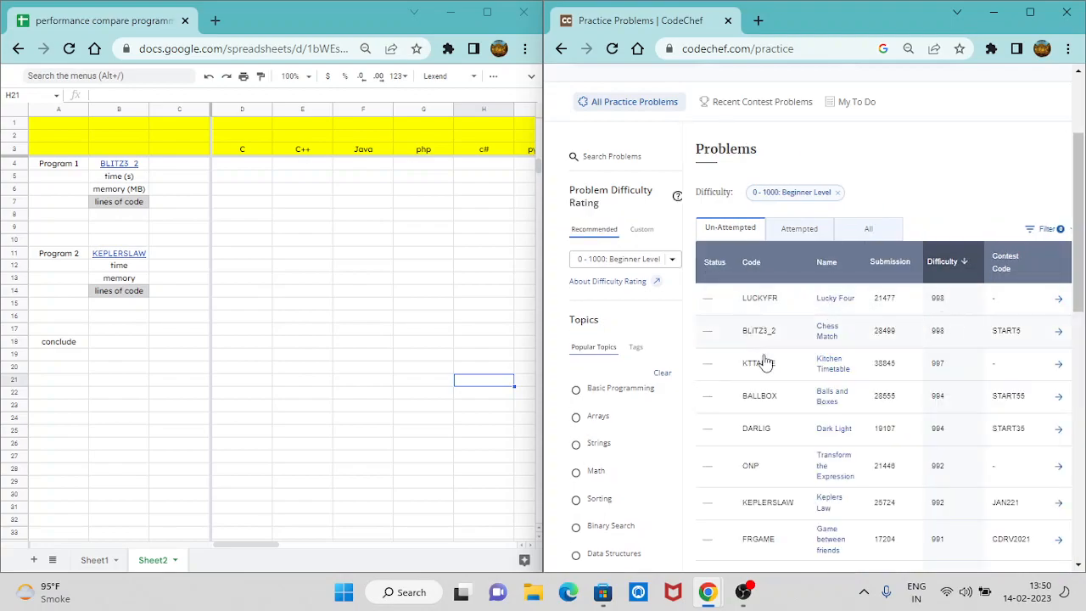
{"action": "mouse_move", "coordinate": [733, 400]}
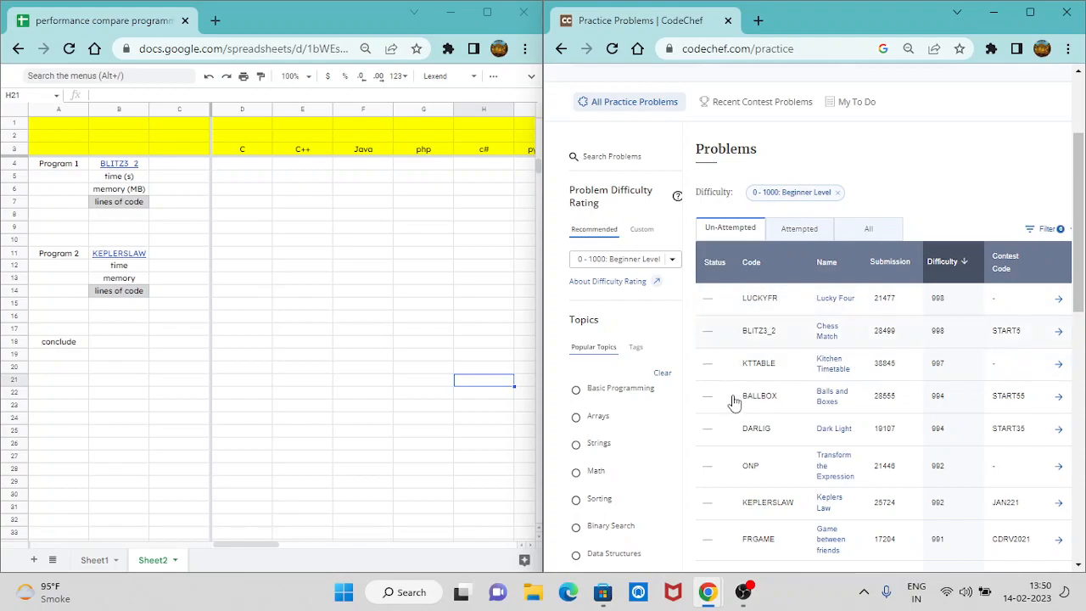
{"action": "mouse_move", "coordinate": [779, 330]}
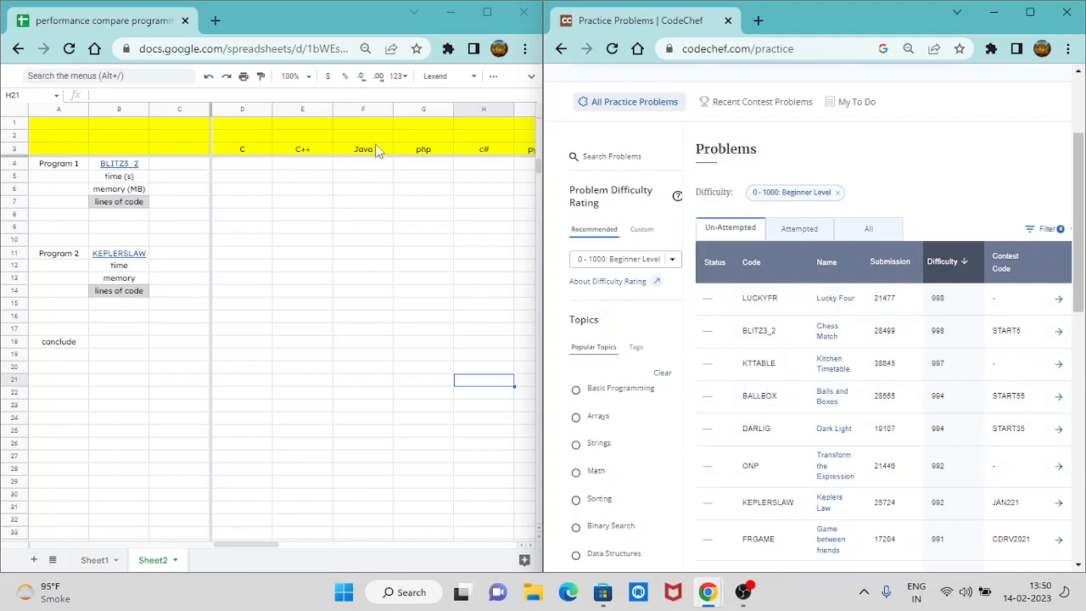
{"action": "mouse_move", "coordinate": [750, 329]}
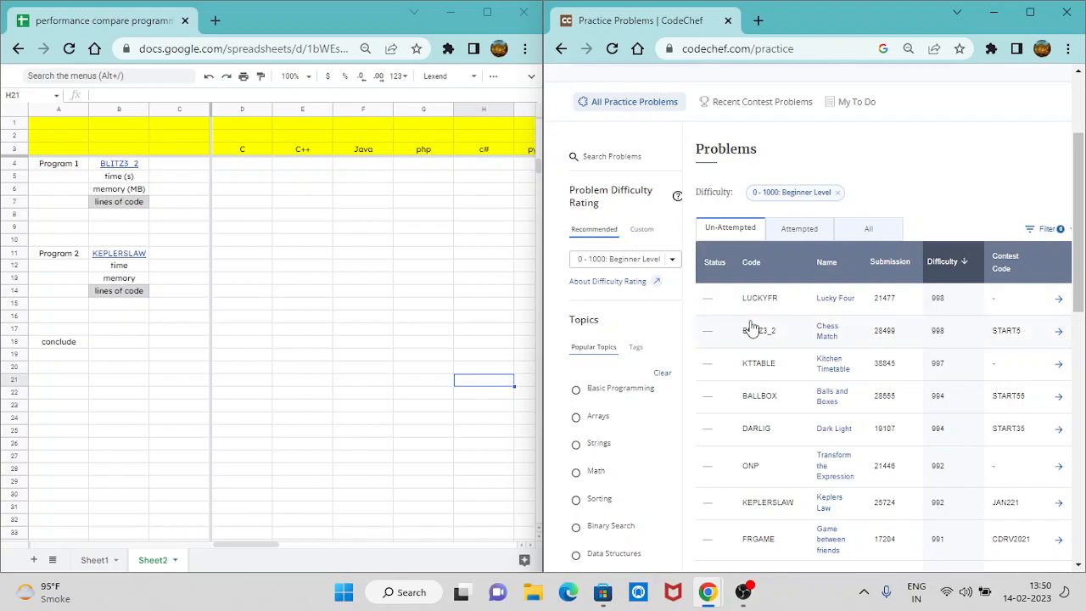
- Bring up the BLITZ3_2 Chess Match problem's Submissions list with explained C and C++ codes
{"action": "left_click", "coordinate": [760, 329]}
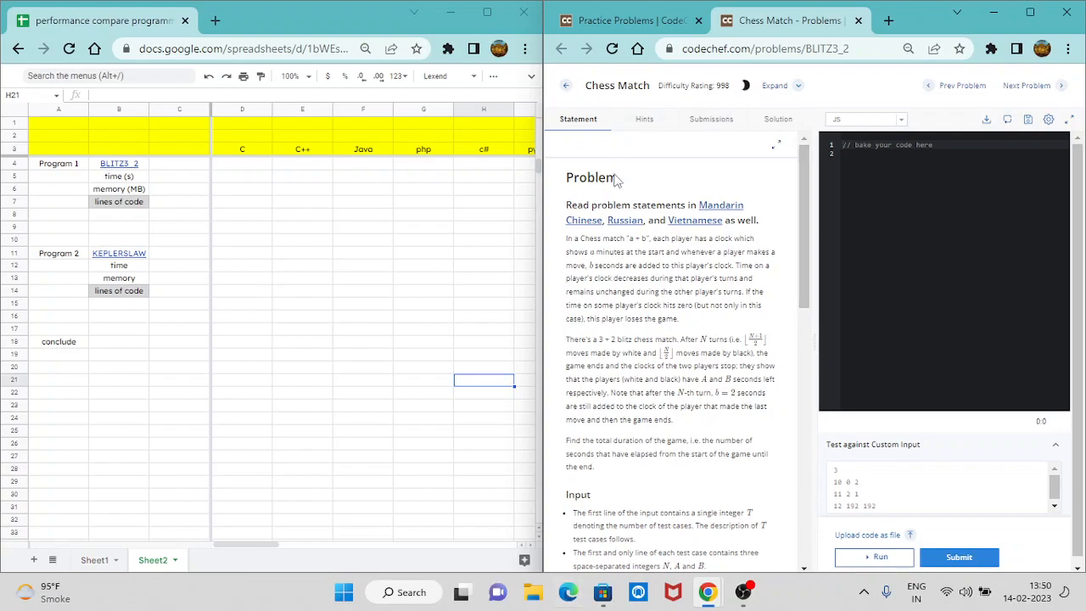
{"action": "left_click", "coordinate": [711, 119]}
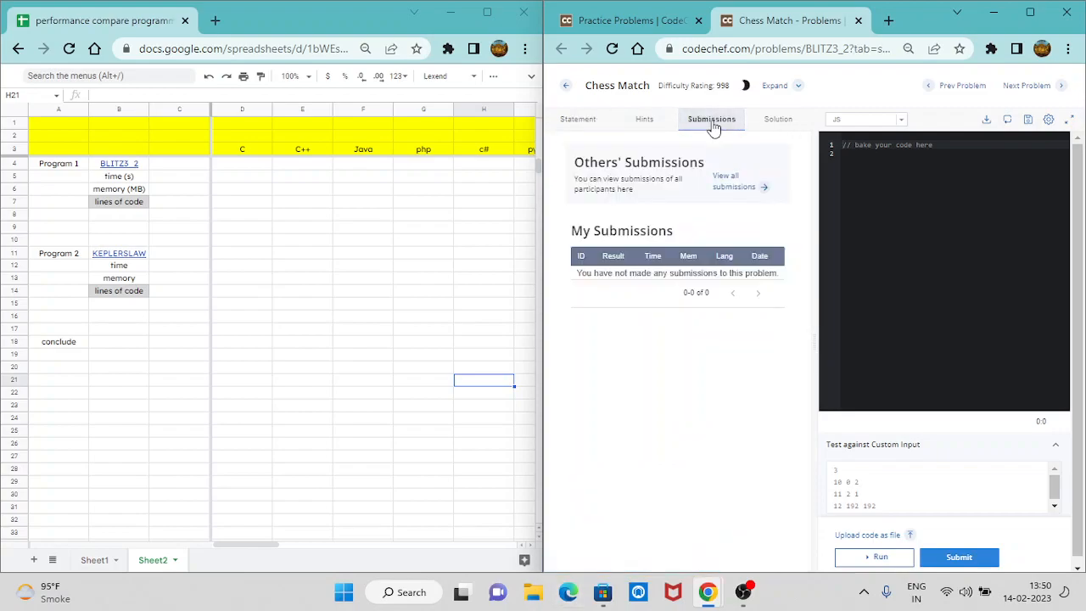
{"action": "left_click", "coordinate": [710, 118]}
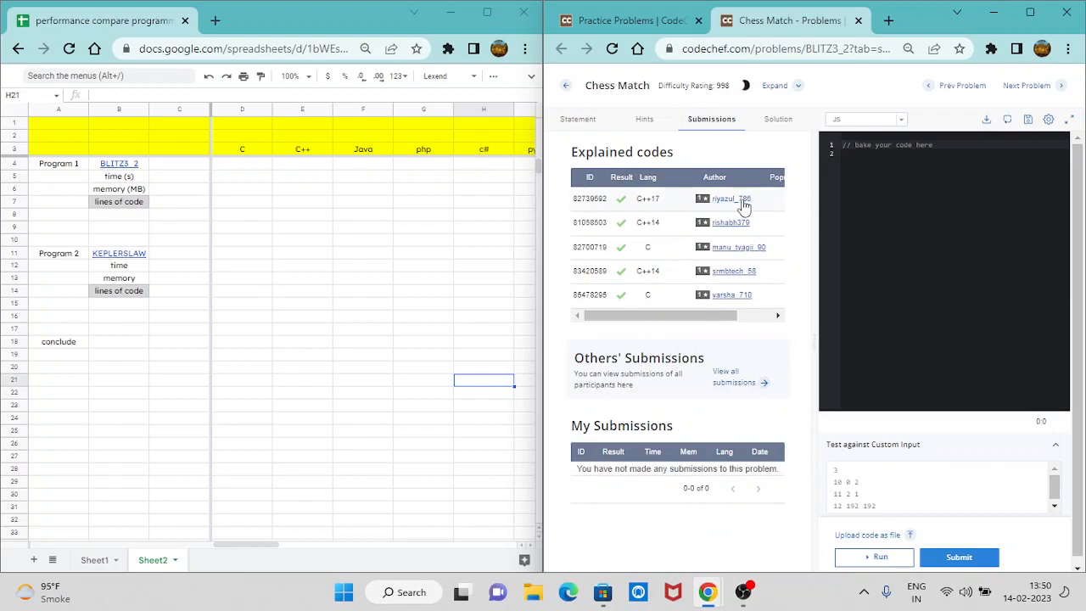
{"action": "mouse_move", "coordinate": [733, 377]}
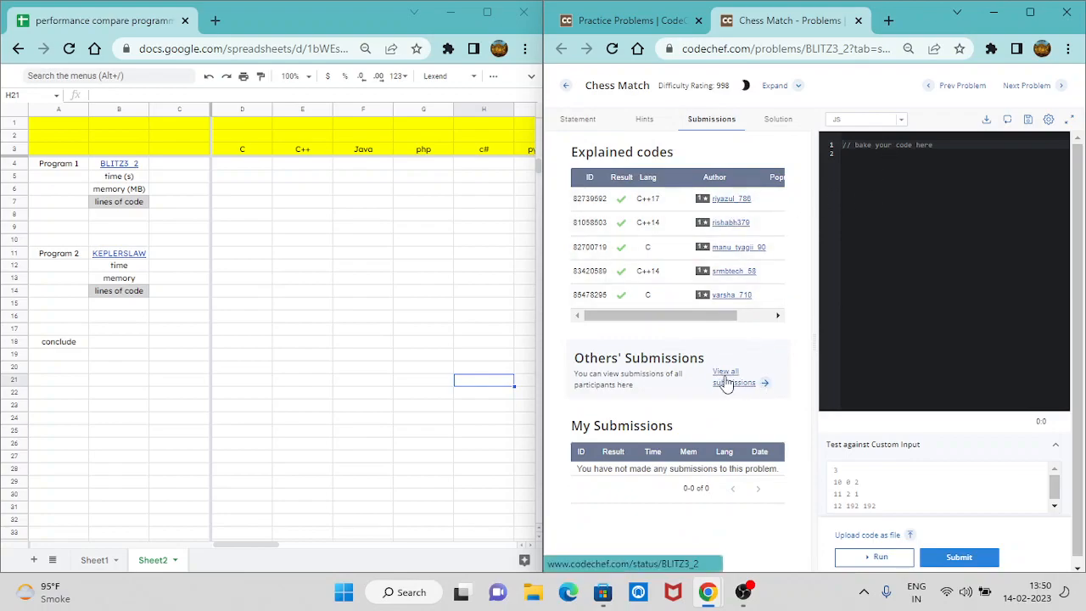
- Show all BLITZ3_2 submissions filtered to Correct status and the C language
{"action": "left_click", "coordinate": [733, 377]}
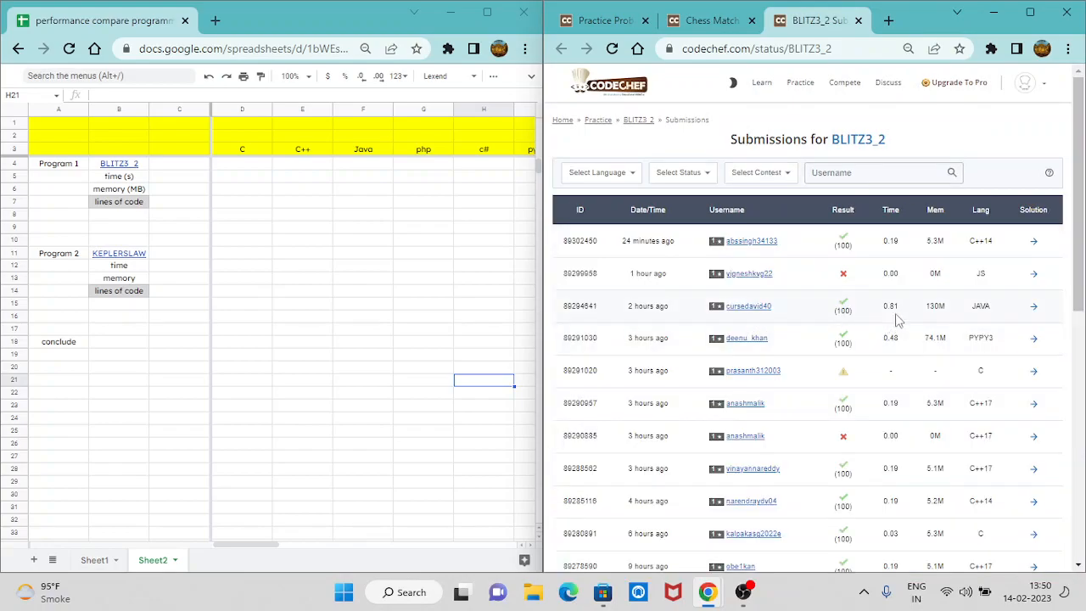
{"action": "mouse_move", "coordinate": [580, 258]}
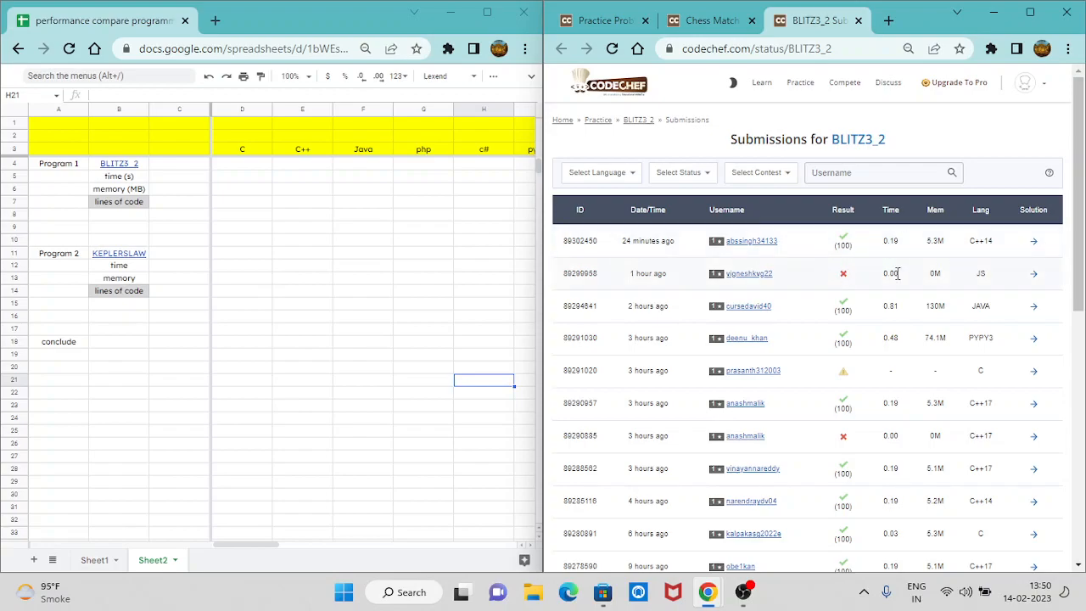
{"action": "left_click", "coordinate": [679, 173]}
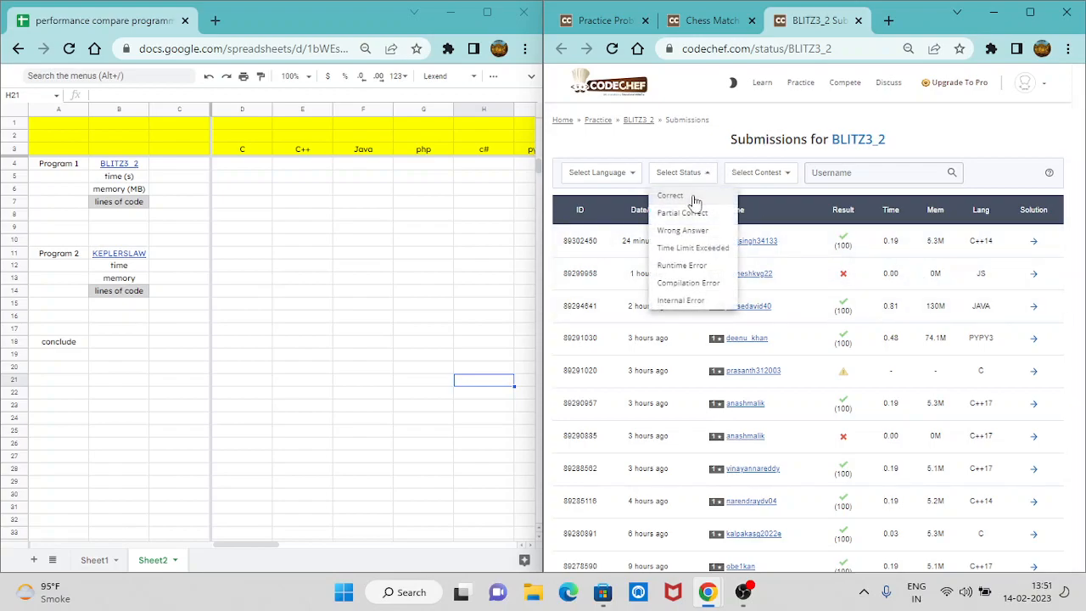
{"action": "left_click", "coordinate": [668, 195]}
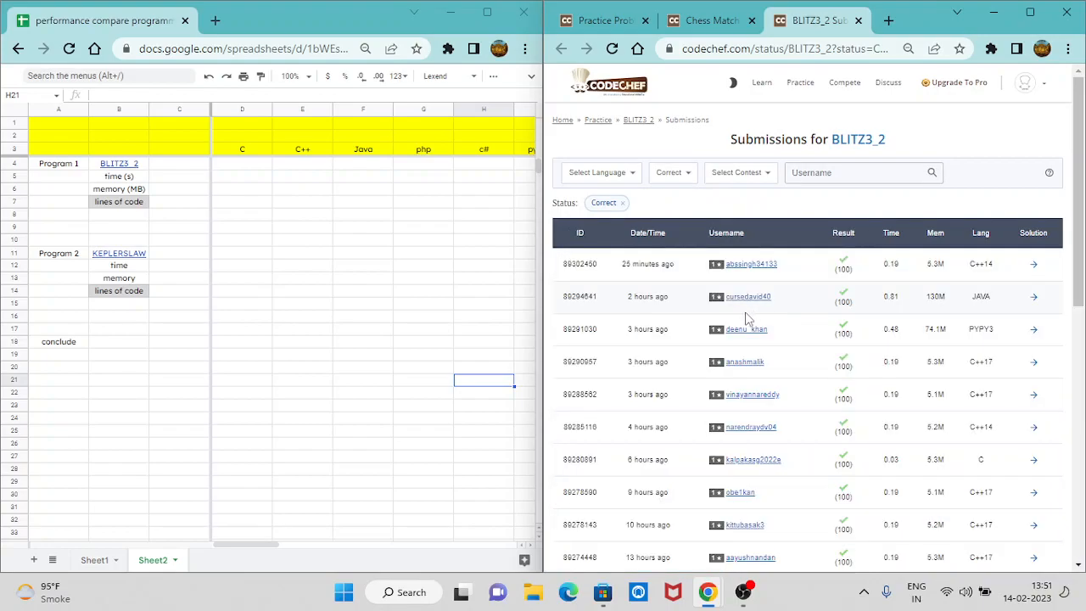
{"action": "mouse_move", "coordinate": [634, 175]}
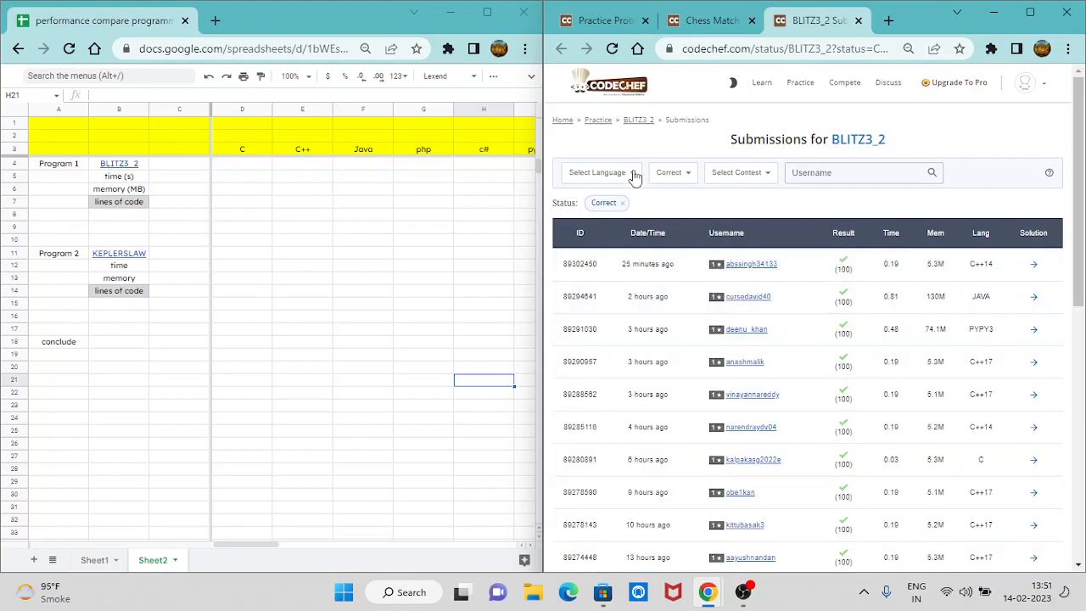
{"action": "left_click", "coordinate": [602, 173]}
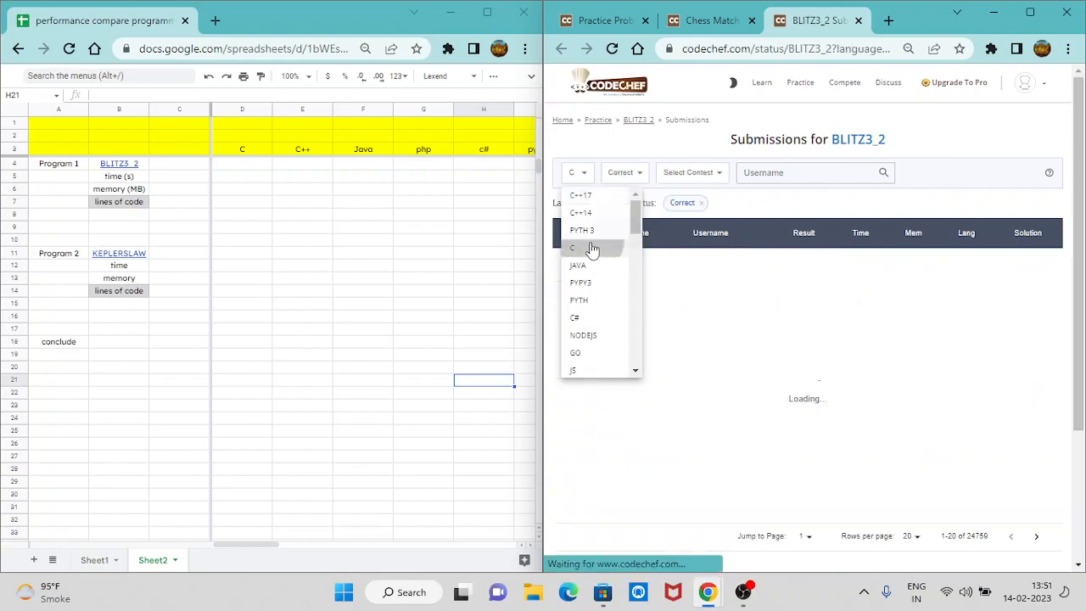
{"action": "left_click", "coordinate": [571, 247]}
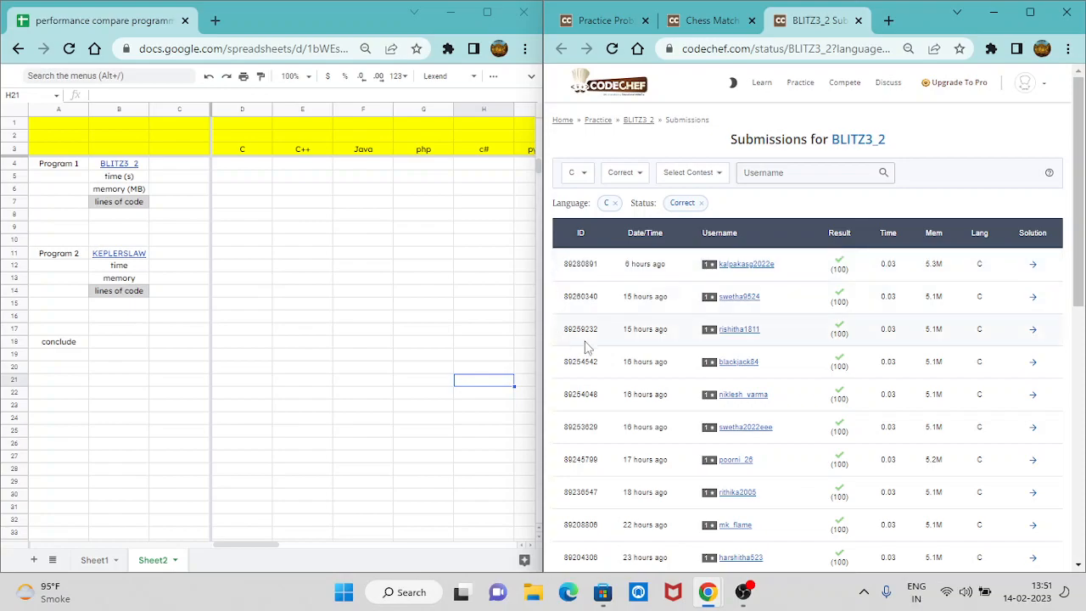
{"action": "mouse_move", "coordinate": [882, 261]}
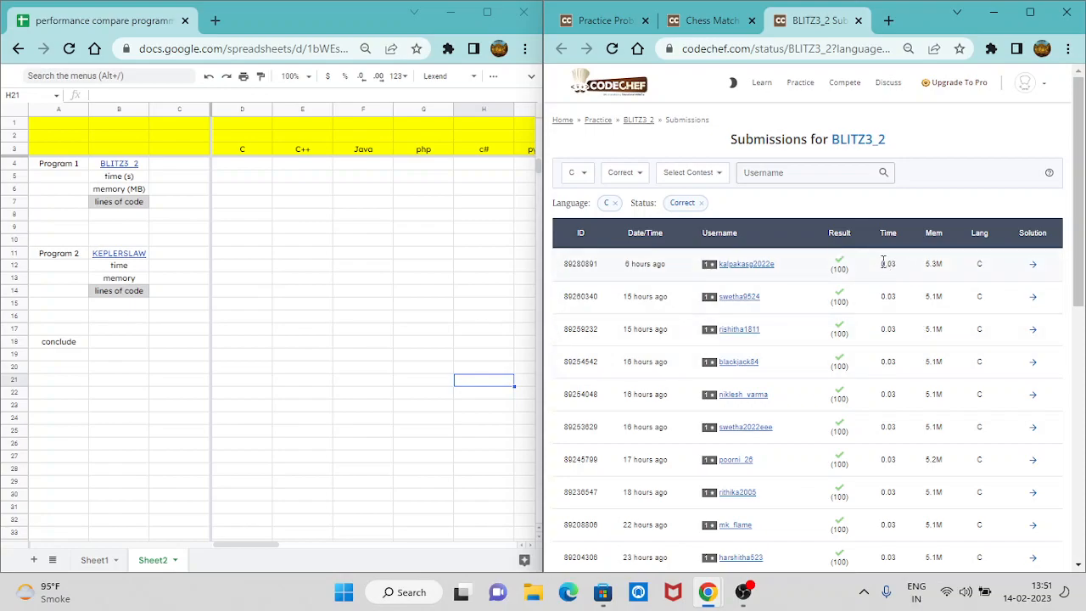
{"action": "mouse_move", "coordinate": [897, 270]}
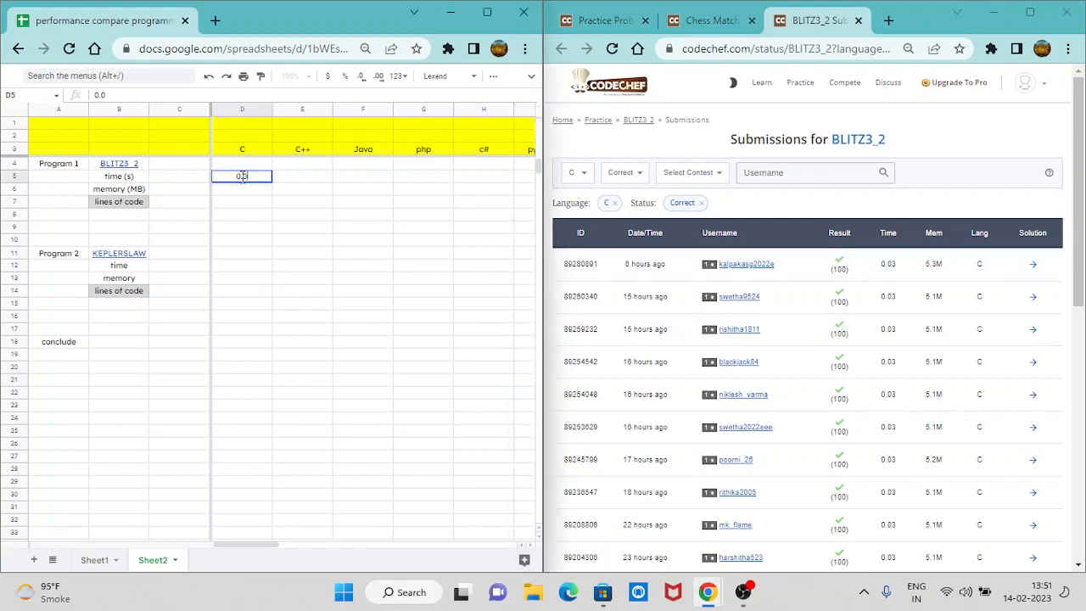
- Enter C's Program 1 results: time 0.03, memory 5.3 and 13 lines of code
{"action": "type", "text": "0.03"}
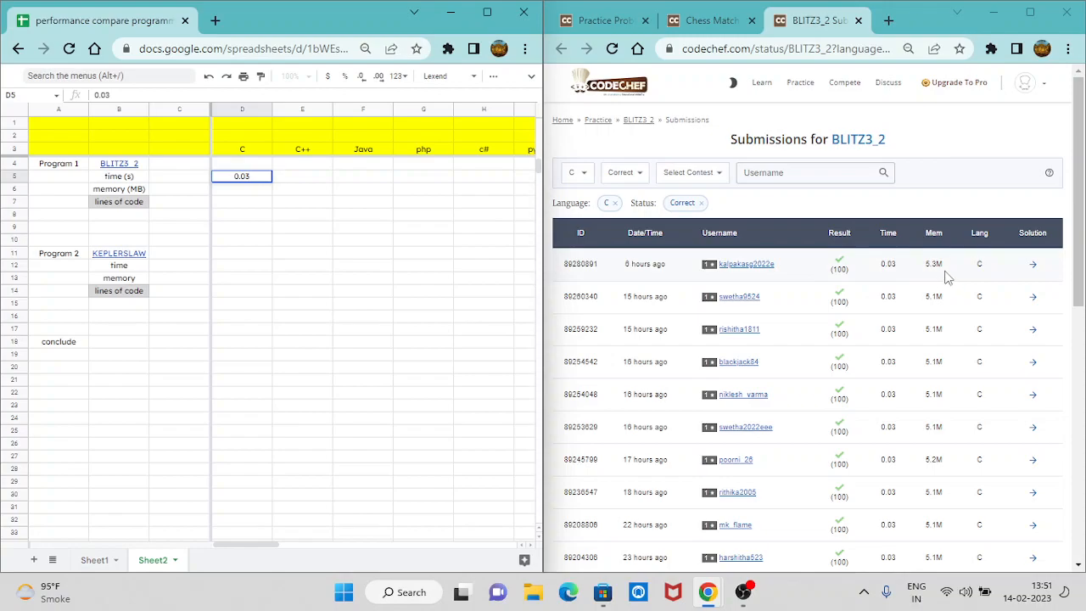
{"action": "mouse_move", "coordinate": [178, 197]}
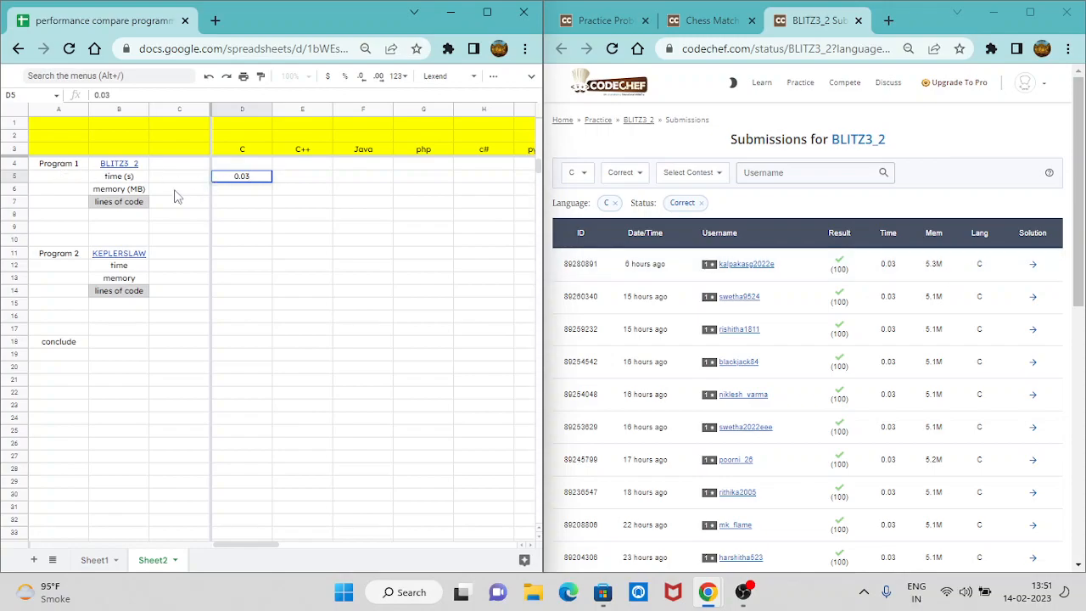
{"action": "left_click", "coordinate": [243, 190]}
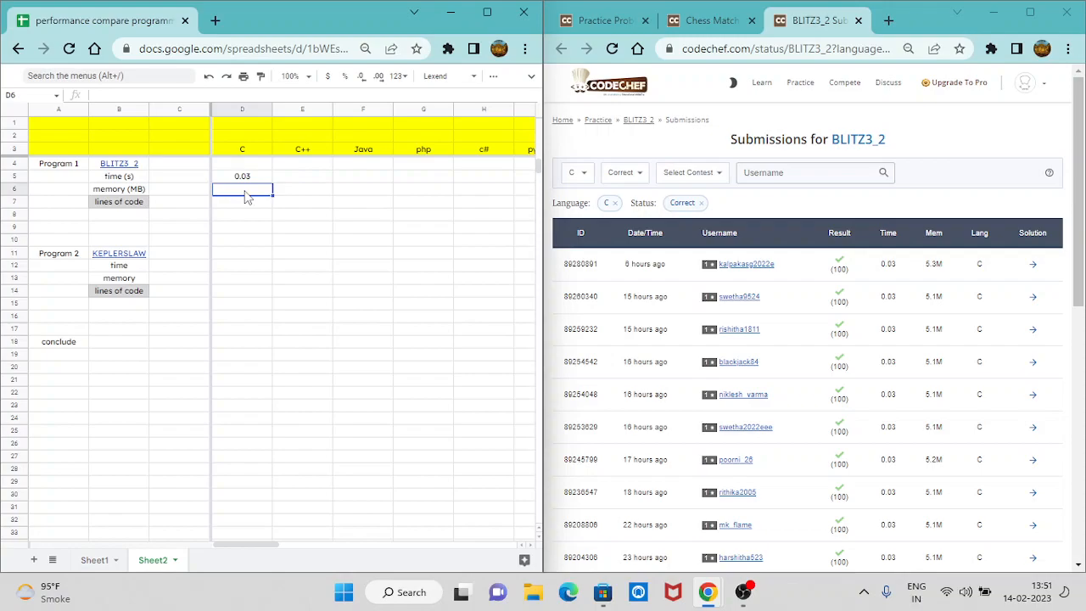
{"action": "type", "text": "5."}
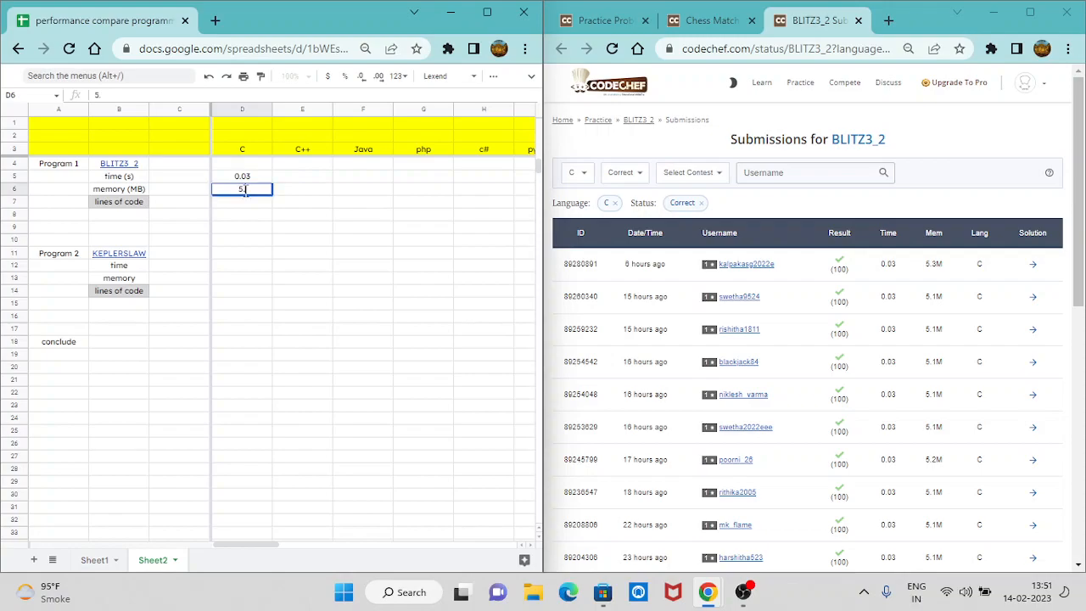
{"action": "type", "text": "5.3"}
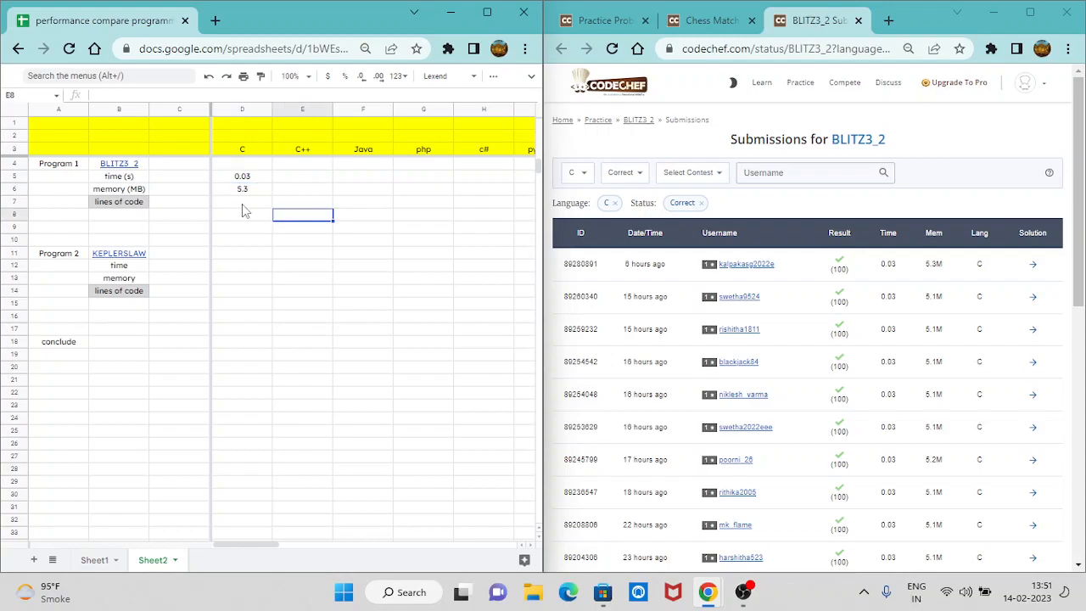
{"action": "left_click", "coordinate": [1031, 265]}
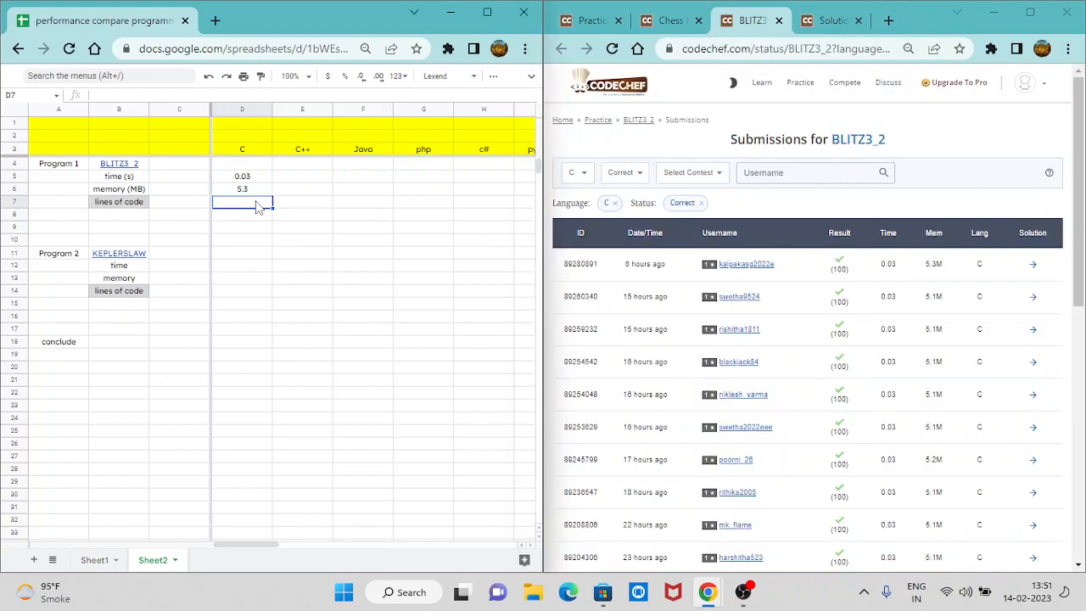
{"action": "type", "text": "13"}
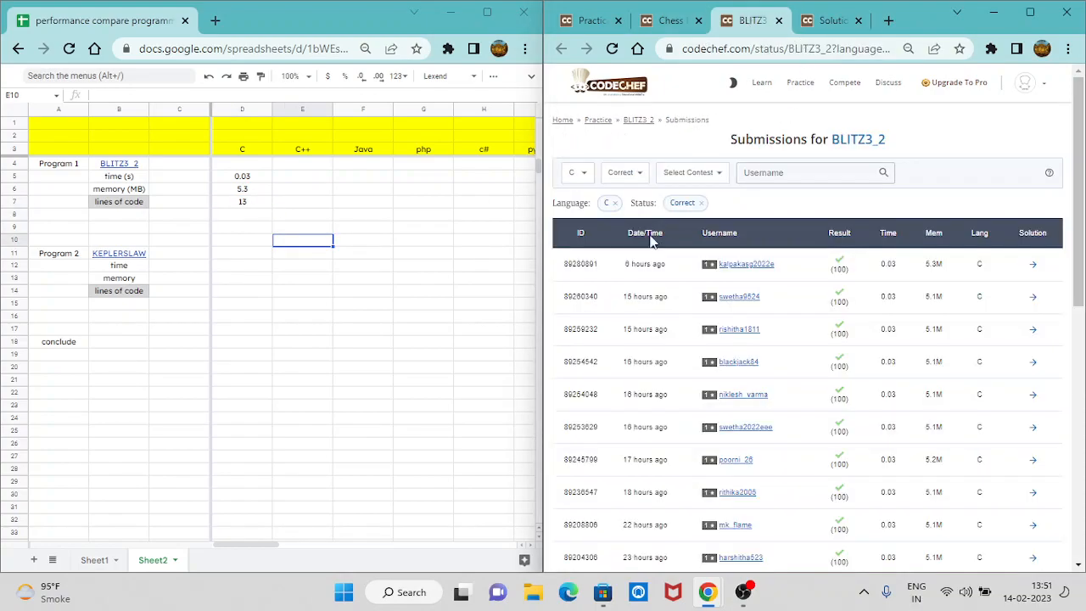
{"action": "mouse_move", "coordinate": [211, 224]}
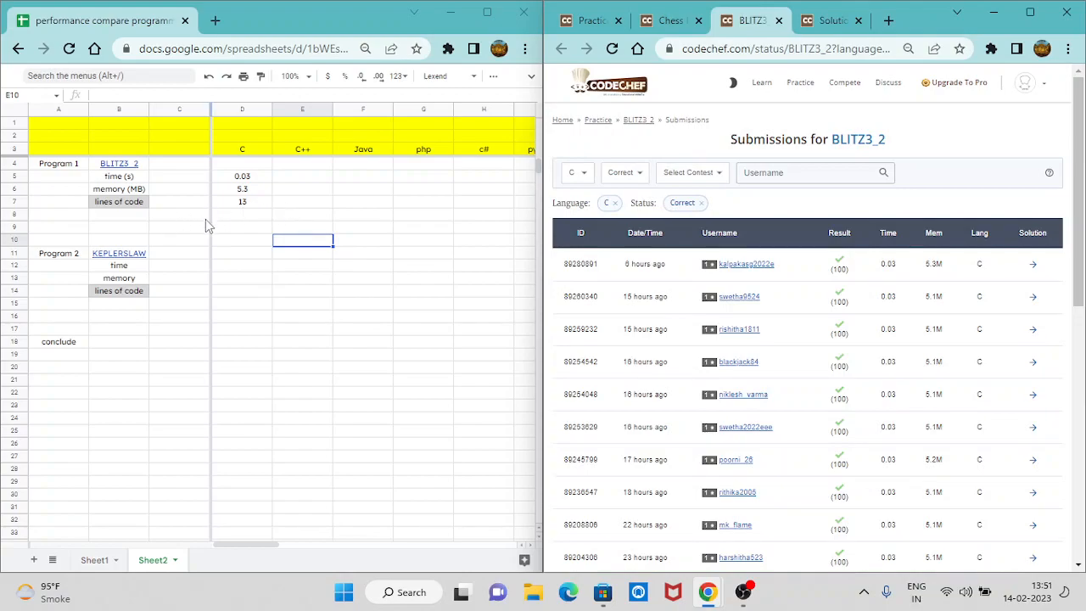
{"action": "mouse_move", "coordinate": [435, 244]}
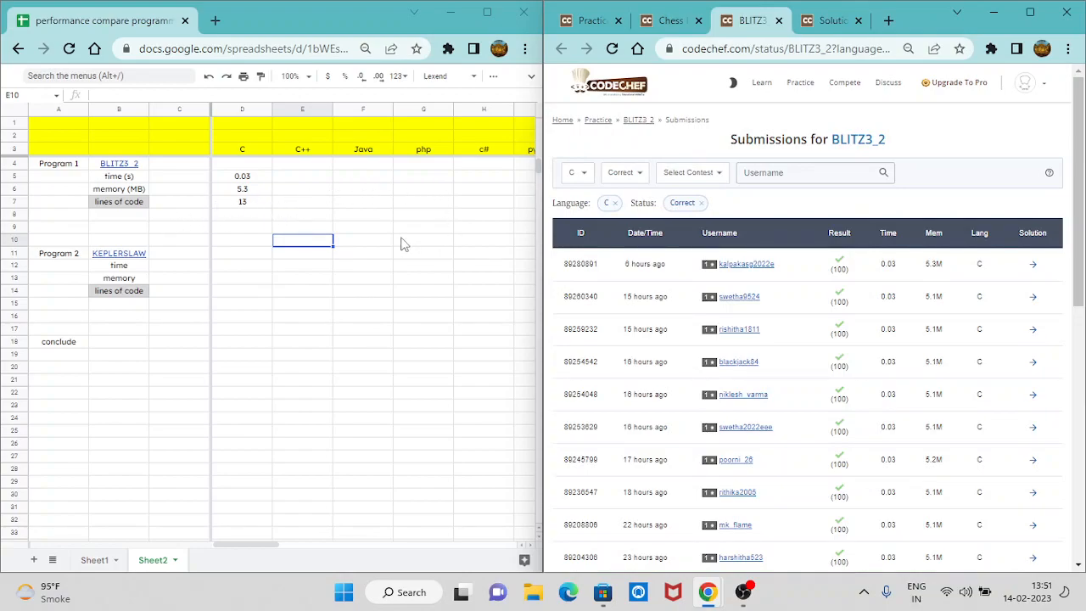
{"action": "mouse_move", "coordinate": [322, 224]}
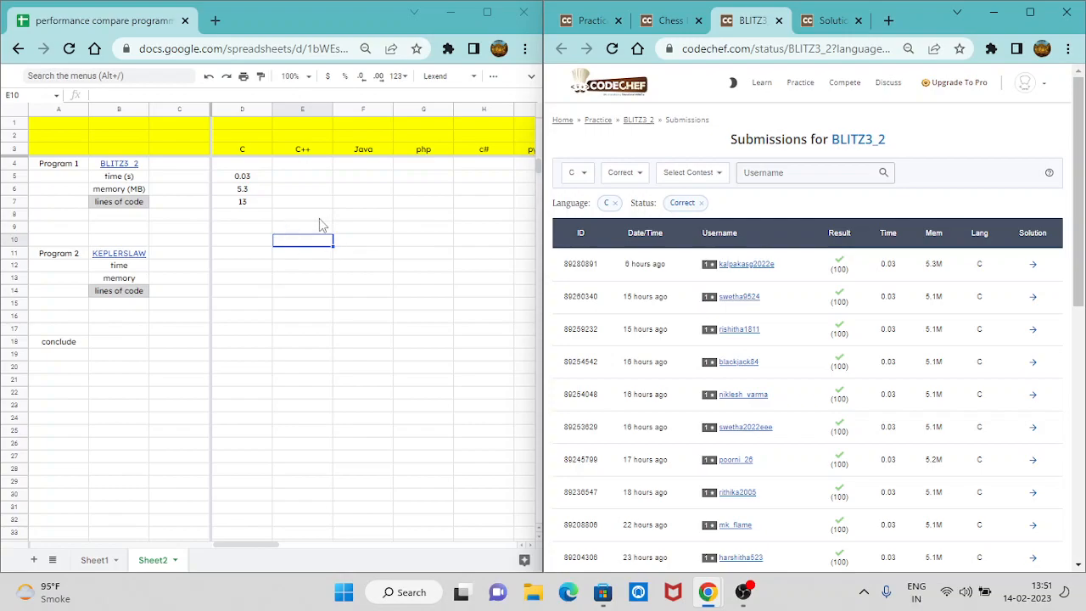
- Show Sheet1's finished comparison, then check CodeChef's submission language list
{"action": "left_click", "coordinate": [743, 590]}
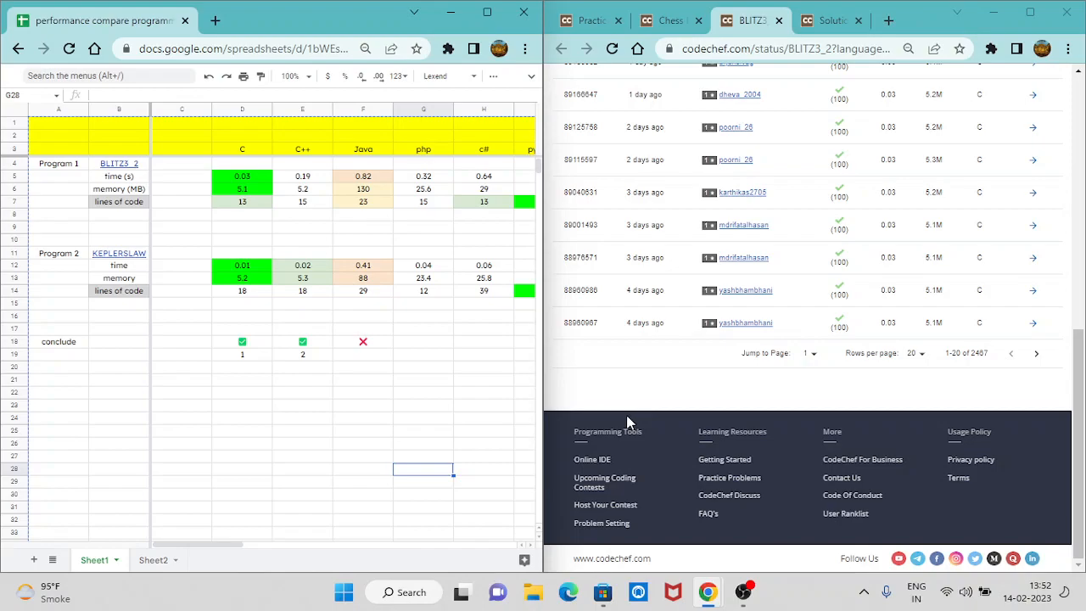
{"action": "mouse_move", "coordinate": [241, 247]}
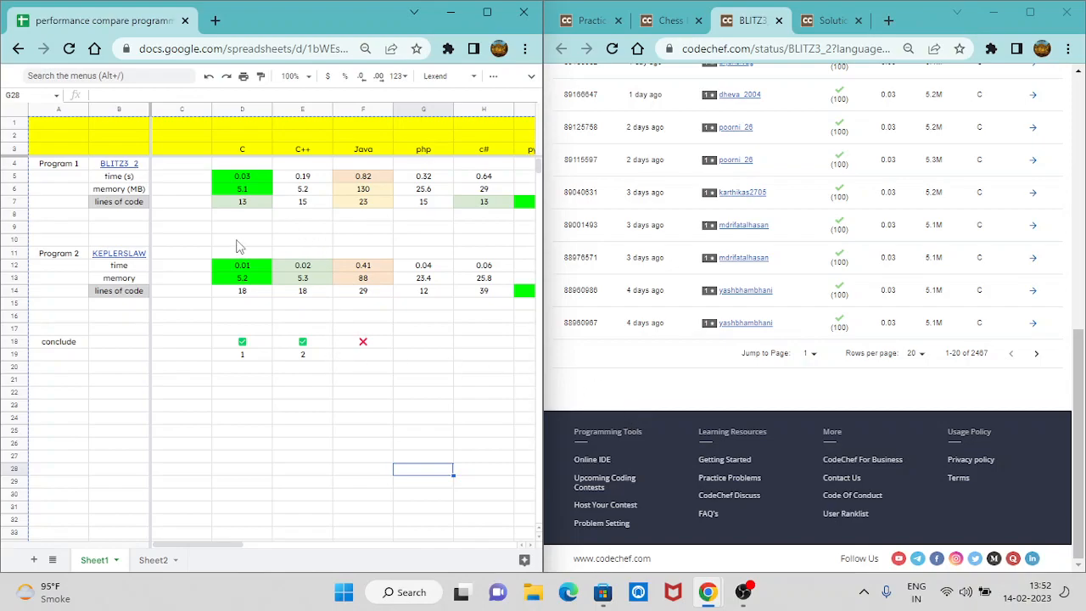
{"action": "mouse_move", "coordinate": [245, 244]}
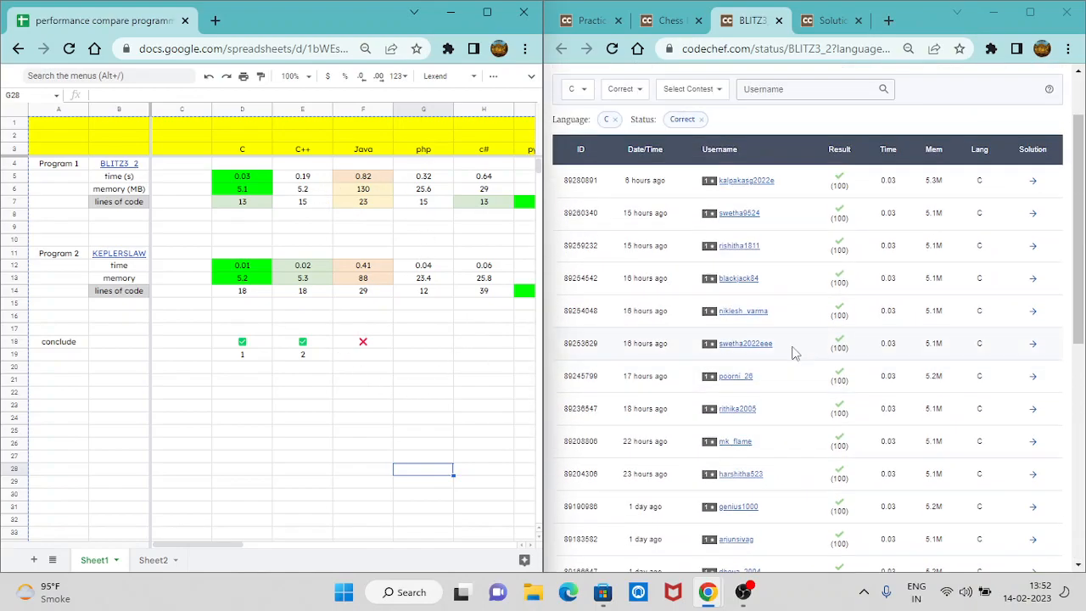
{"action": "scroll", "scroll_direction": "up", "scroll_amount": 3}
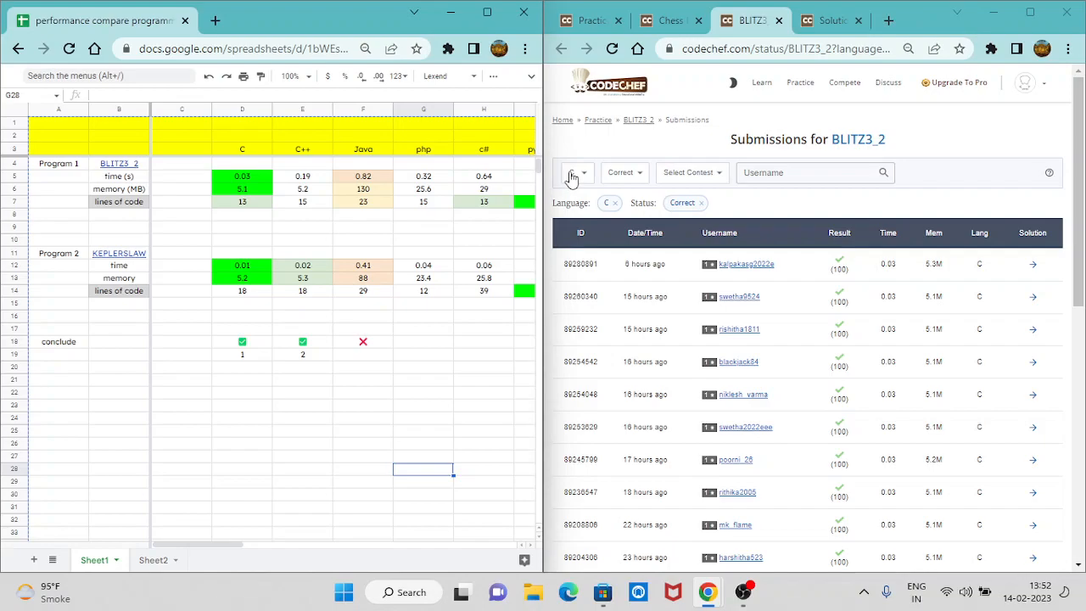
{"action": "left_click", "coordinate": [577, 173]}
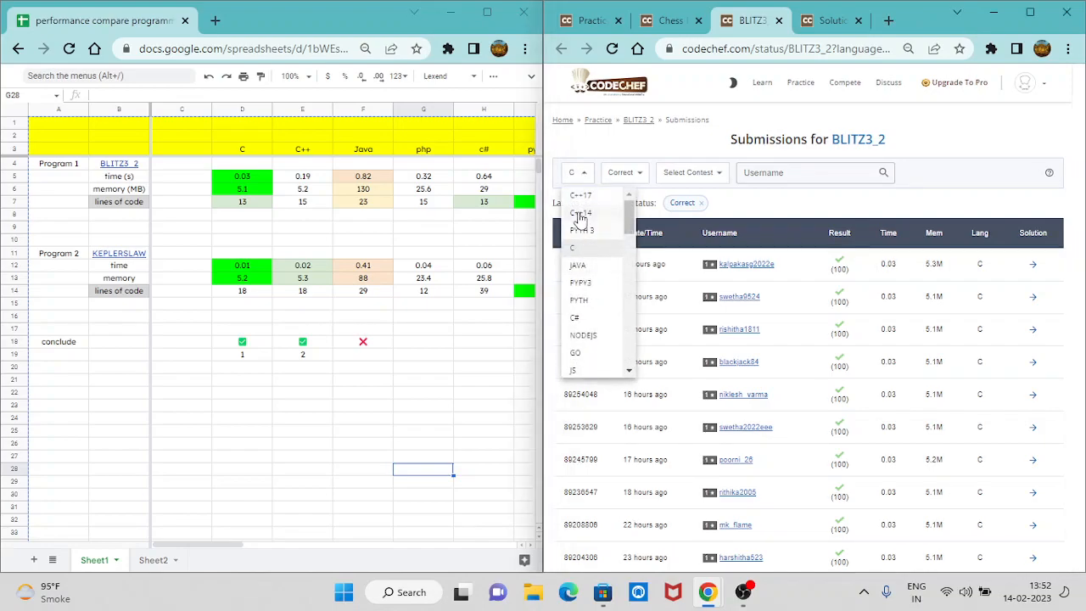
{"action": "mouse_move", "coordinate": [579, 264]}
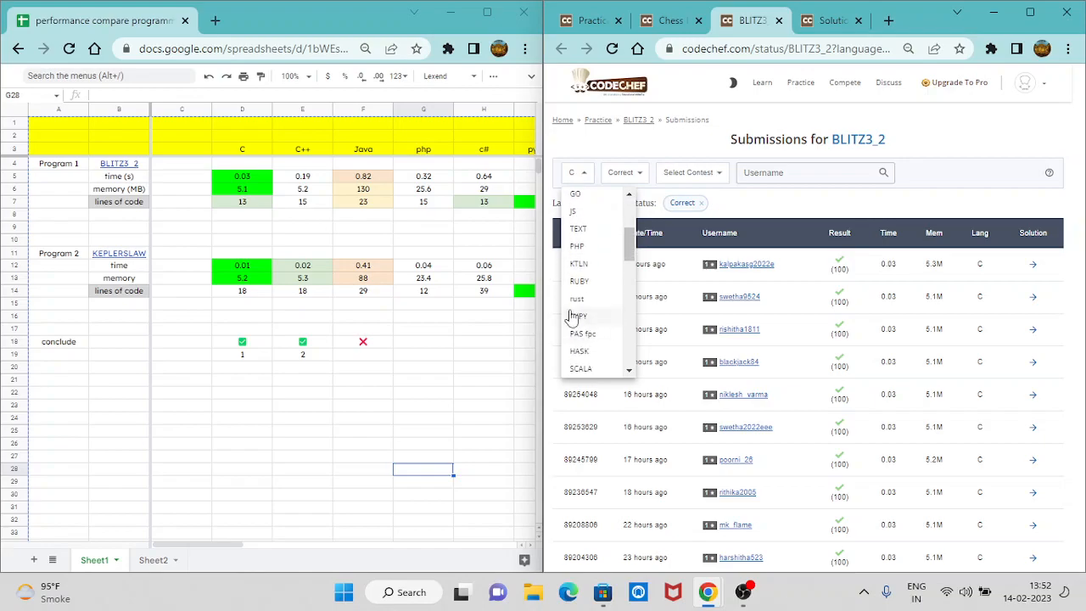
{"action": "left_click", "coordinate": [577, 173]}
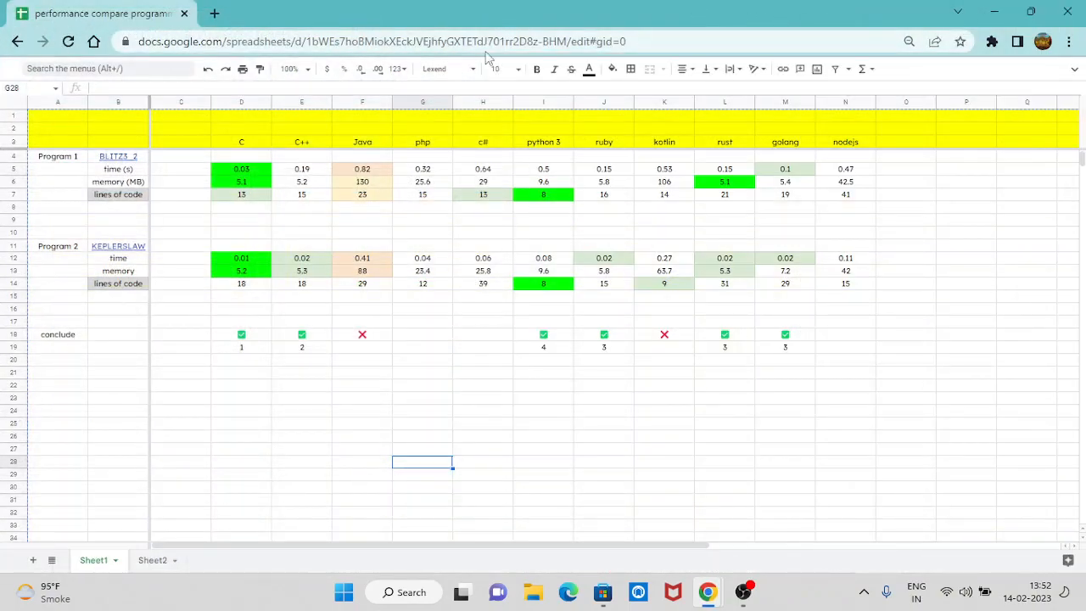
{"action": "mouse_move", "coordinate": [381, 228]}
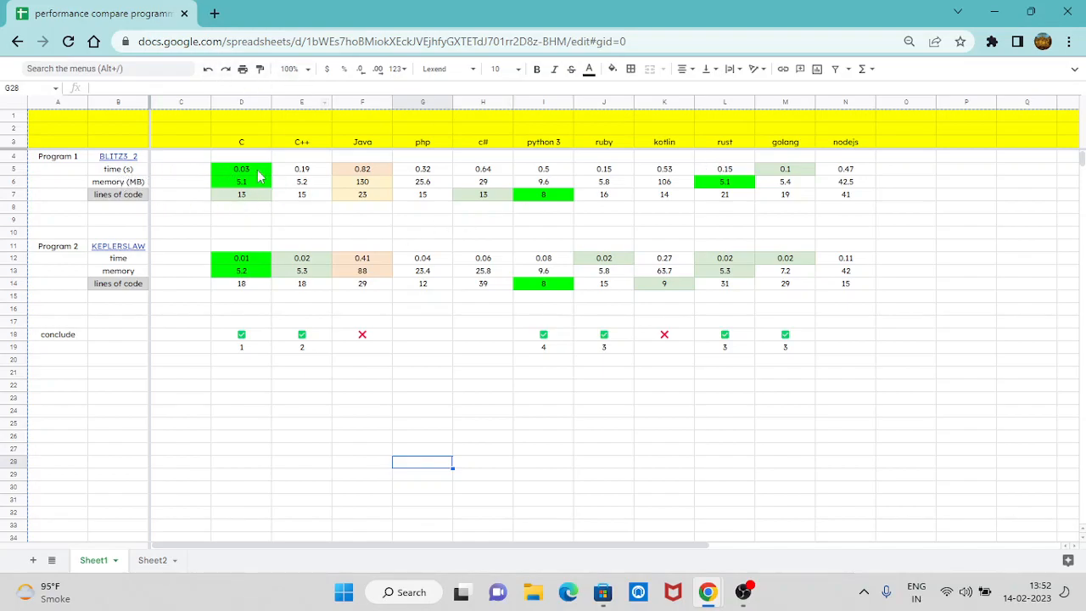
{"action": "mouse_move", "coordinate": [227, 221]}
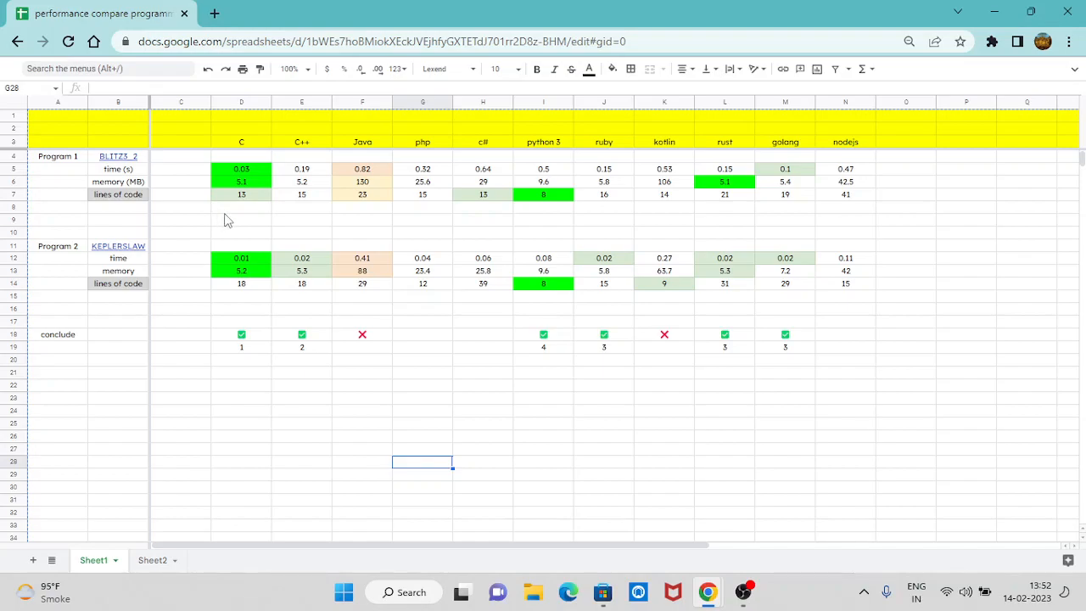
{"action": "mouse_move", "coordinate": [117, 177]}
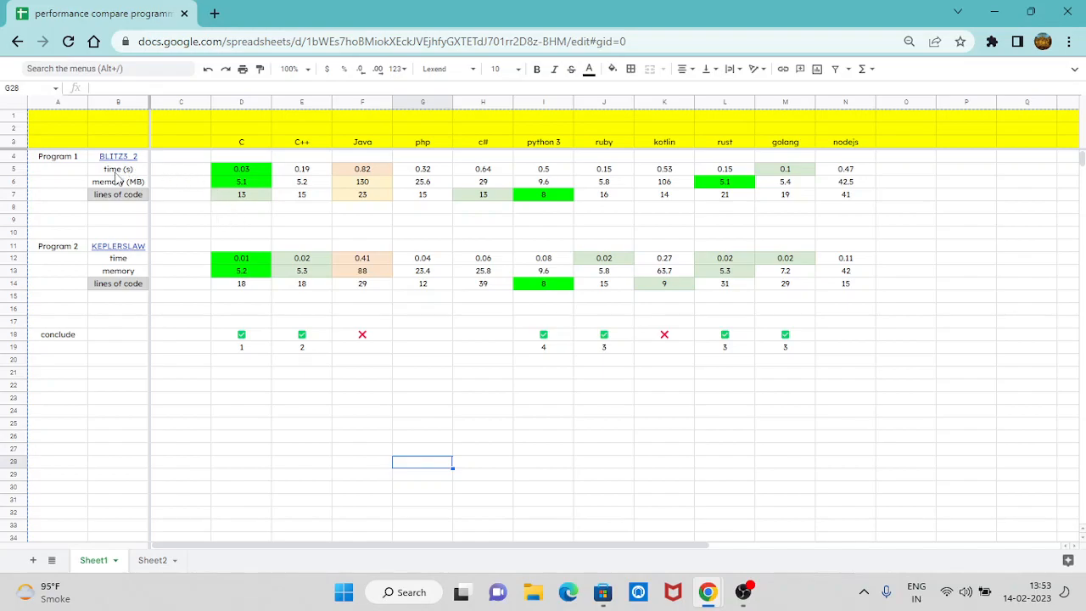
{"action": "mouse_move", "coordinate": [213, 180]}
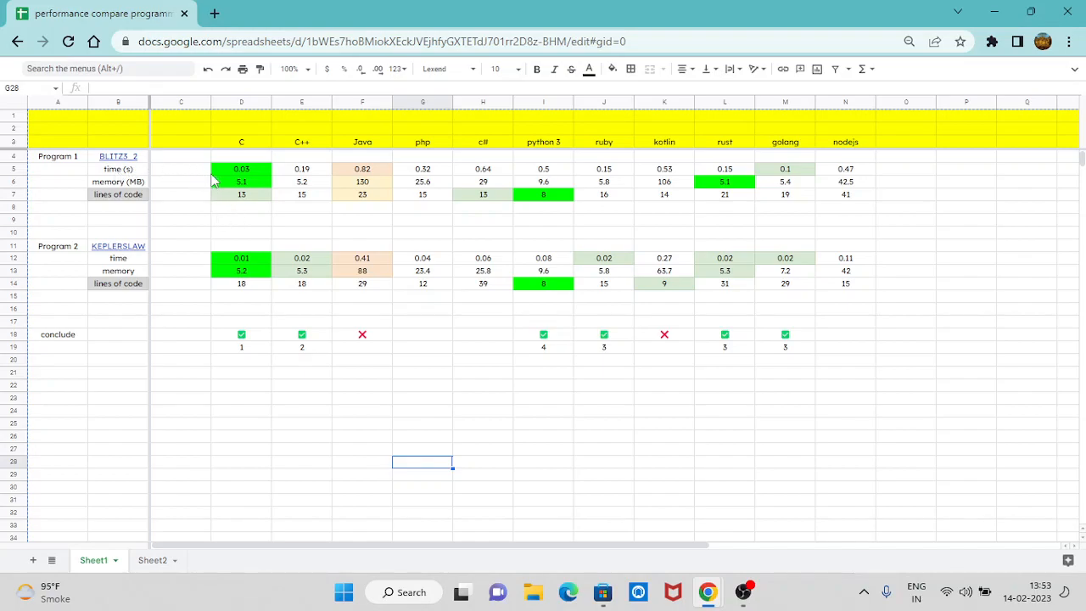
{"action": "mouse_move", "coordinate": [248, 178]}
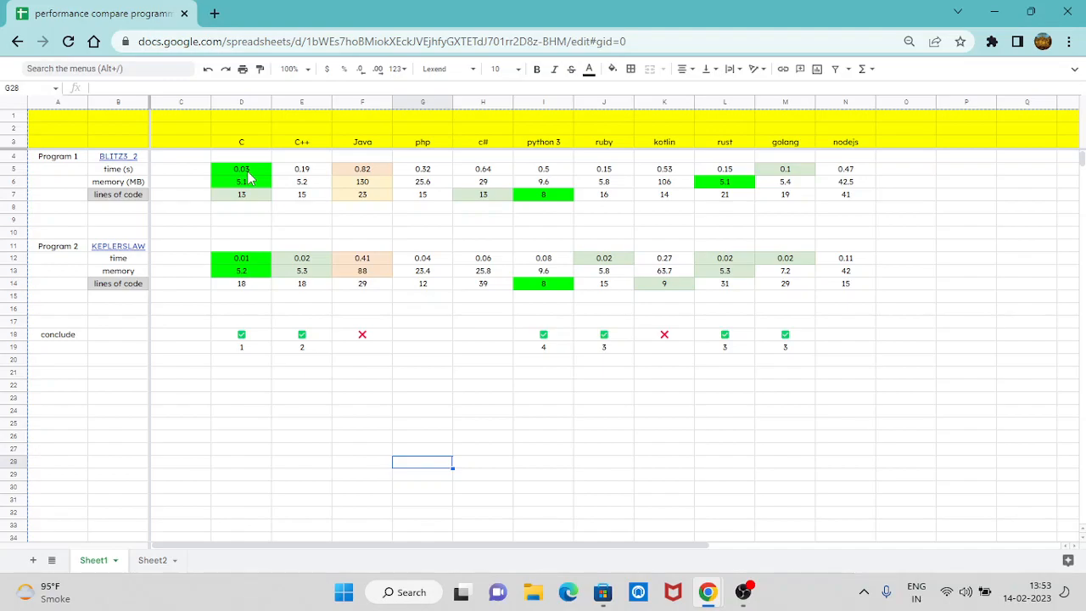
{"action": "mouse_move", "coordinate": [253, 180]}
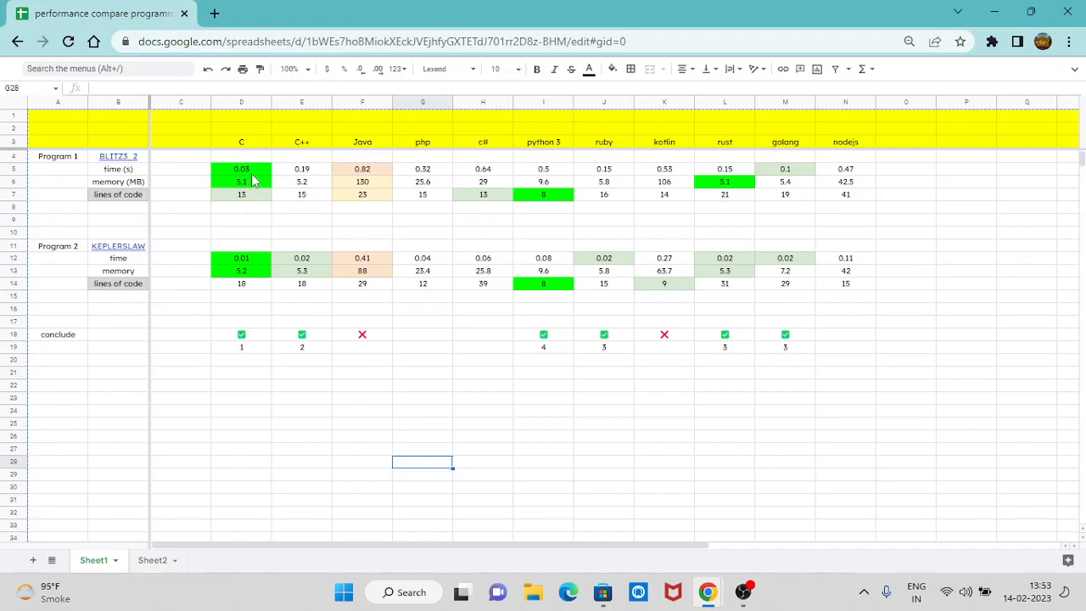
{"action": "mouse_move", "coordinate": [241, 193]}
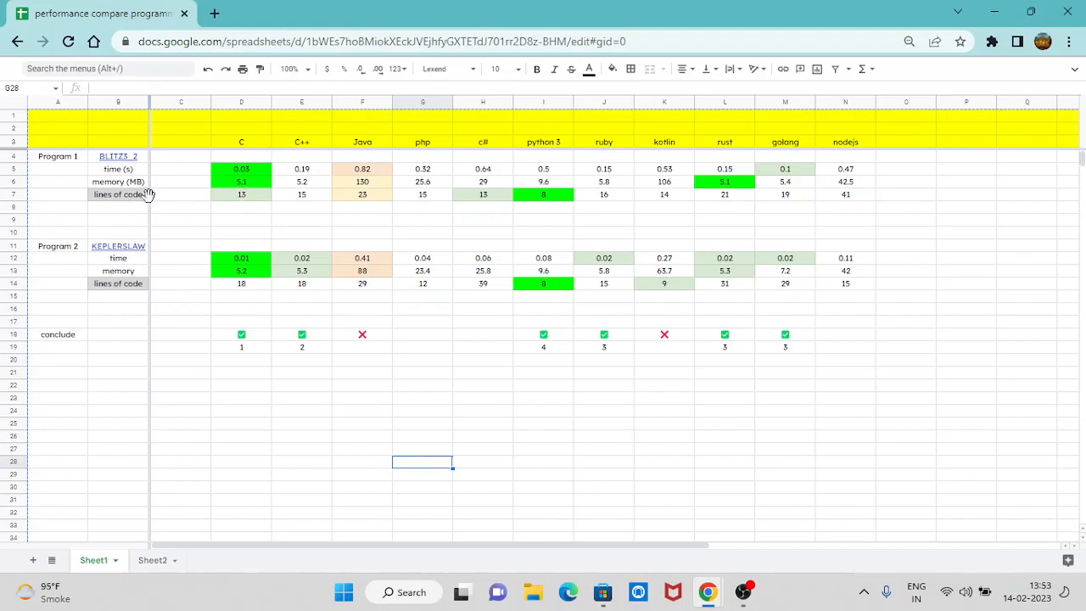
{"action": "mouse_move", "coordinate": [234, 210]}
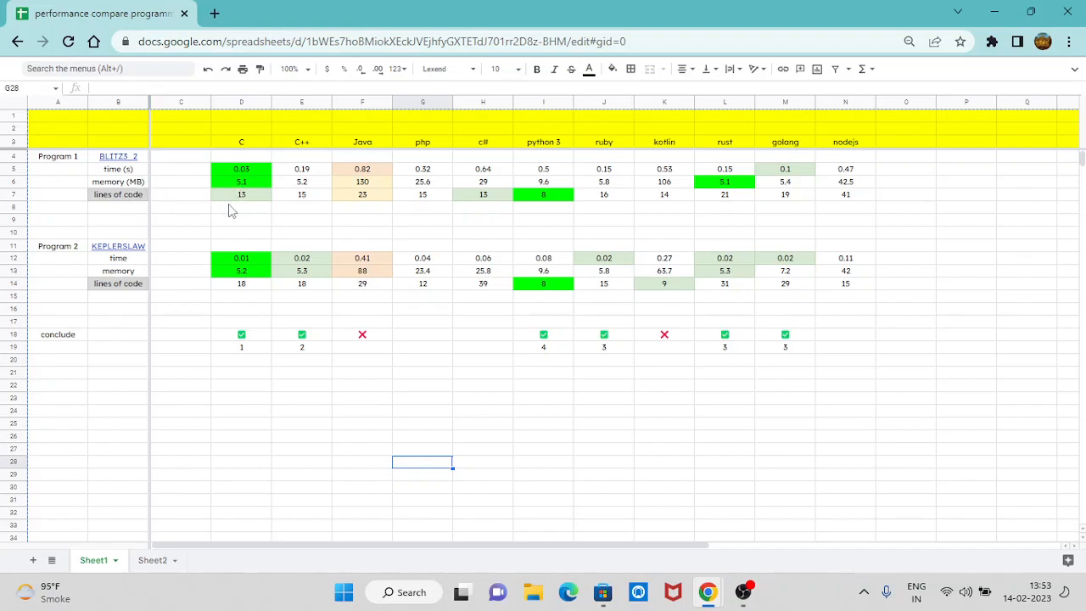
{"action": "mouse_move", "coordinate": [316, 221]}
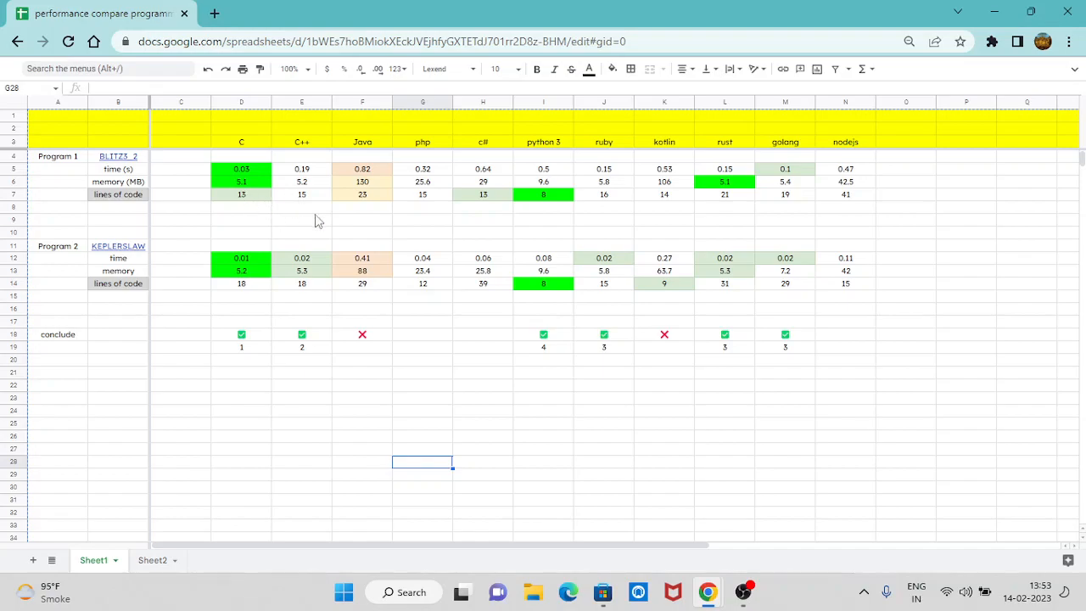
{"action": "mouse_move", "coordinate": [163, 195]}
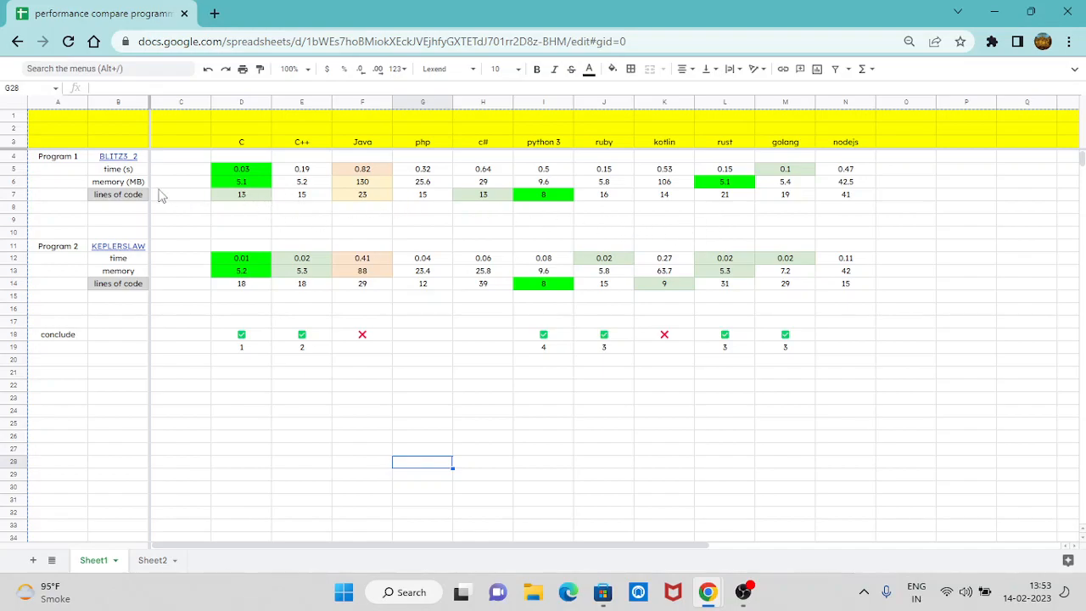
{"action": "mouse_move", "coordinate": [472, 211]}
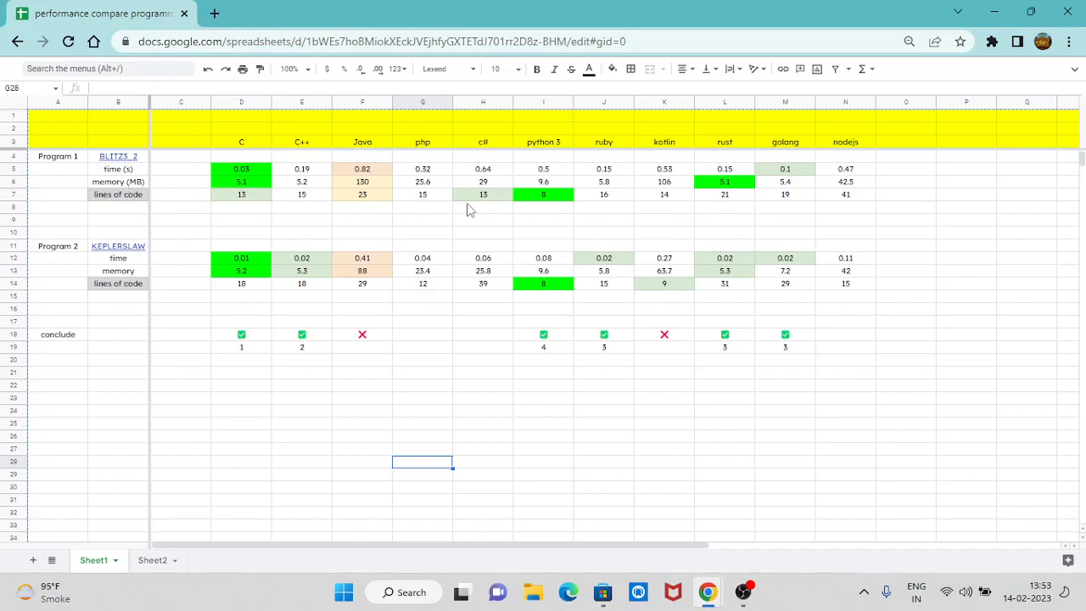
{"action": "mouse_move", "coordinate": [733, 193]}
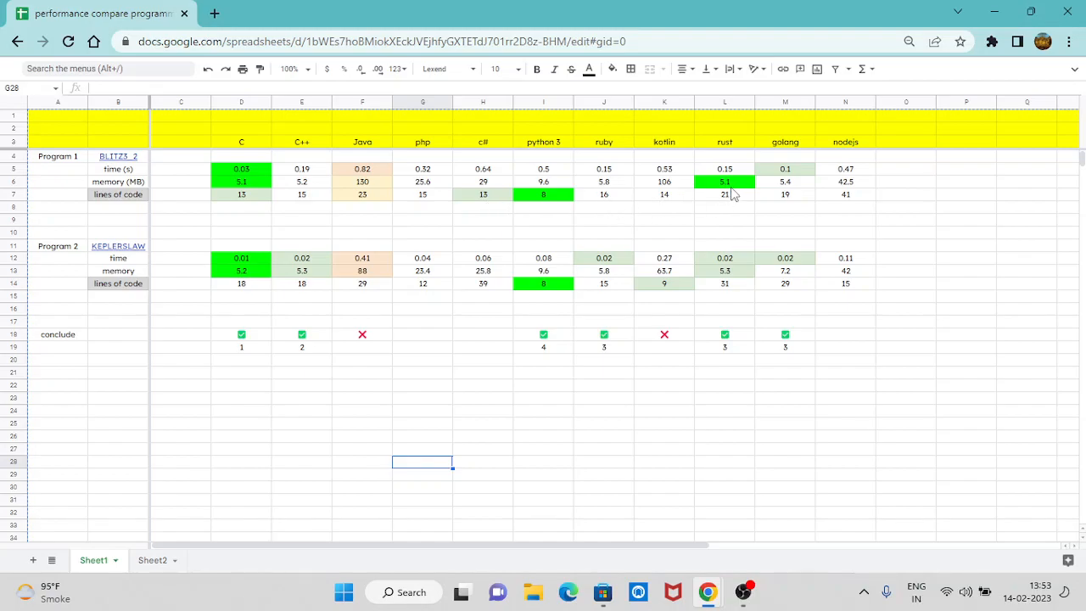
{"action": "mouse_move", "coordinate": [563, 211]}
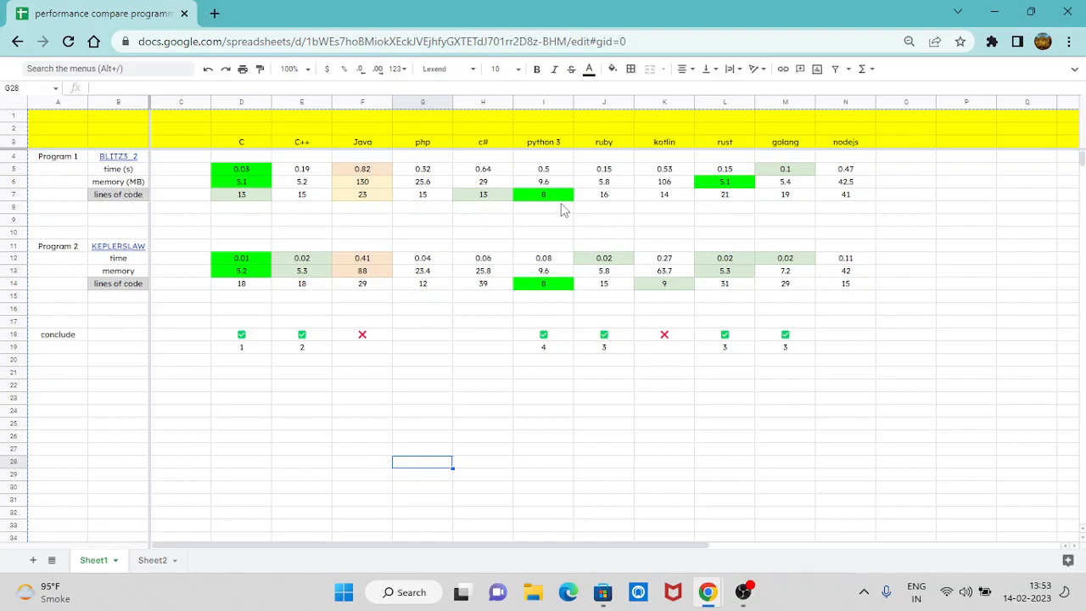
{"action": "mouse_move", "coordinate": [258, 202]}
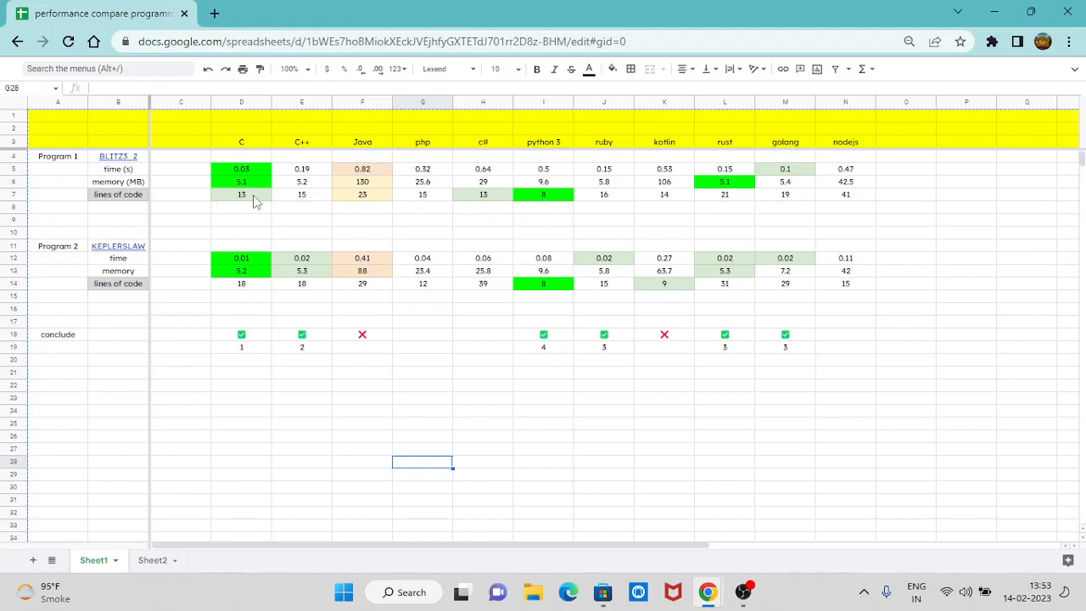
{"action": "mouse_move", "coordinate": [474, 203]}
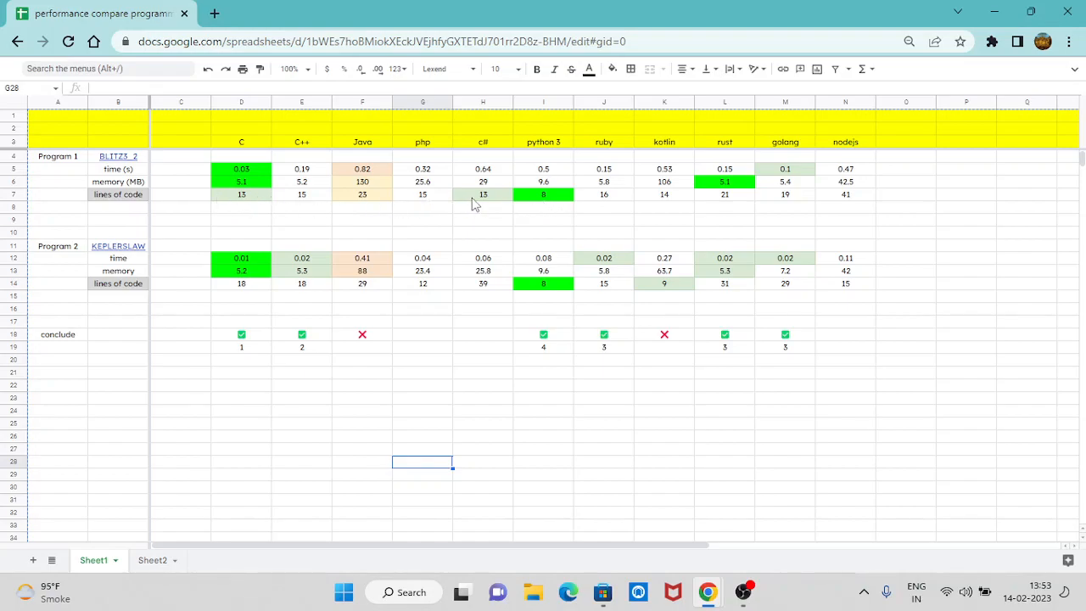
{"action": "mouse_move", "coordinate": [30, 115]}
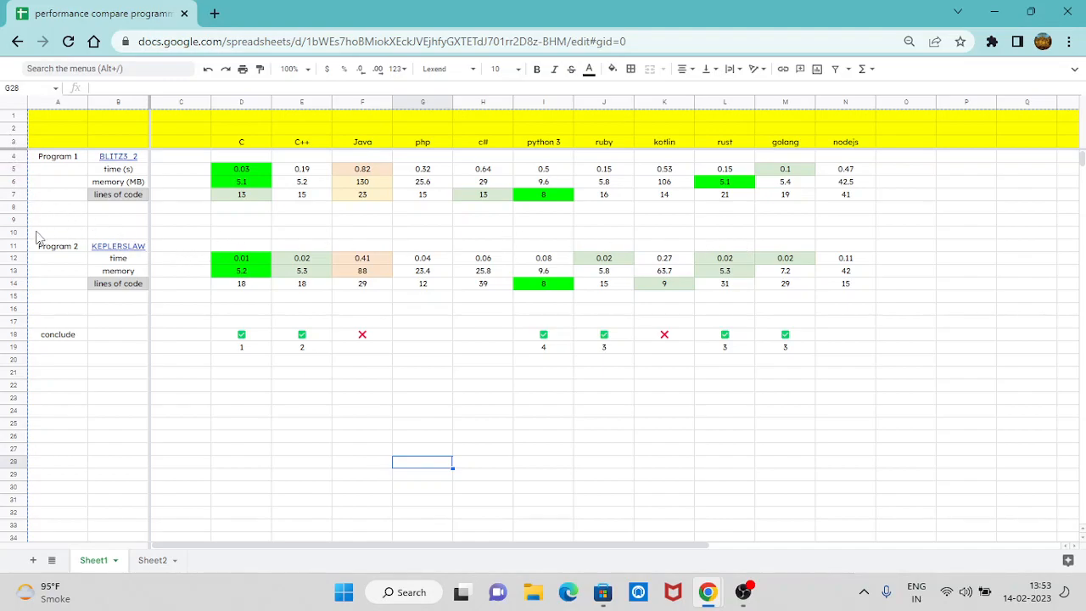
{"action": "mouse_move", "coordinate": [128, 268]}
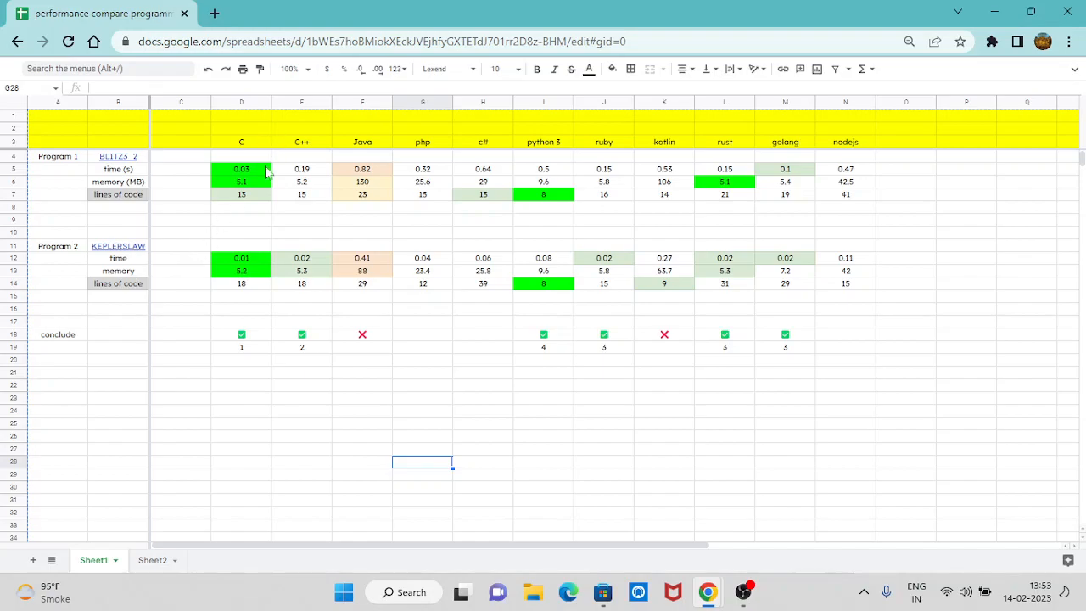
{"action": "mouse_move", "coordinate": [245, 261]}
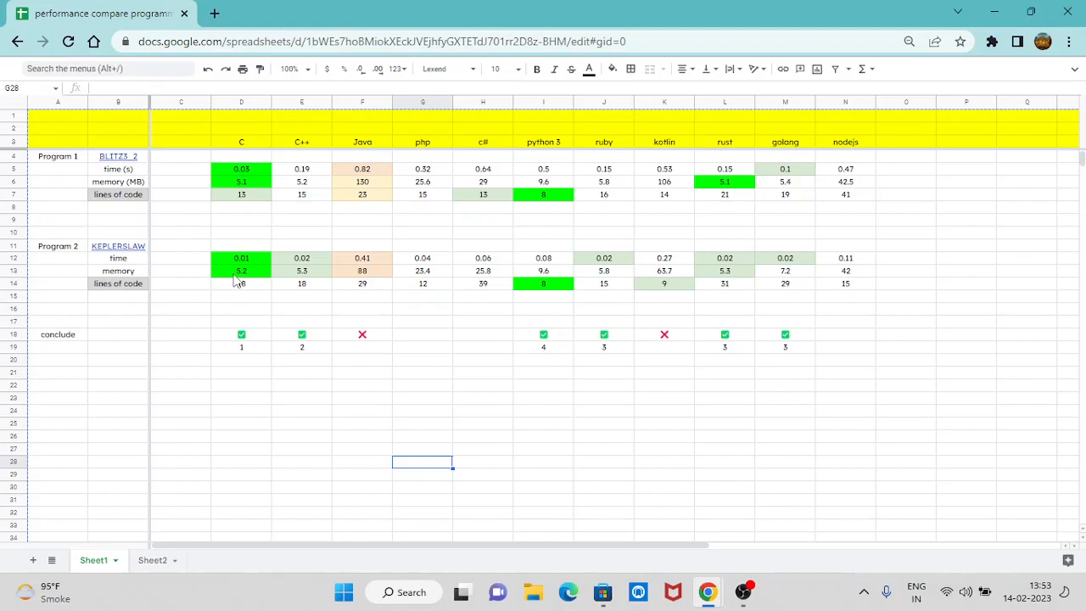
{"action": "mouse_move", "coordinate": [298, 282]}
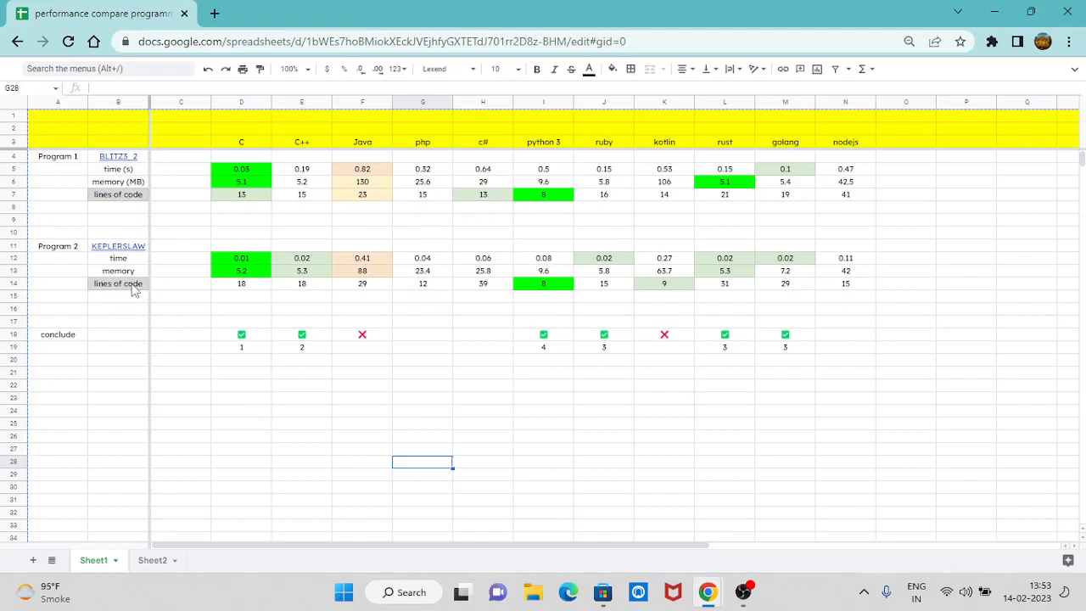
{"action": "mouse_move", "coordinate": [550, 288]}
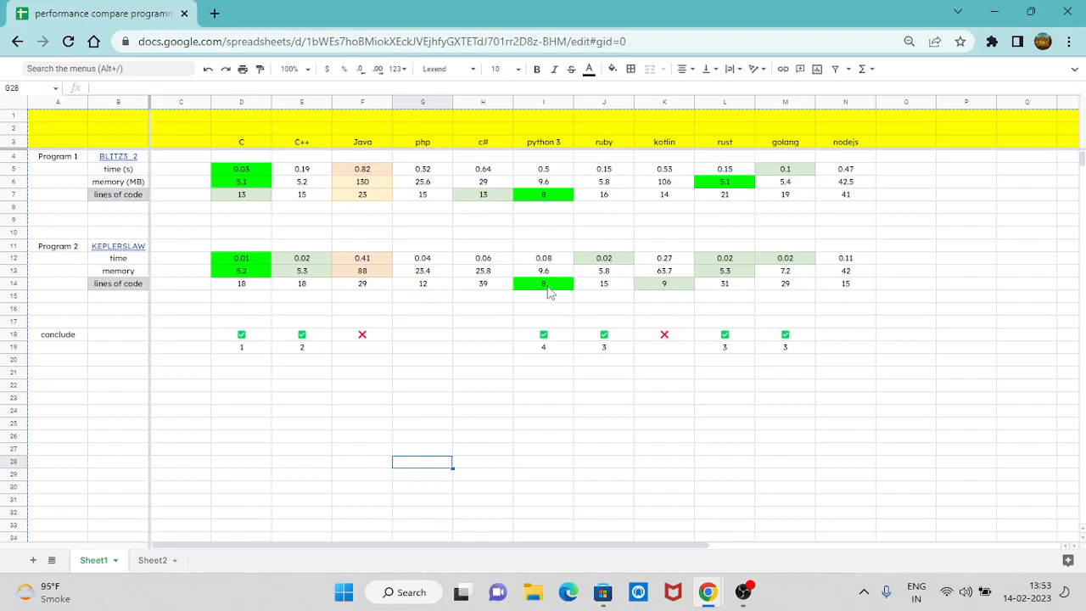
{"action": "mouse_move", "coordinate": [670, 298]}
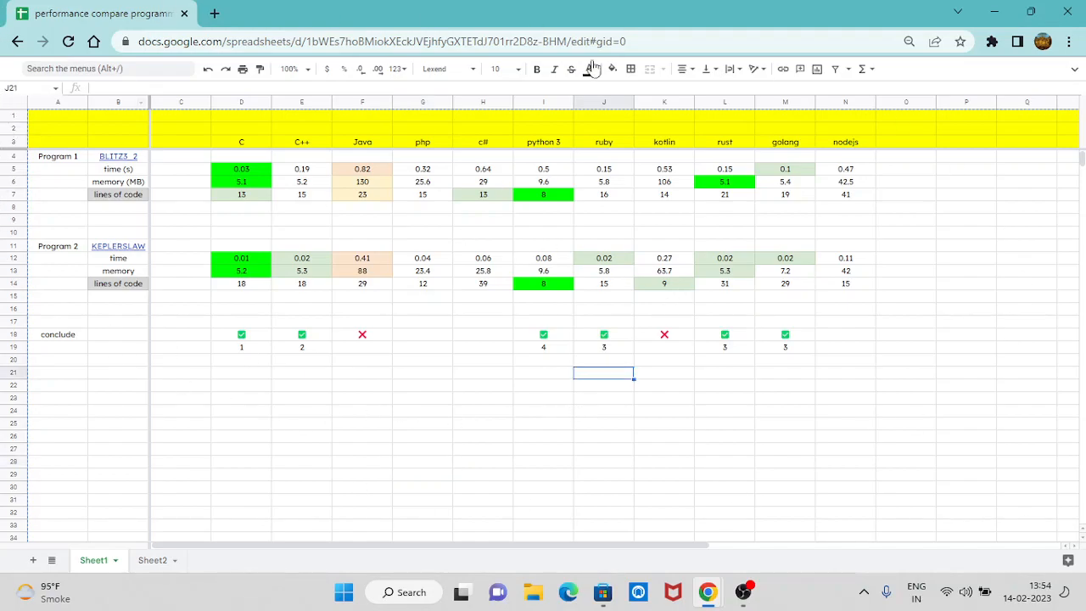
{"action": "mouse_move", "coordinate": [265, 350]}
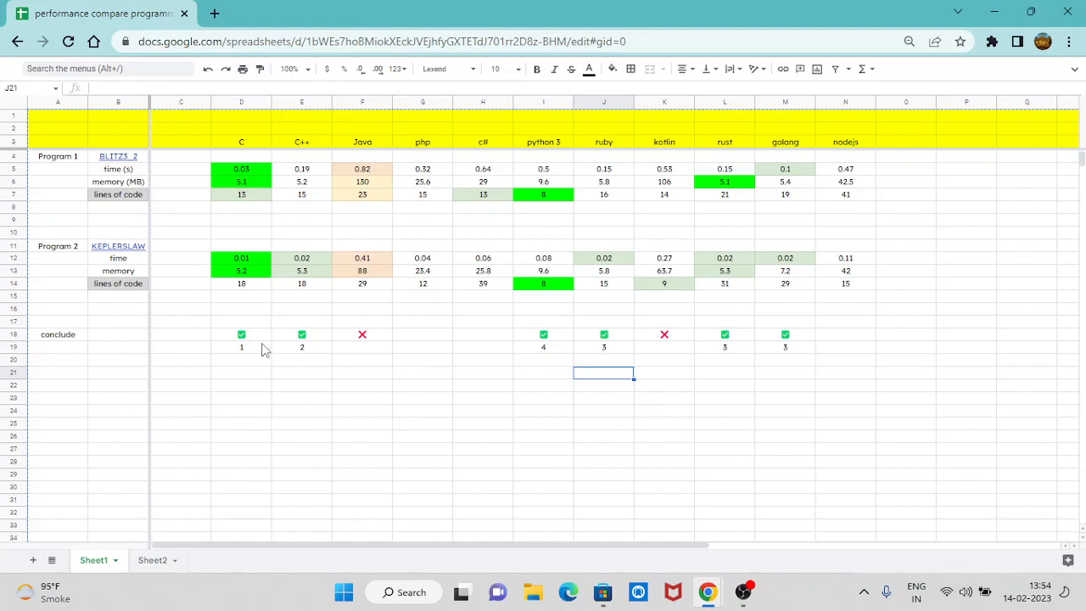
{"action": "mouse_move", "coordinate": [37, 374]}
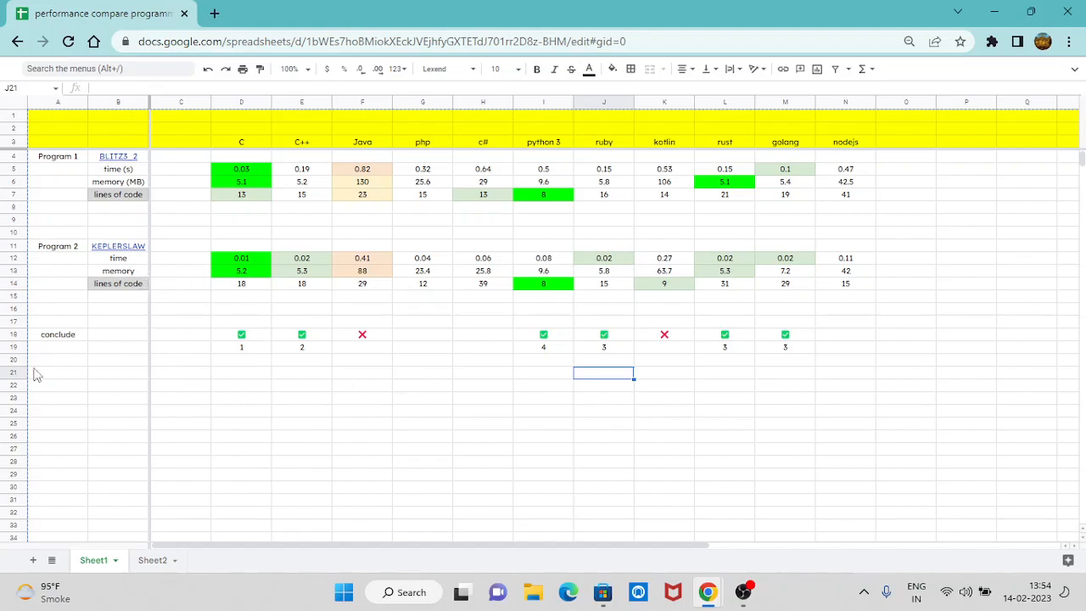
- Review the rank cells beneath the first languages' conclude checkmarks
{"action": "left_click", "coordinate": [58, 332]}
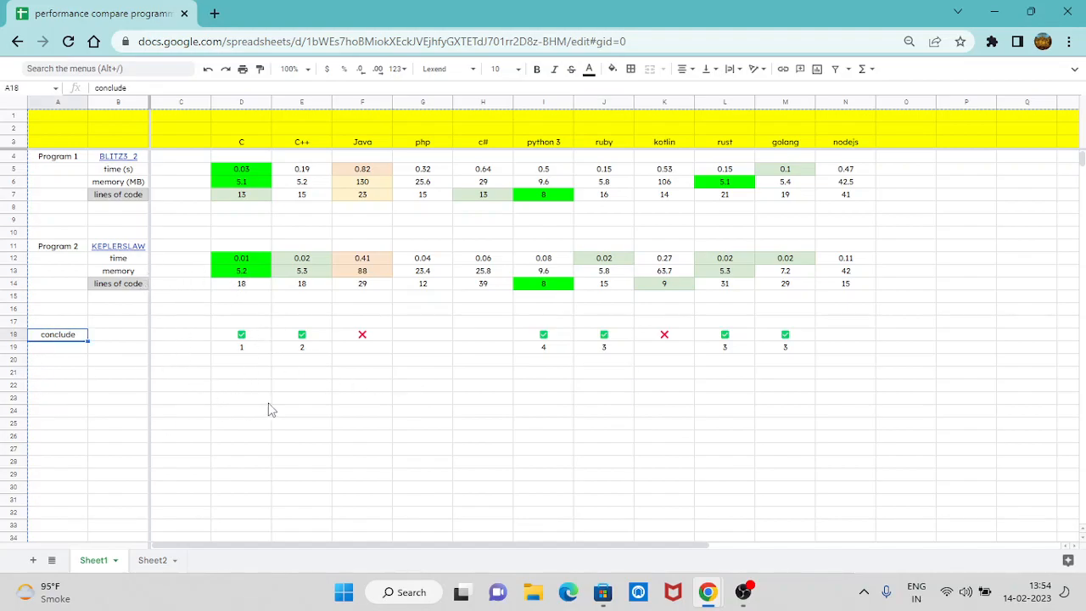
{"action": "left_click", "coordinate": [241, 398]}
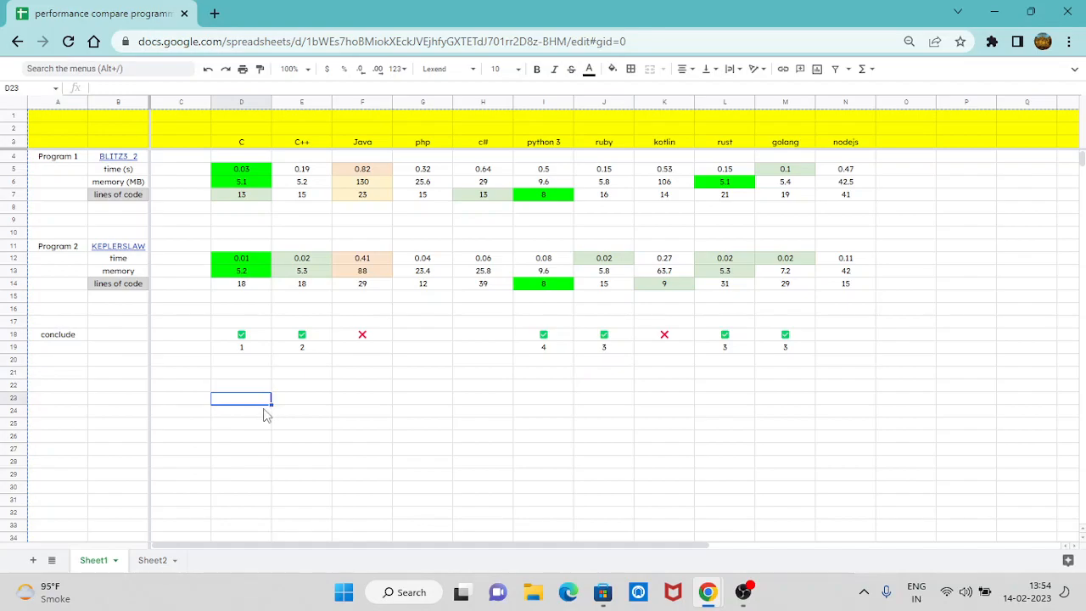
{"action": "left_click", "coordinate": [241, 334]}
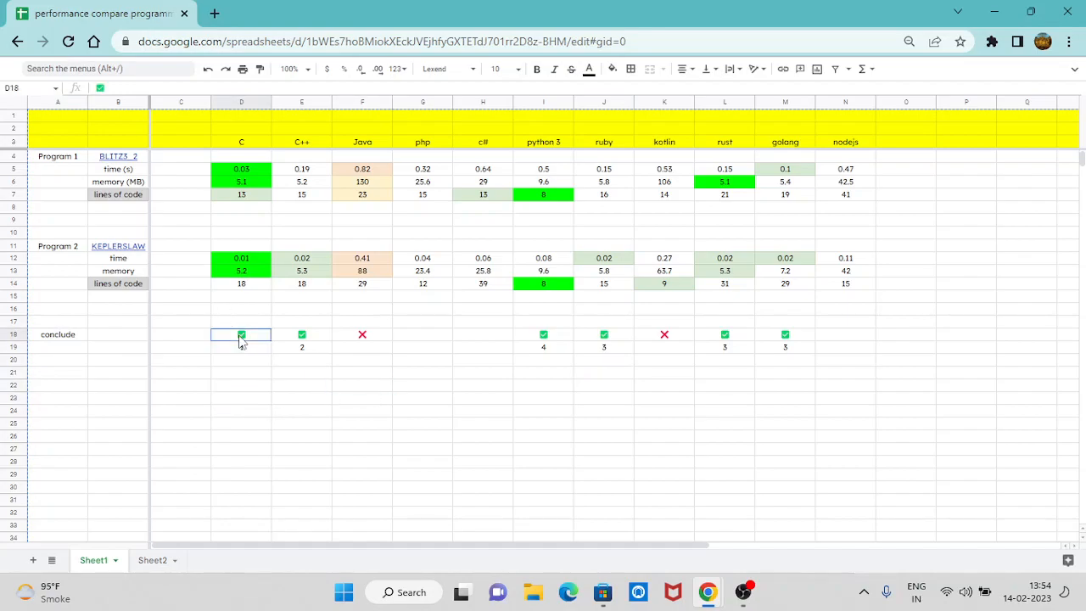
{"action": "left_click", "coordinate": [543, 142]}
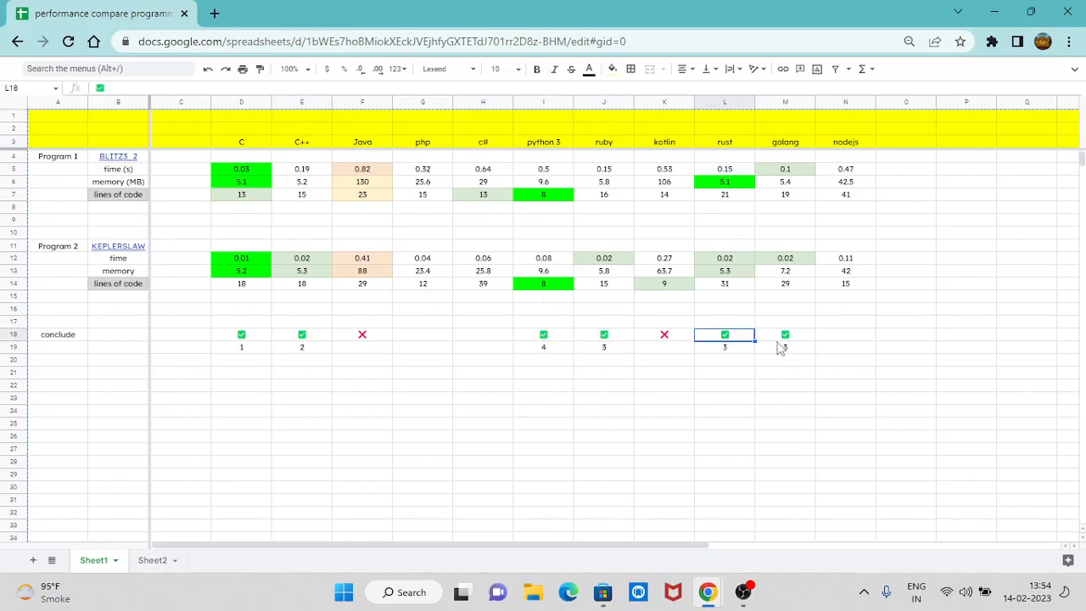
- Review the remaining rank cells across the conclude row, such as 4 under python 3
{"action": "left_click", "coordinate": [784, 334]}
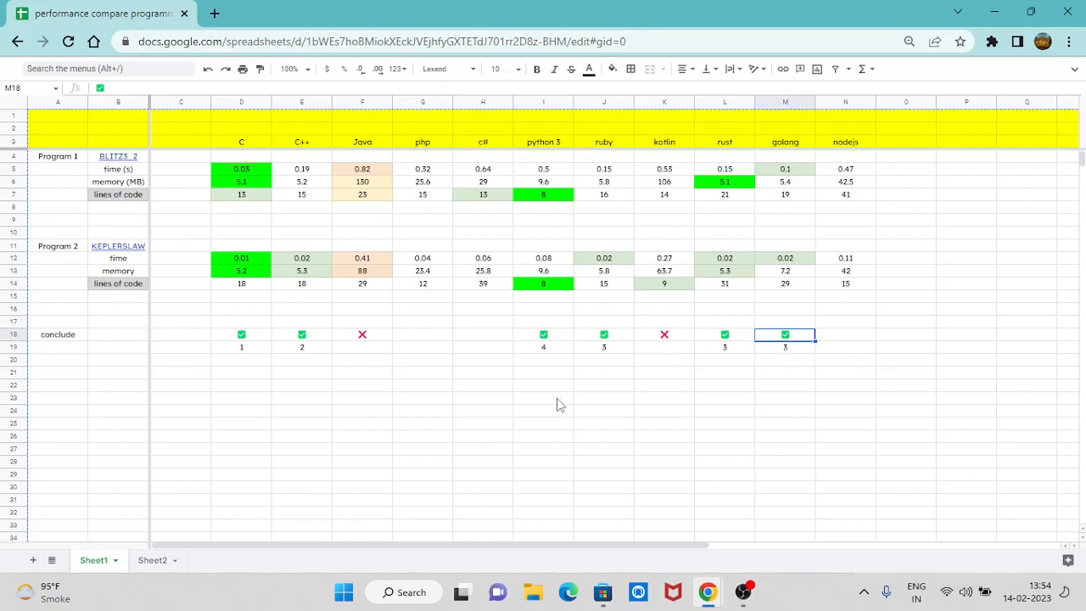
{"action": "left_click", "coordinate": [241, 346]}
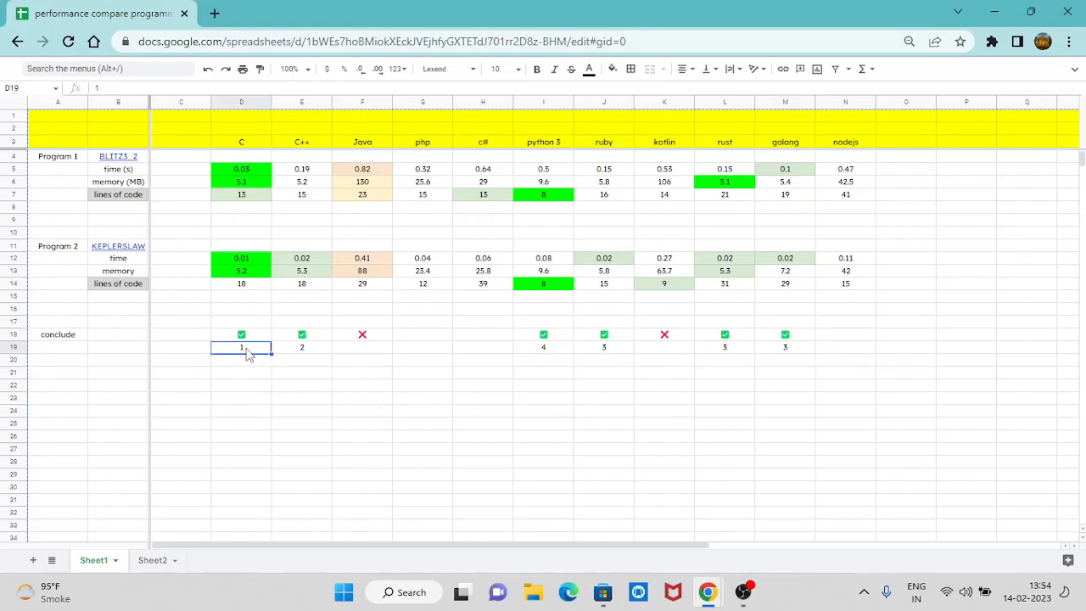
{"action": "left_click", "coordinate": [302, 346]}
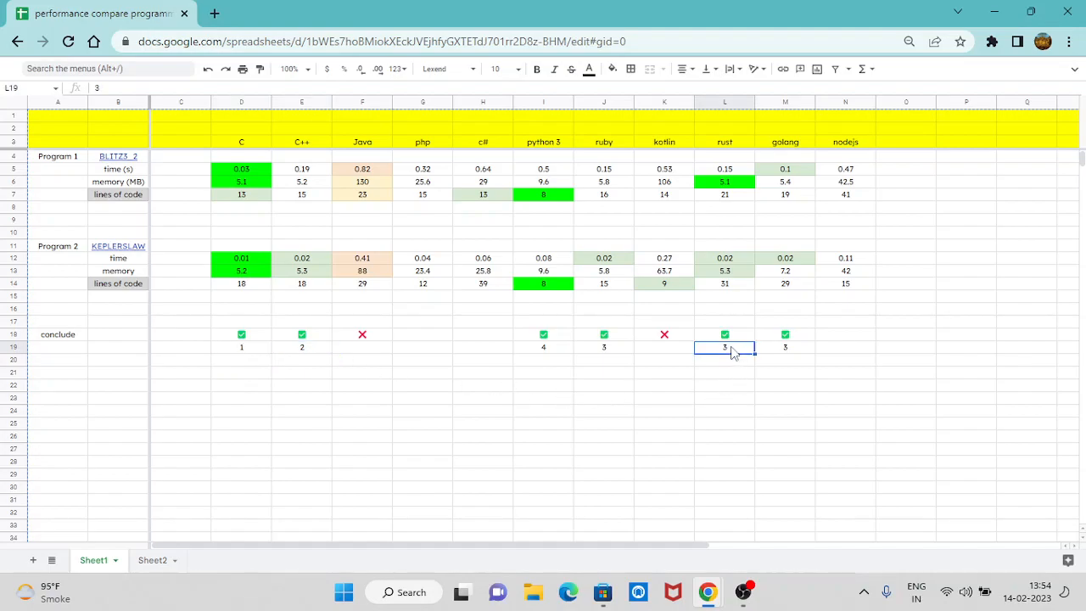
{"action": "mouse_move", "coordinate": [627, 363]}
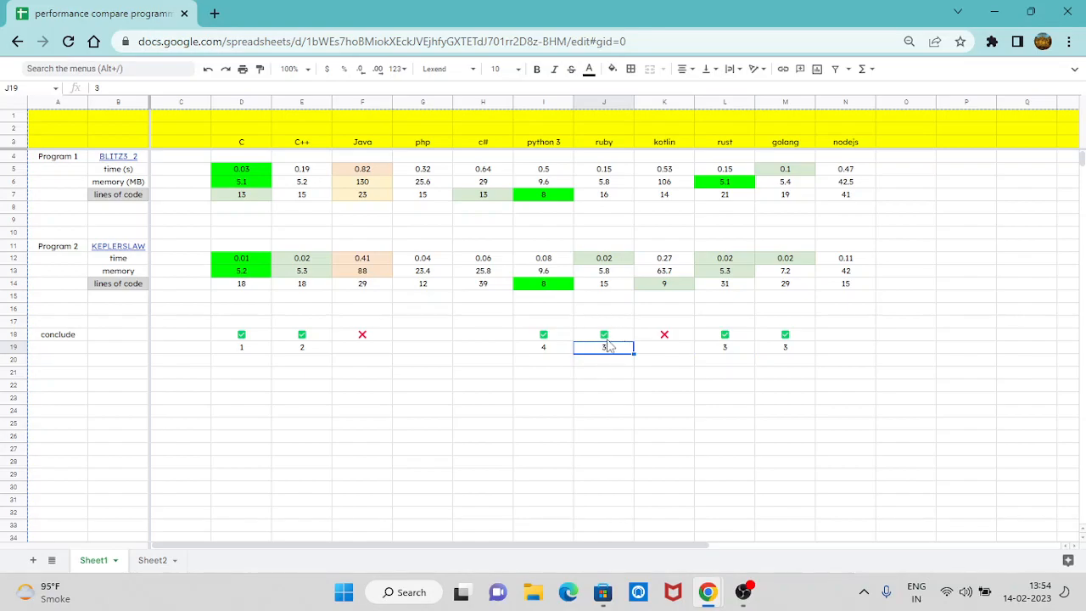
{"action": "mouse_move", "coordinate": [600, 285]}
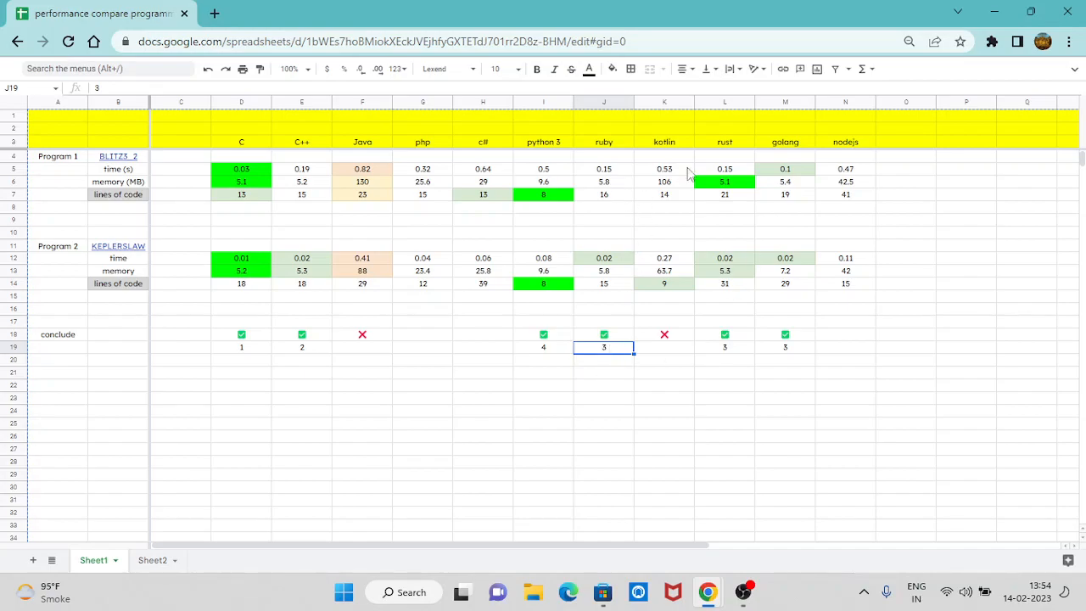
{"action": "left_click", "coordinate": [543, 346]}
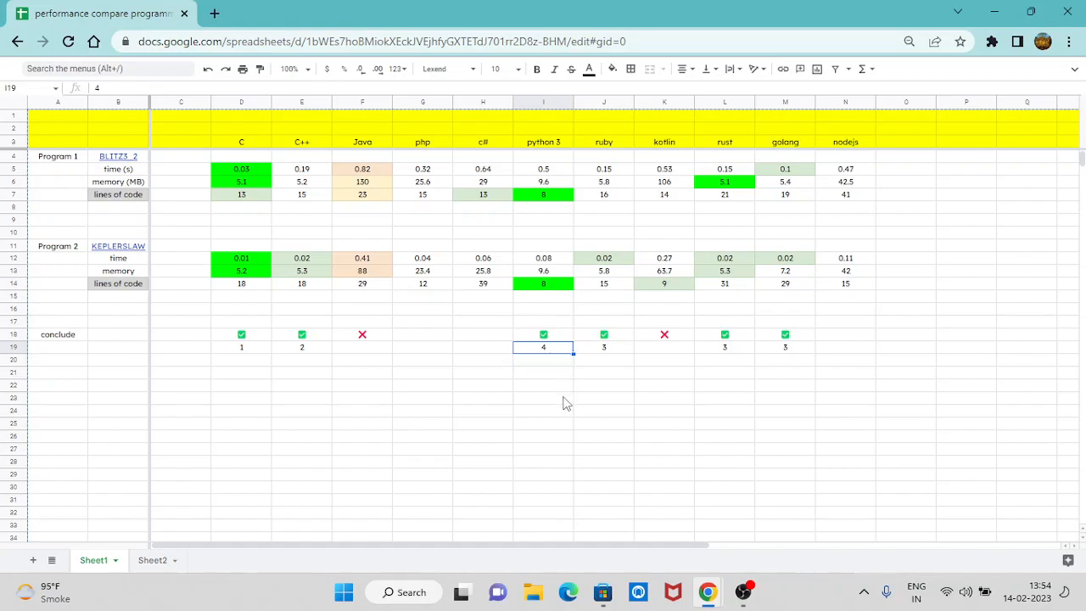
{"action": "left_click", "coordinate": [543, 398]}
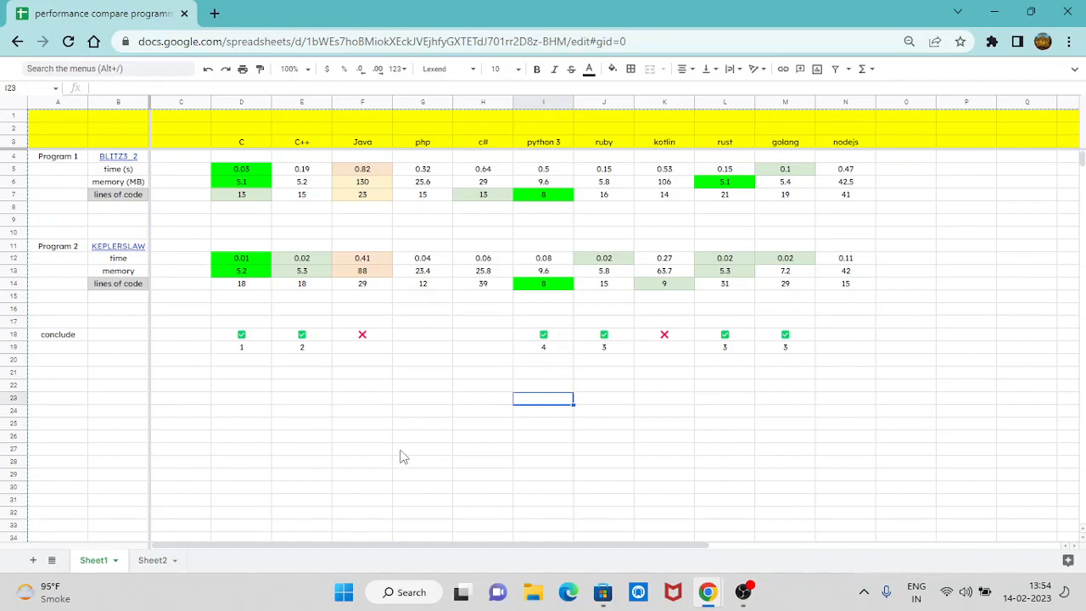
{"action": "mouse_move", "coordinate": [376, 473]}
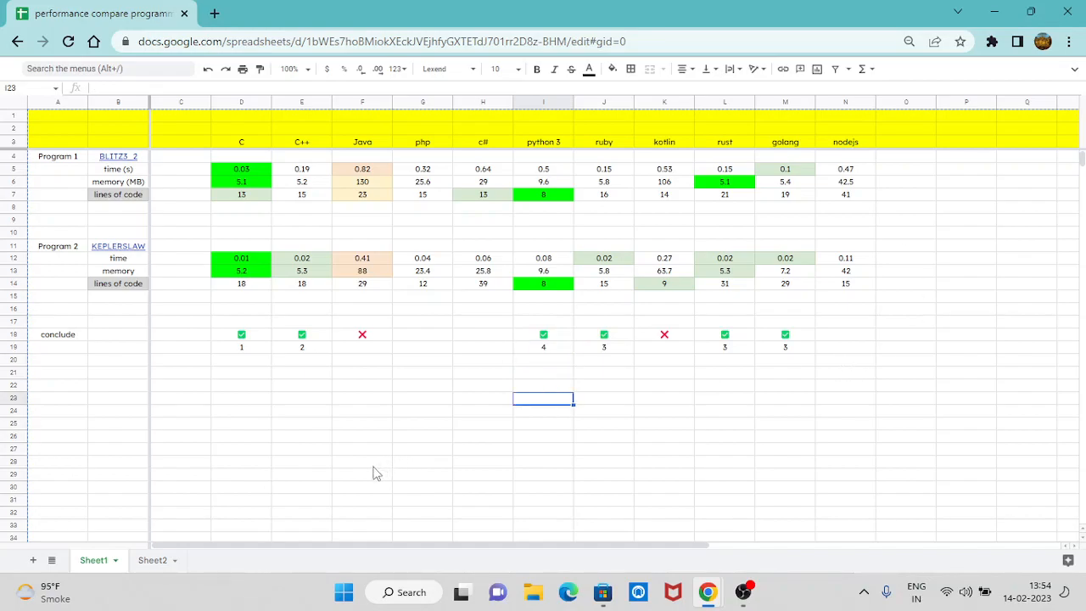
{"action": "mouse_move", "coordinate": [346, 175]}
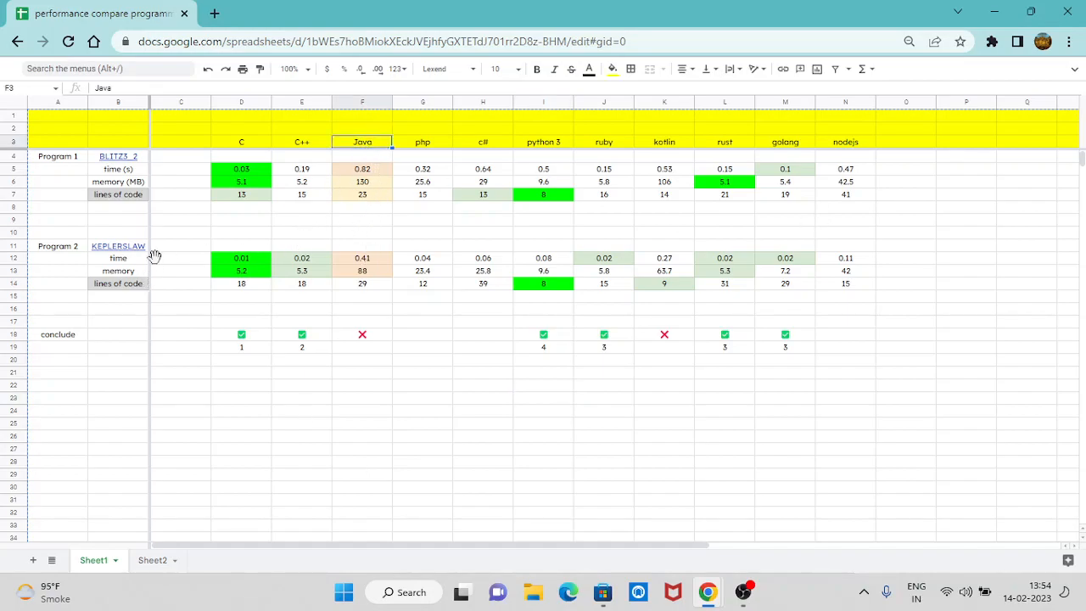
{"action": "mouse_move", "coordinate": [383, 275]}
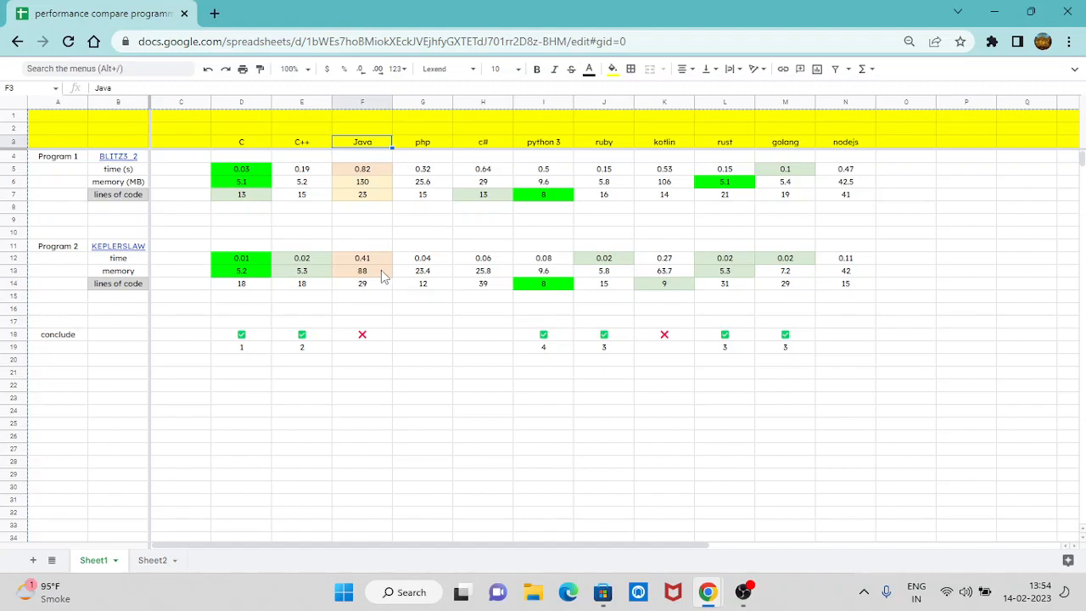
{"action": "mouse_move", "coordinate": [376, 282]}
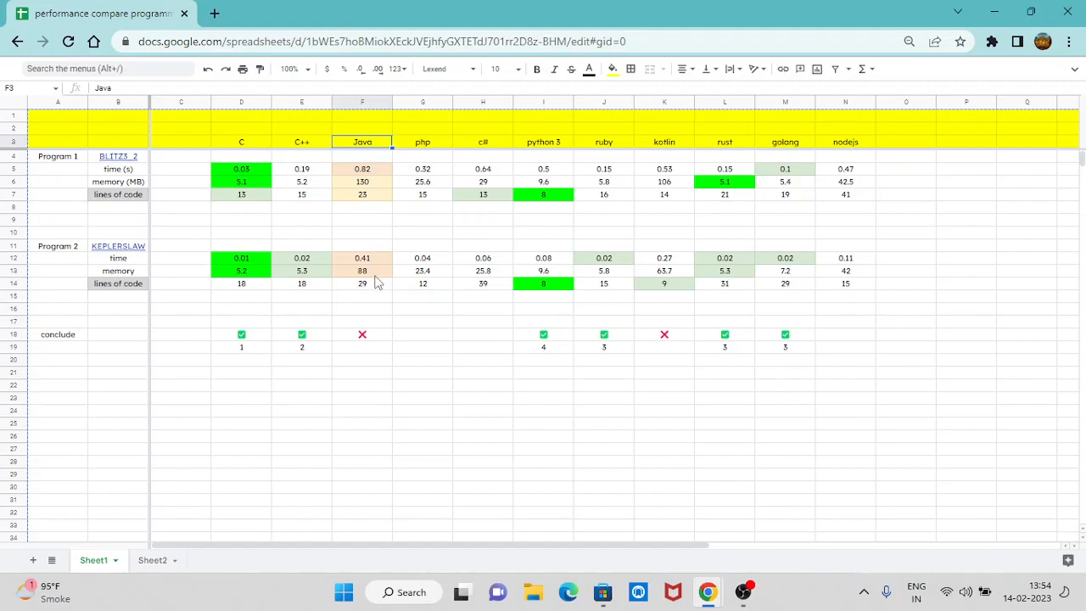
{"action": "left_click", "coordinate": [362, 334]}
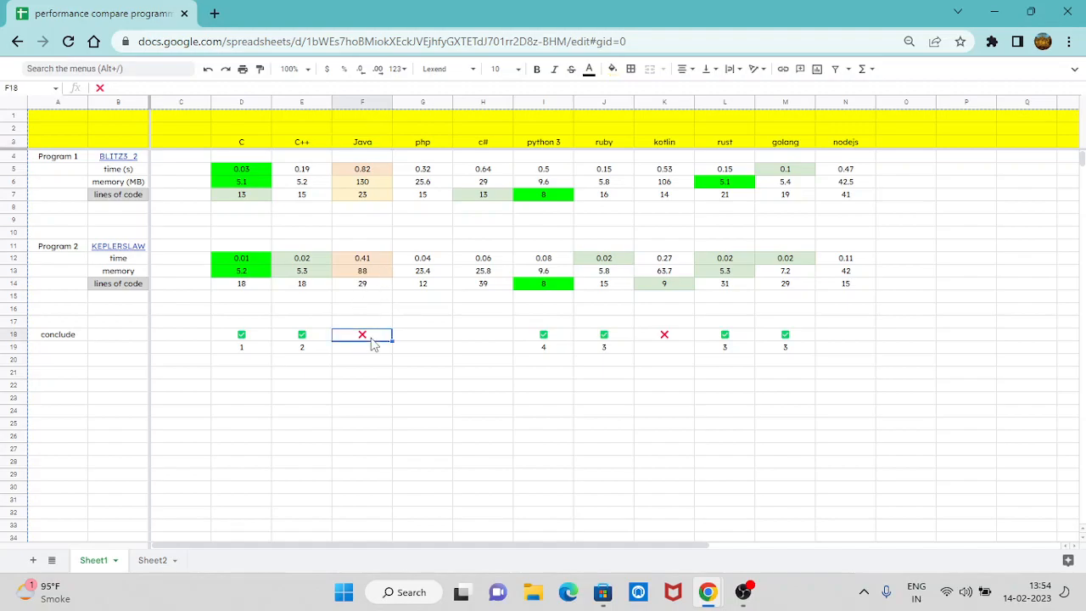
{"action": "left_click", "coordinate": [665, 335]}
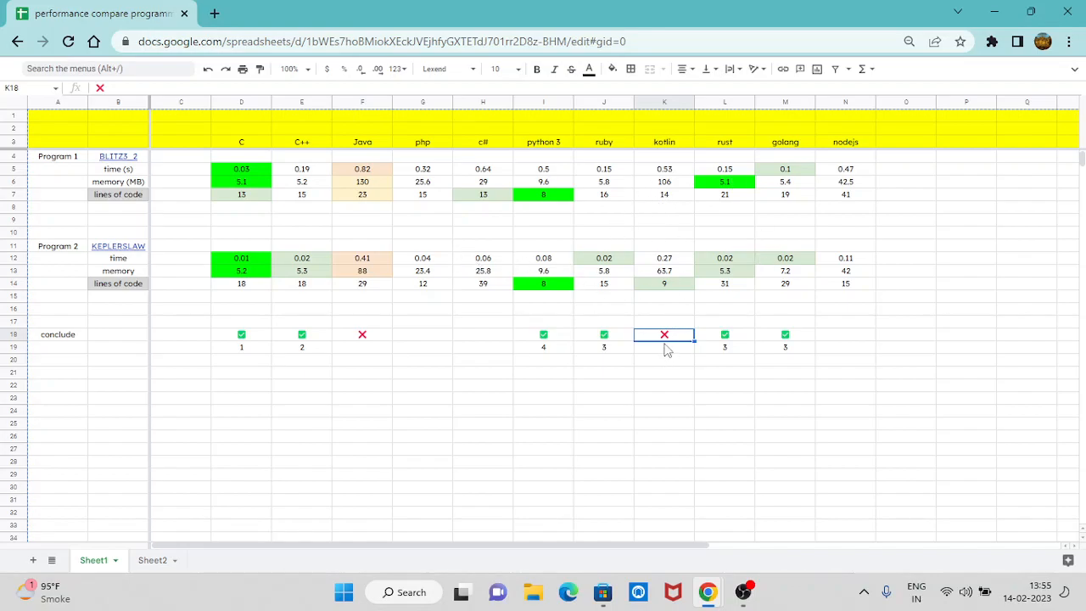
{"action": "left_click", "coordinate": [664, 373]}
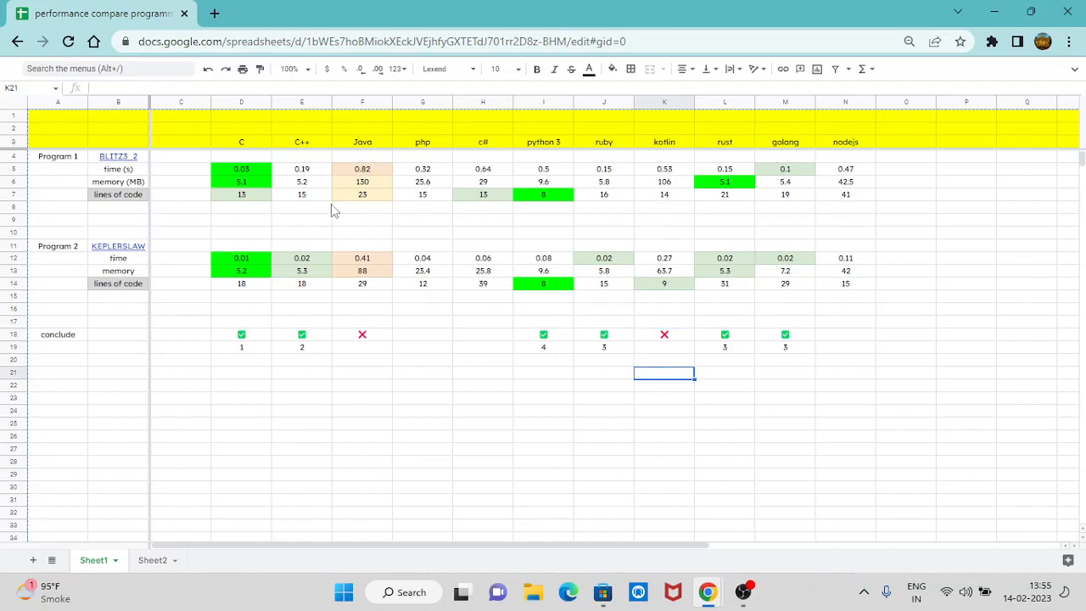
{"action": "left_click", "coordinate": [363, 181]}
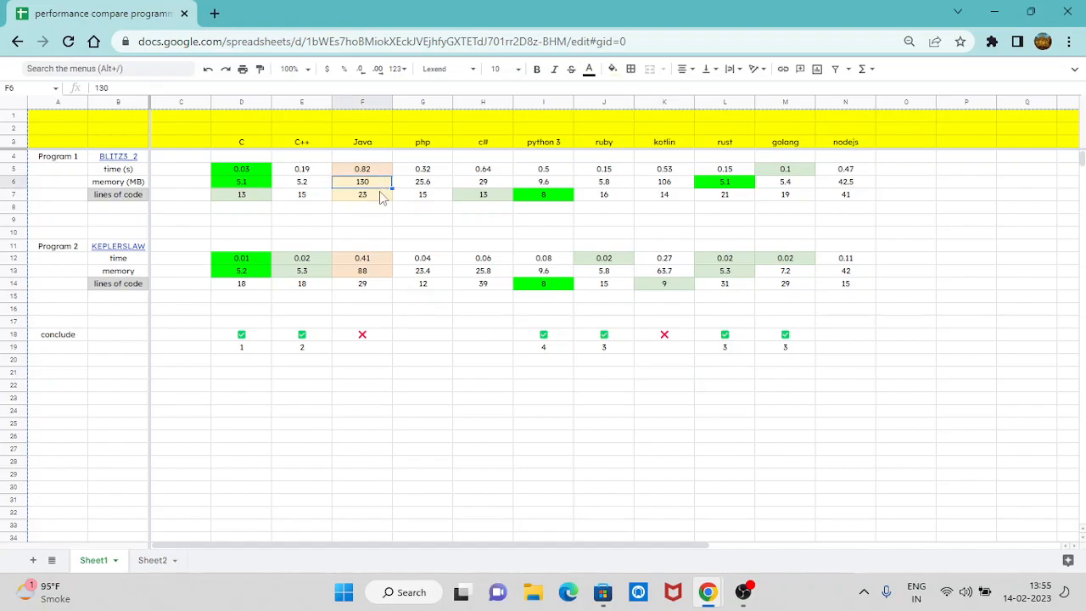
{"action": "mouse_move", "coordinate": [376, 223]}
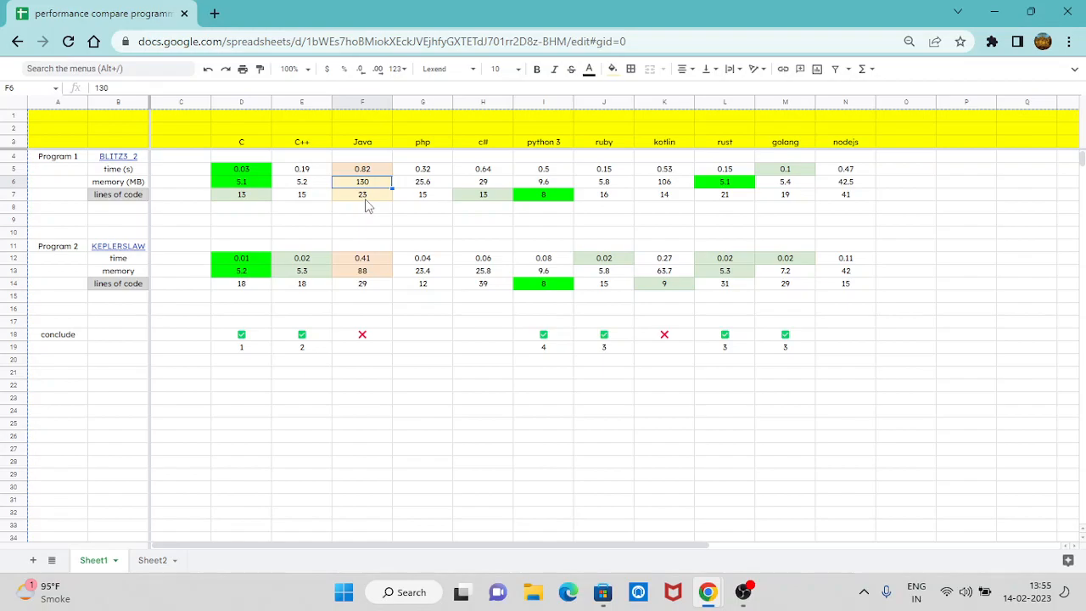
{"action": "mouse_move", "coordinate": [324, 224]}
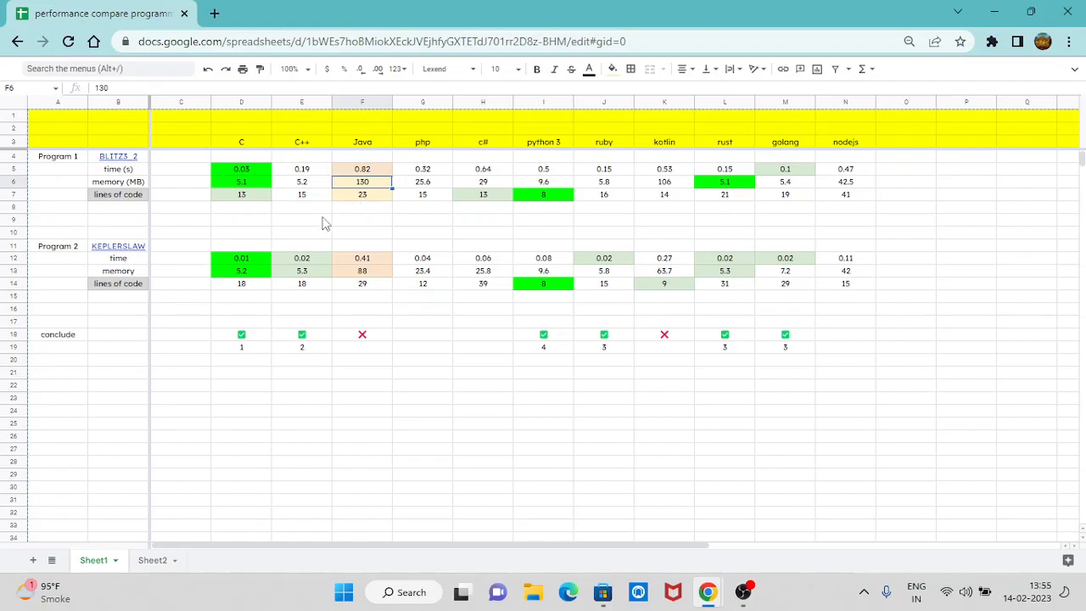
{"action": "mouse_move", "coordinate": [364, 153]}
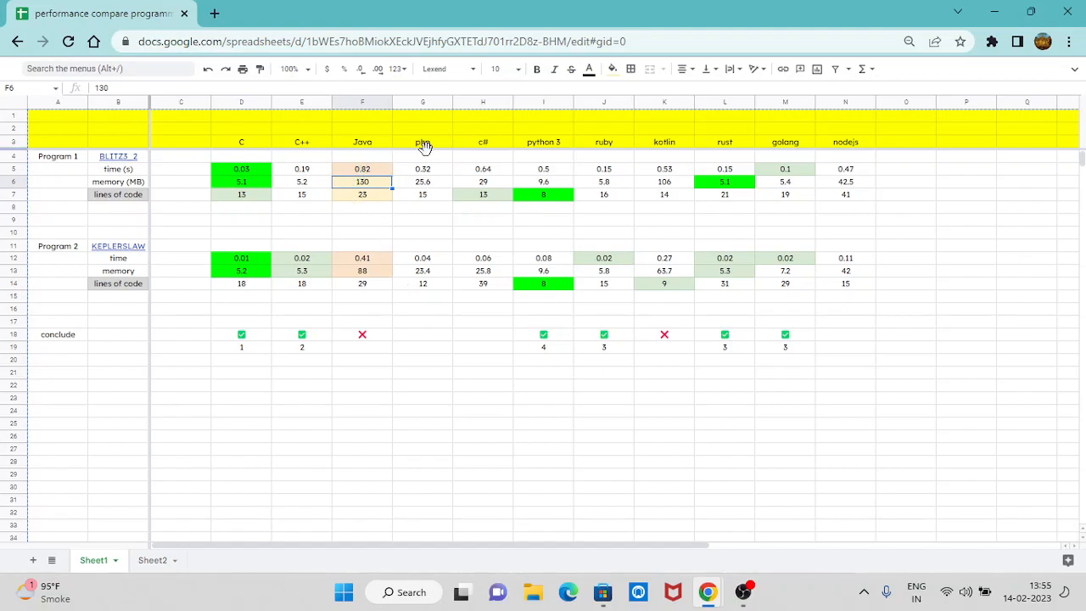
{"action": "mouse_move", "coordinate": [177, 207]}
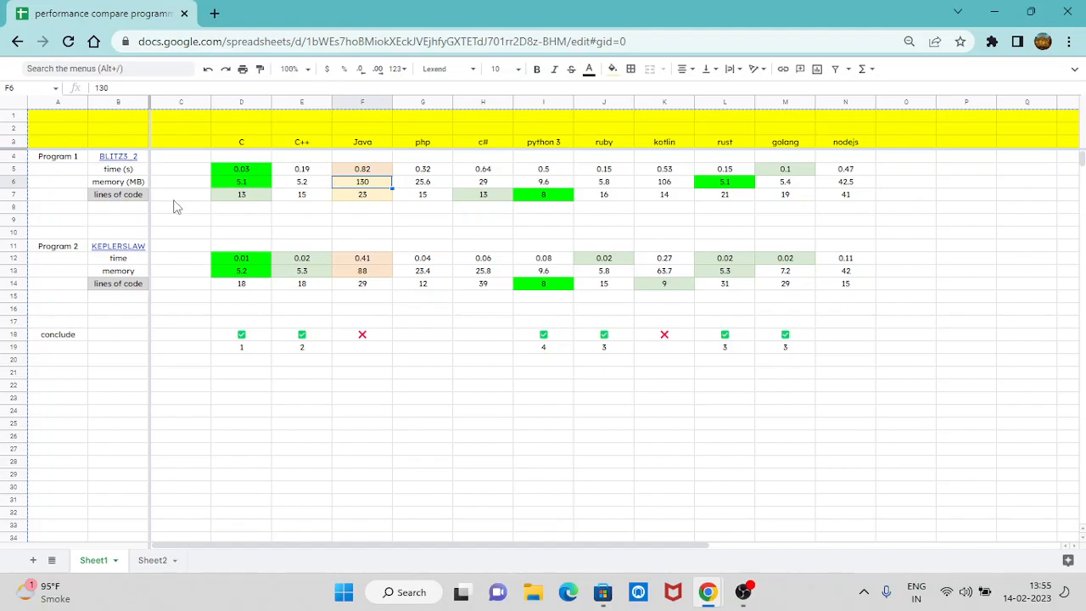
{"action": "mouse_move", "coordinate": [196, 236]}
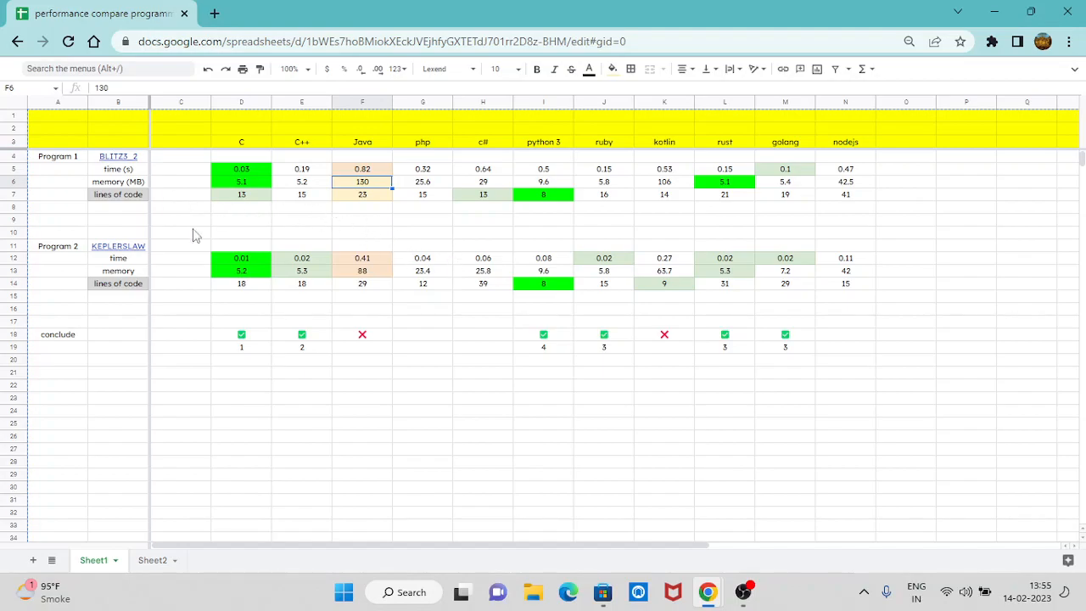
{"action": "left_click", "coordinate": [422, 398]}
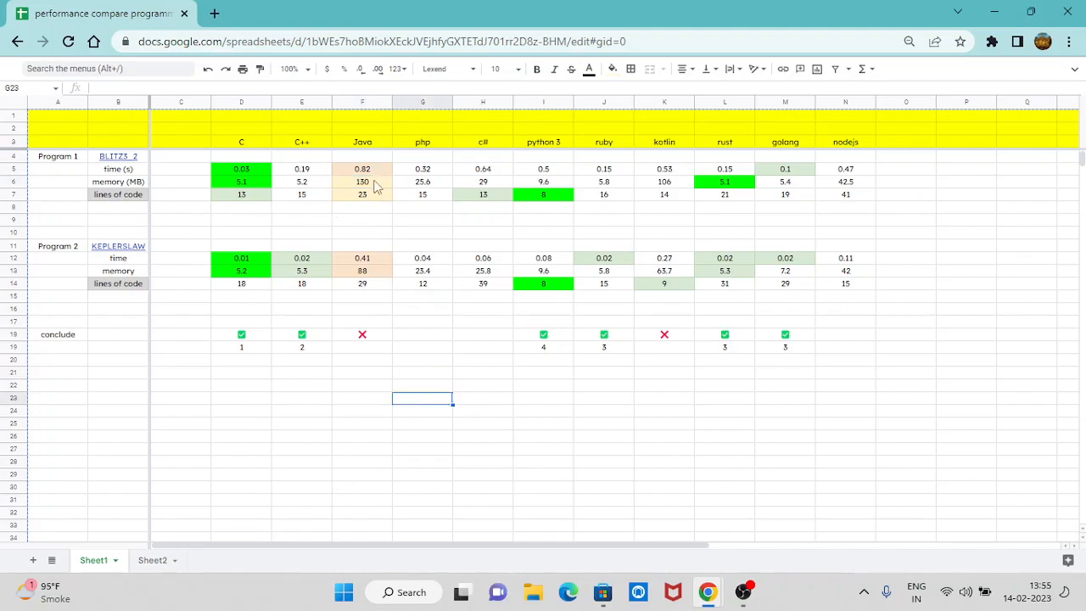
{"action": "left_click", "coordinate": [363, 142]}
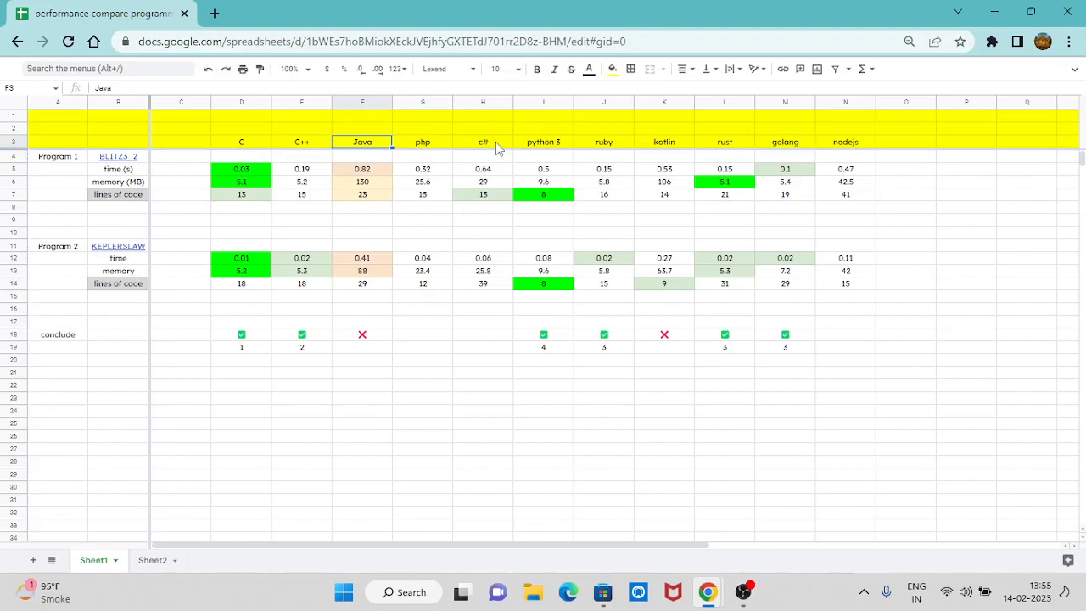
{"action": "mouse_move", "coordinate": [482, 150]}
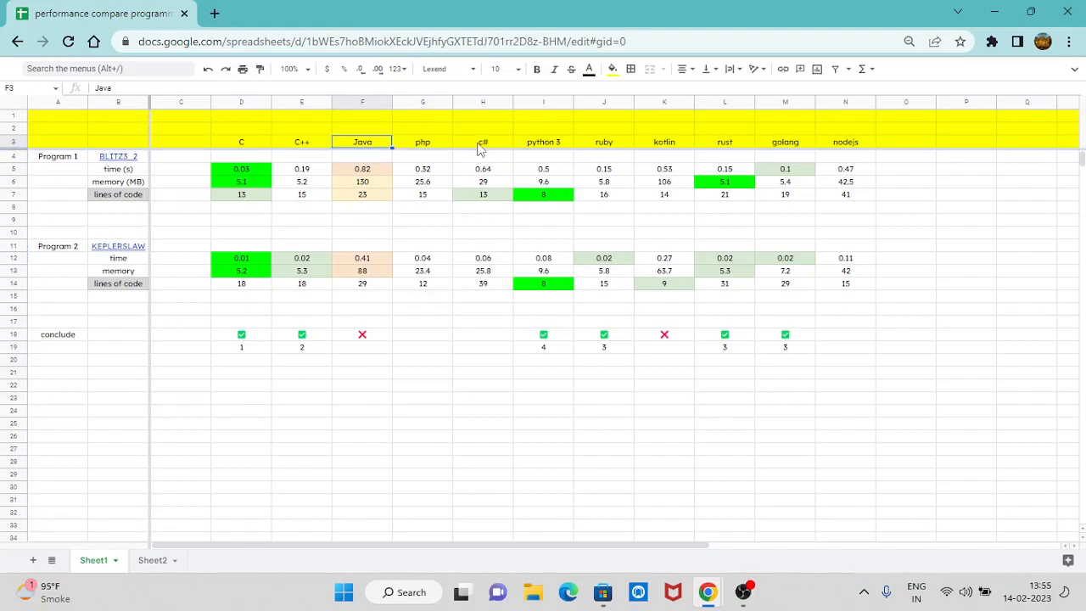
{"action": "left_click", "coordinate": [482, 143]}
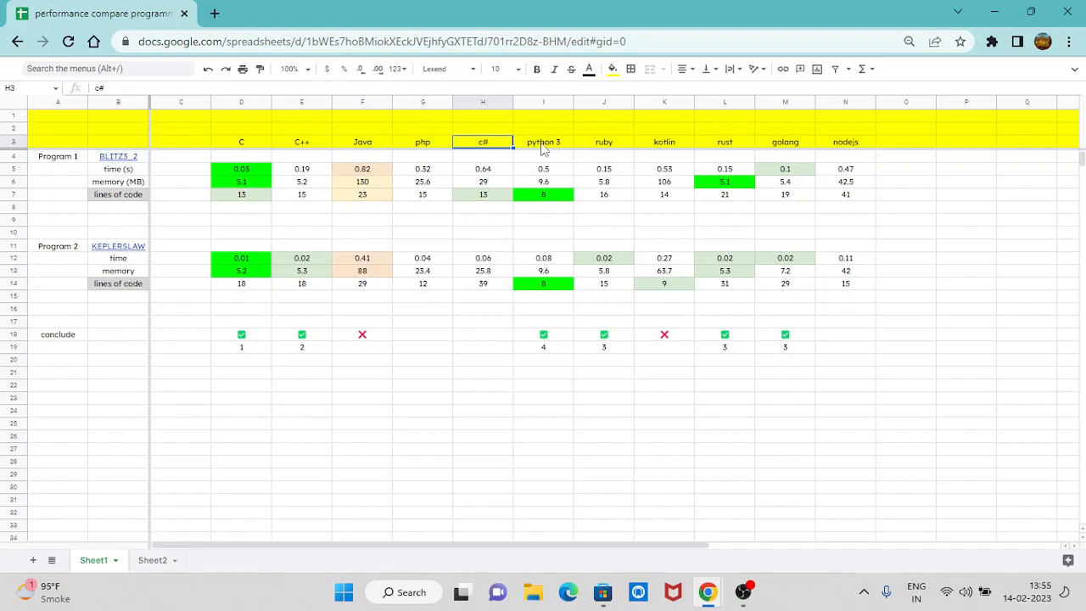
{"action": "left_click", "coordinate": [604, 142]}
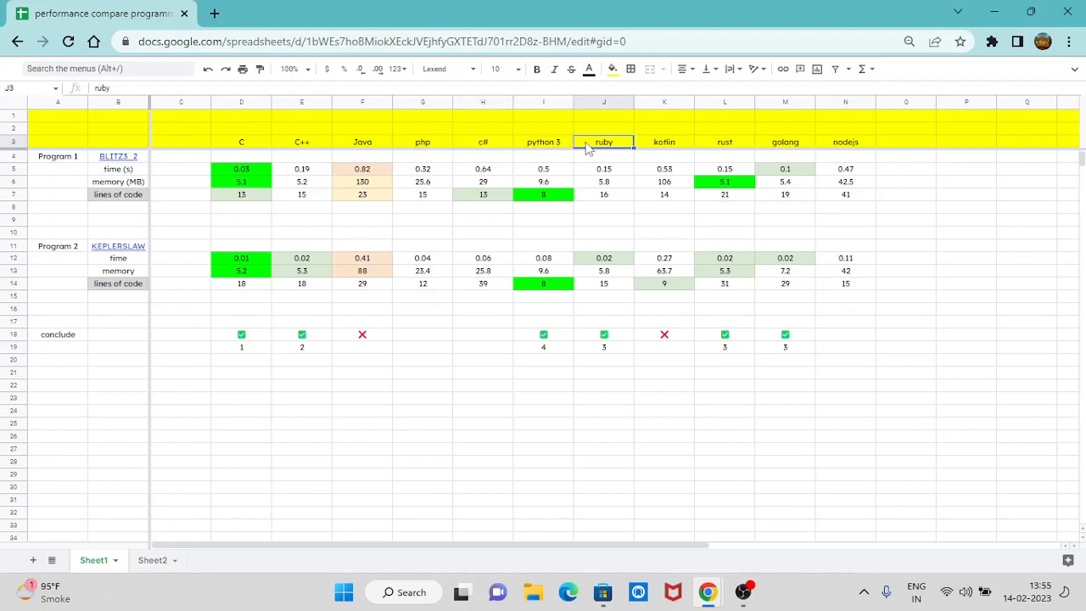
{"action": "mouse_move", "coordinate": [587, 149]}
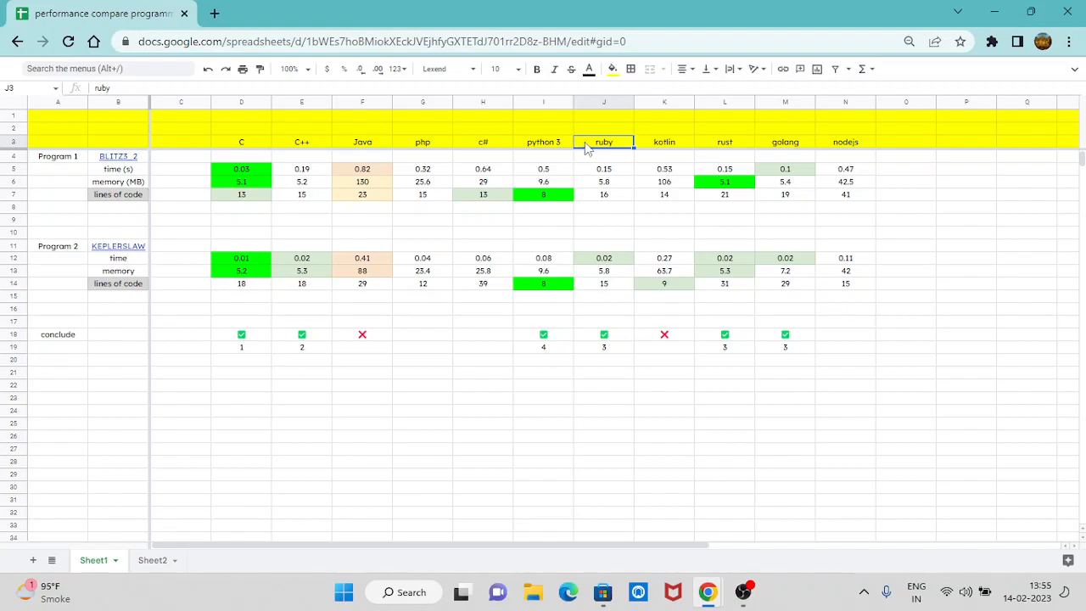
{"action": "mouse_move", "coordinate": [590, 205]}
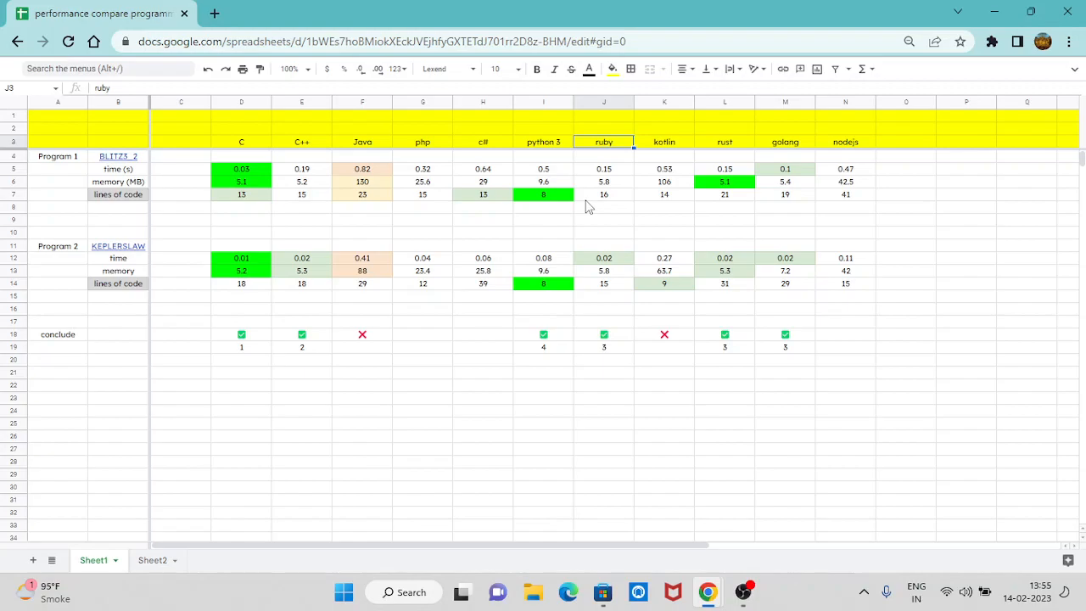
{"action": "mouse_move", "coordinate": [614, 149]}
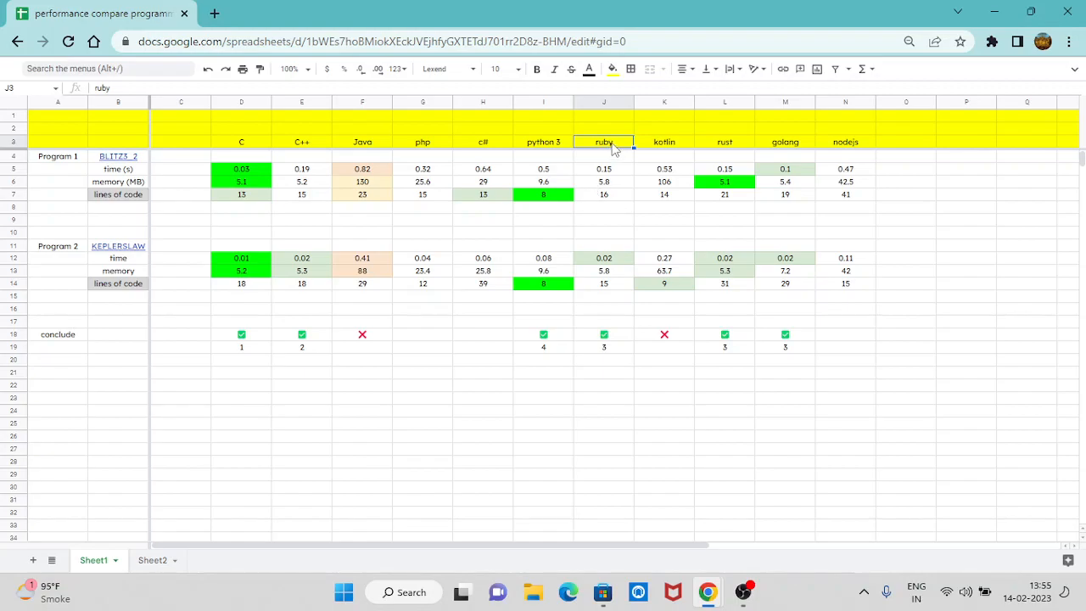
{"action": "mouse_move", "coordinate": [586, 244]}
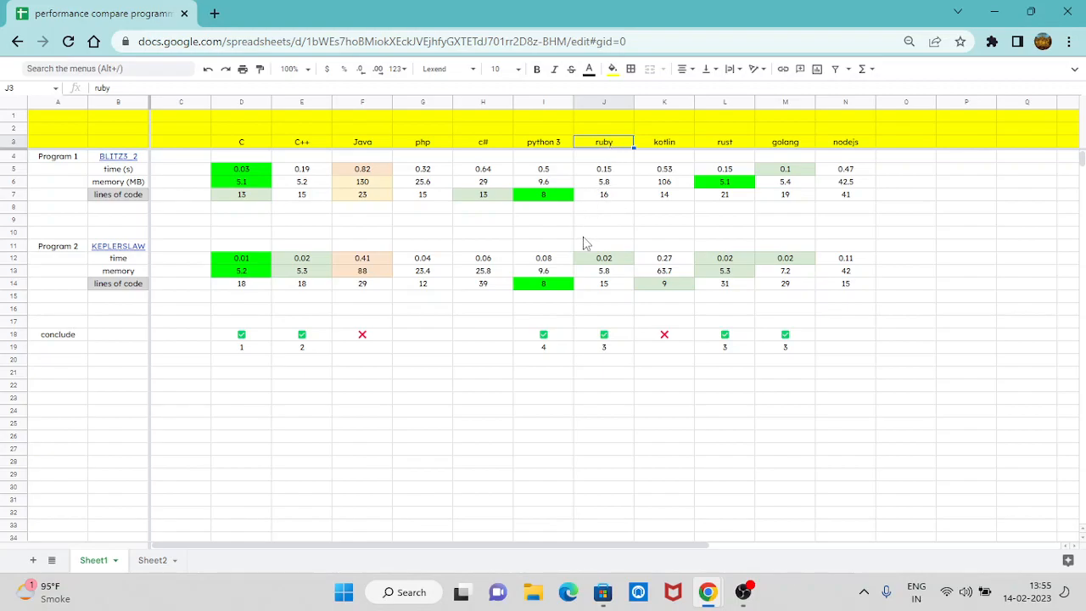
{"action": "mouse_move", "coordinate": [383, 391]}
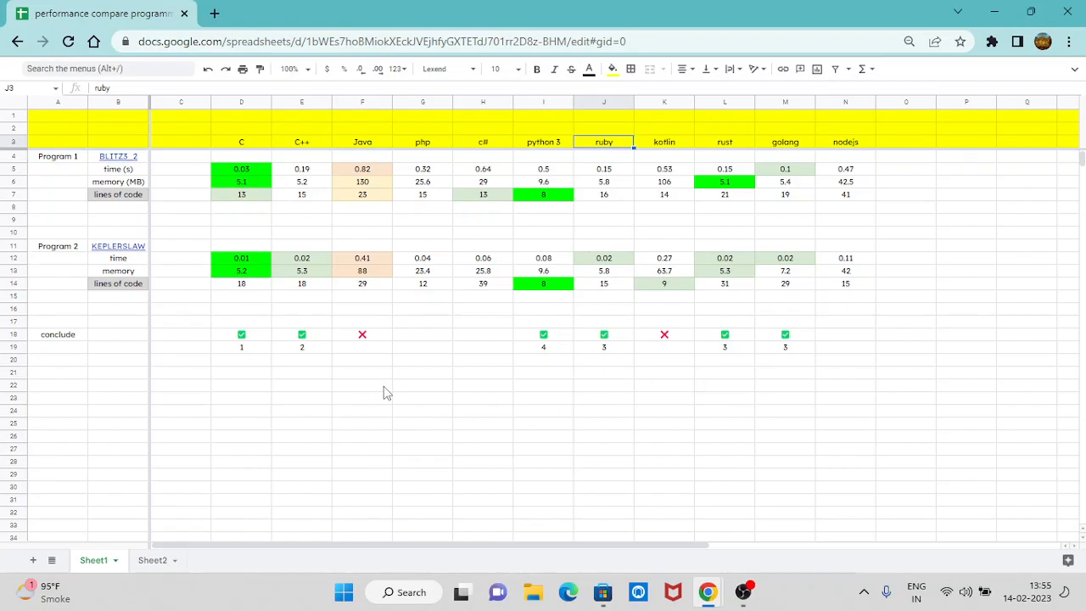
{"action": "mouse_move", "coordinate": [402, 390]}
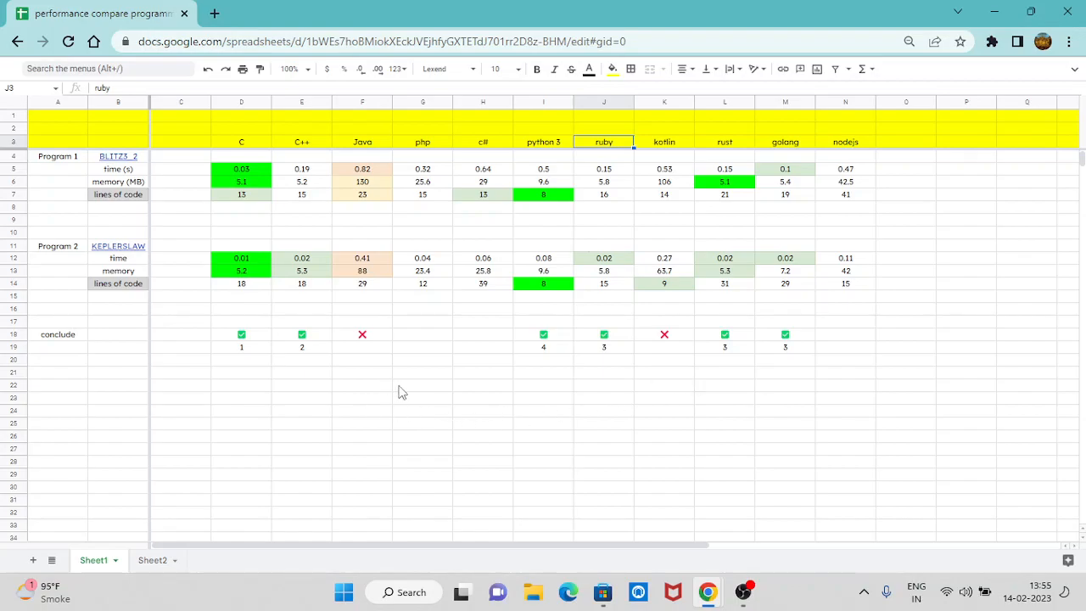